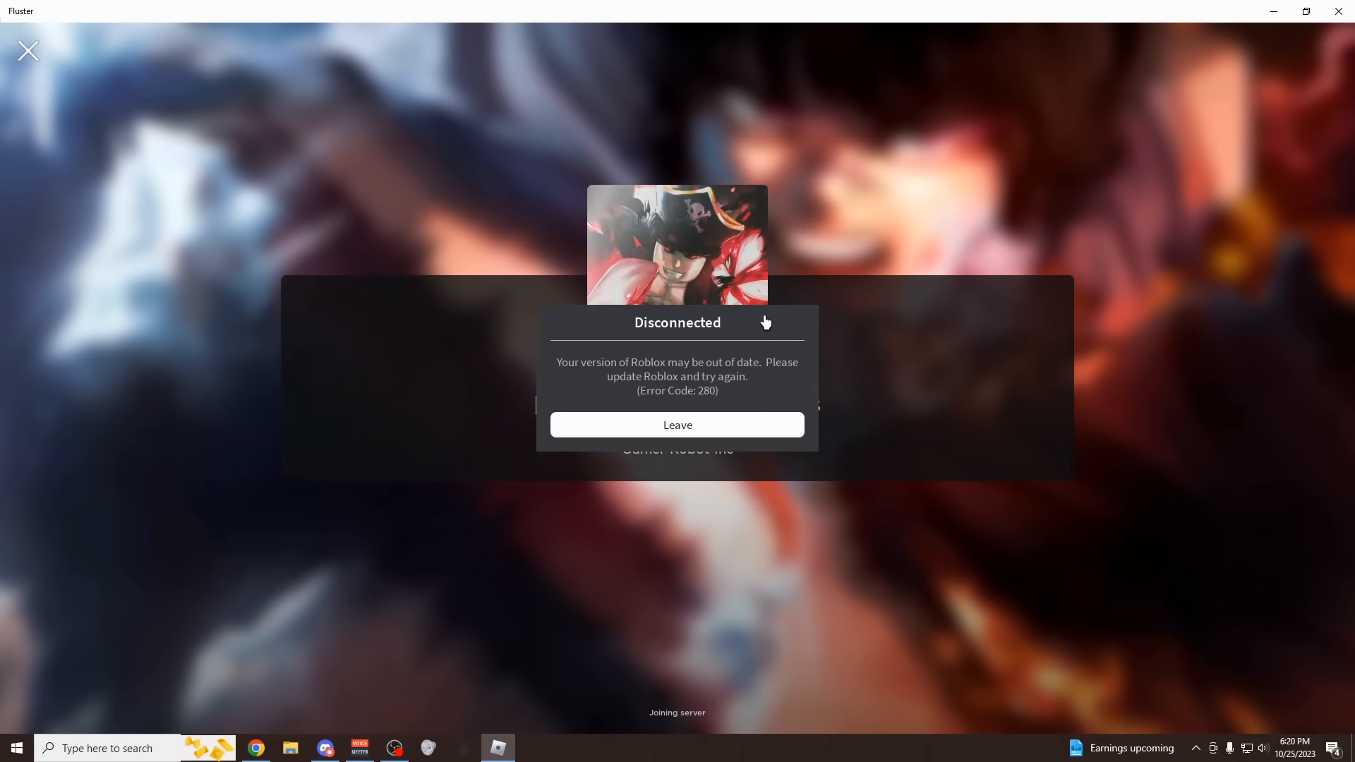
Step: Leave the disconnected Roblox server in Fluster and return to the desktop
click(676, 424)
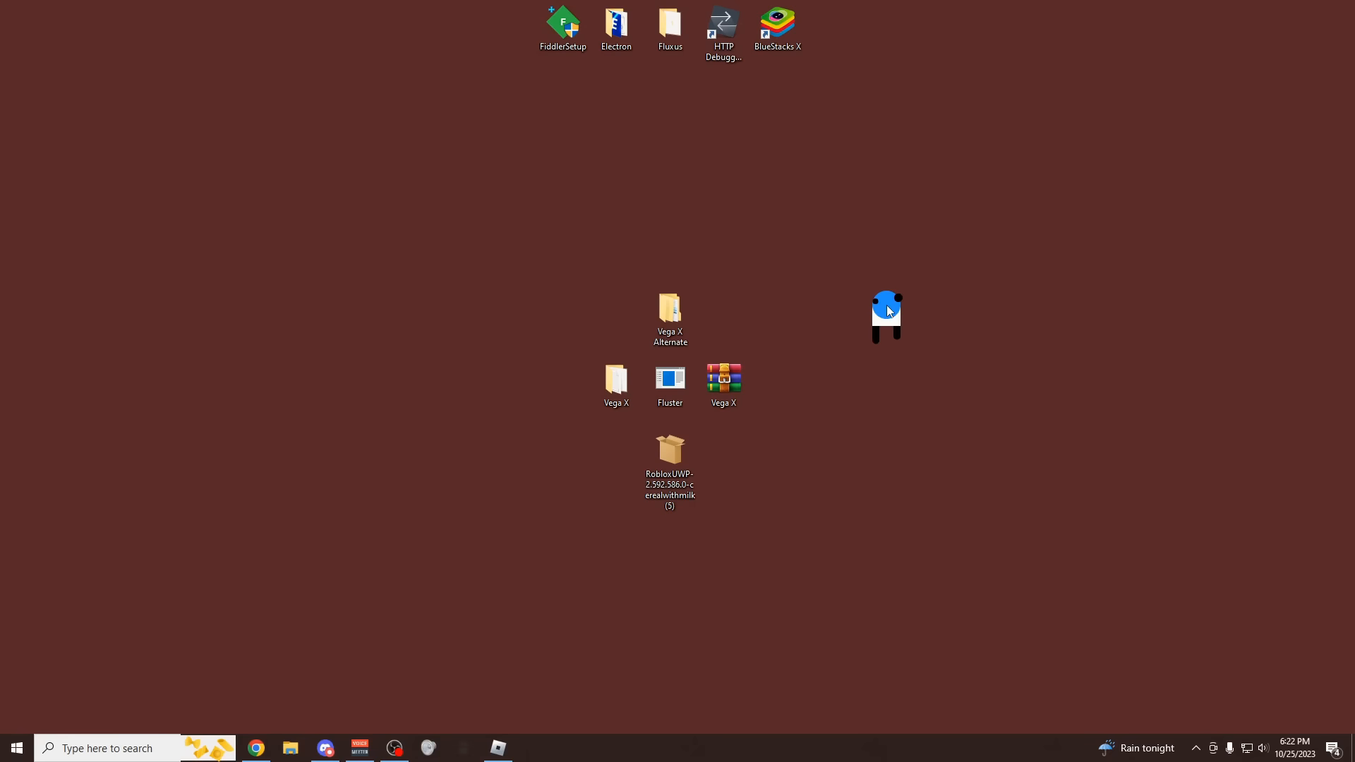
Step: Switch to the Chrome browser running now.gg's Sims page
click(256, 748)
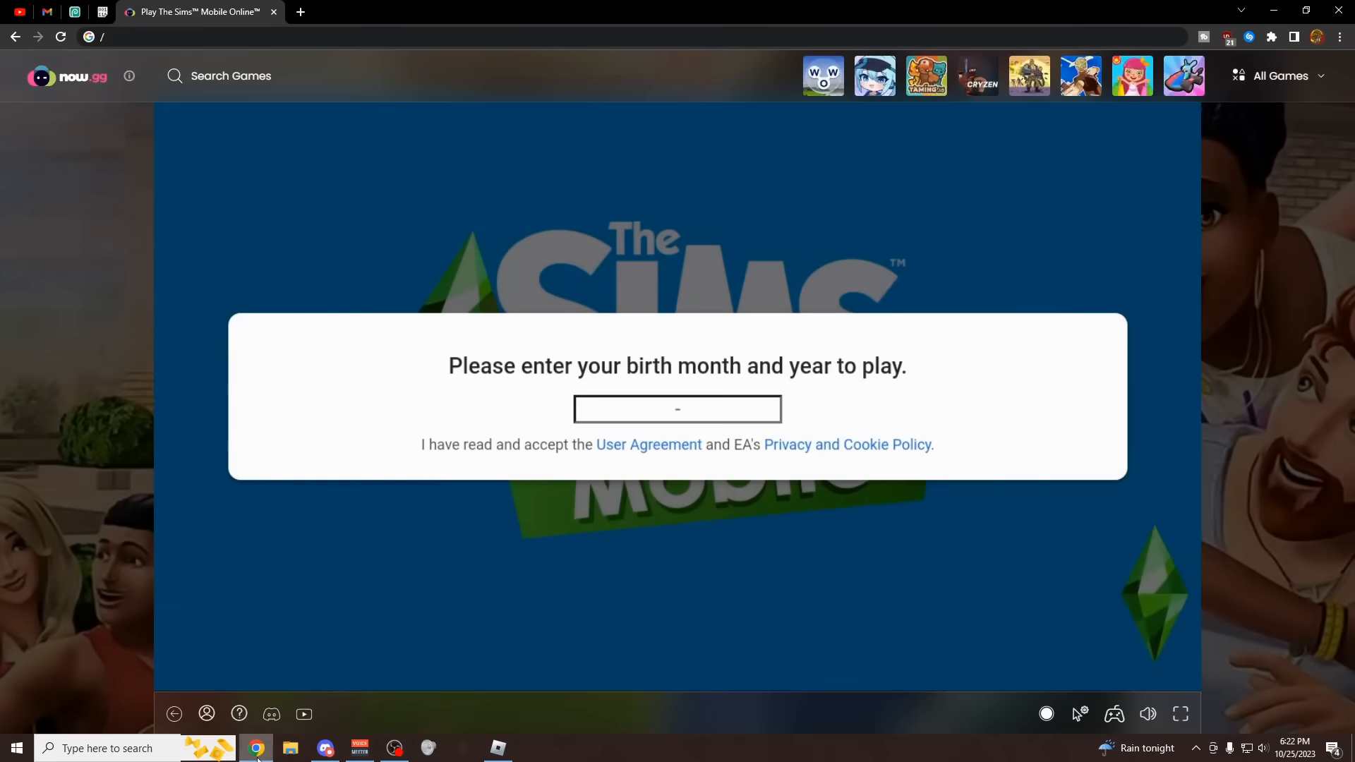
mouse_move(692, 223)
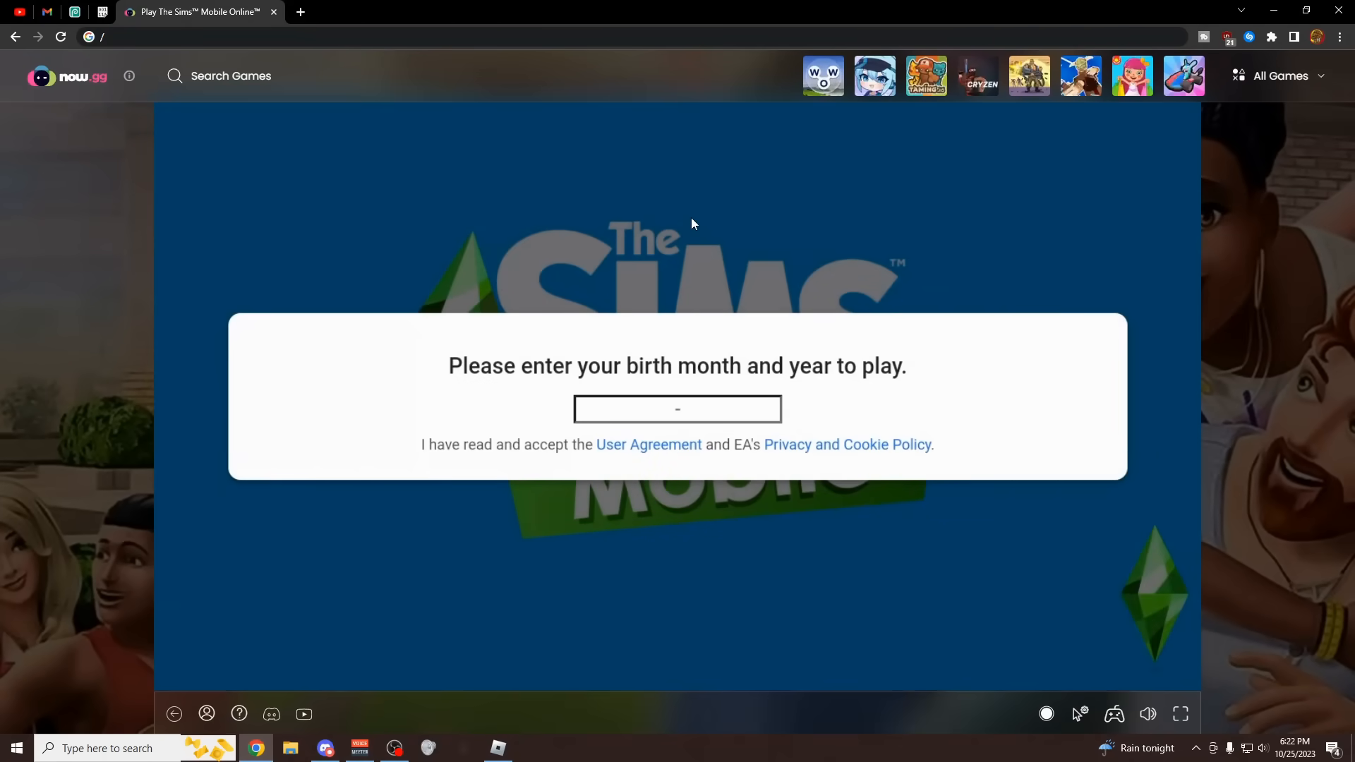
mouse_move(810, 339)
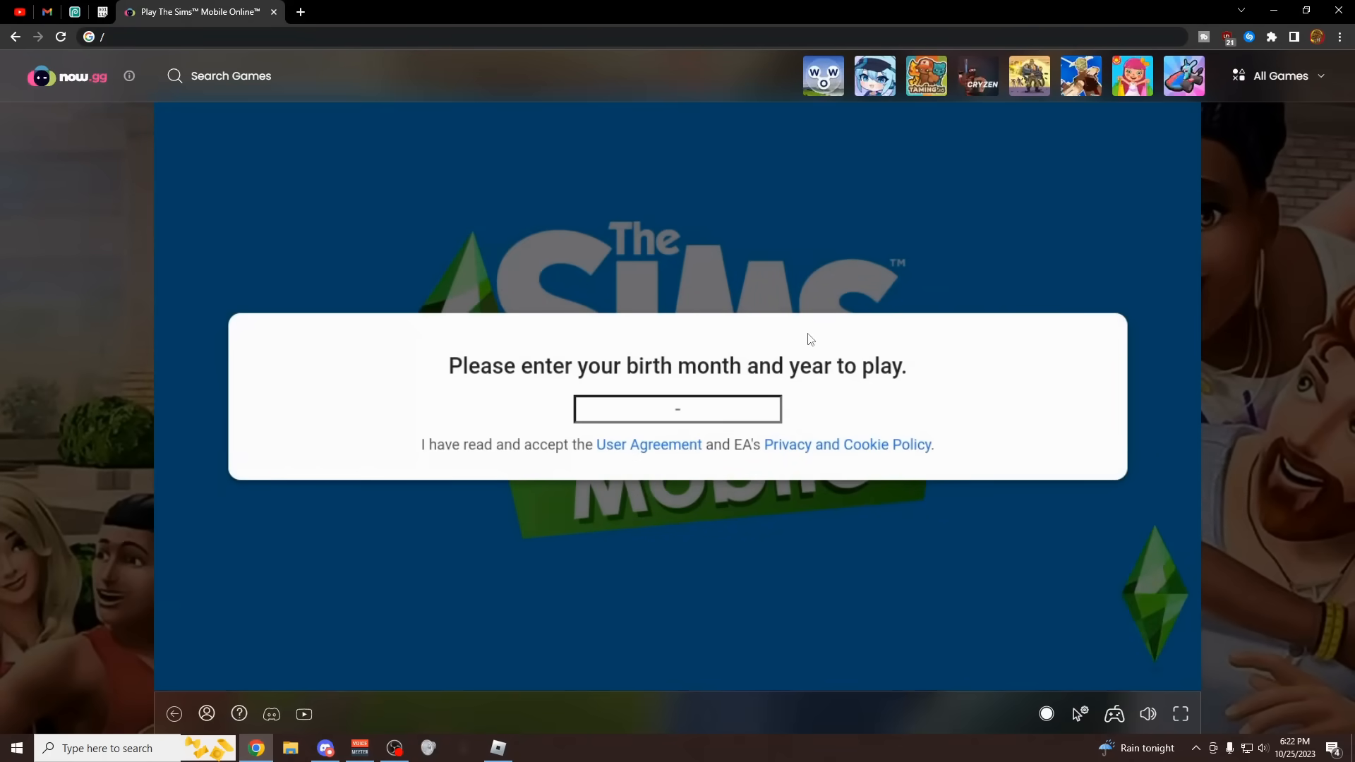
mouse_move(652, 452)
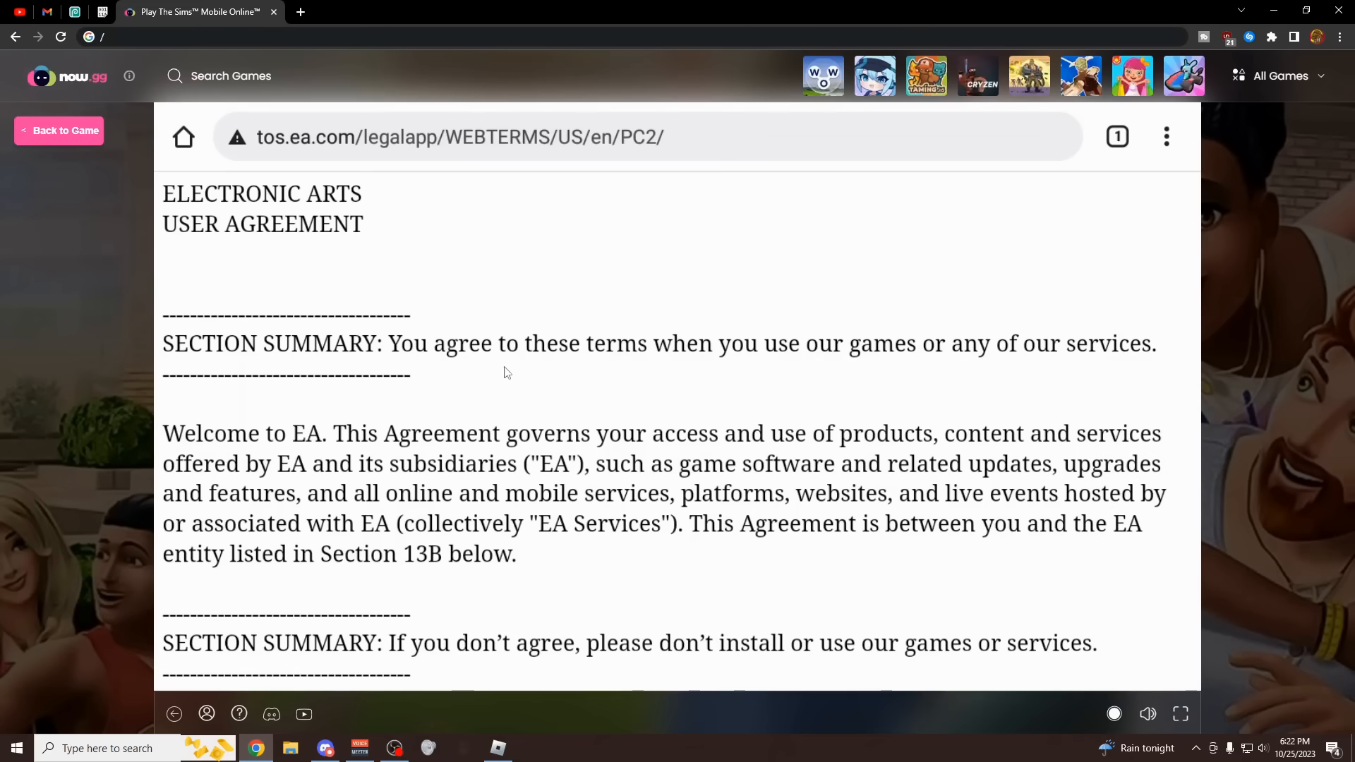
mouse_move(710, 289)
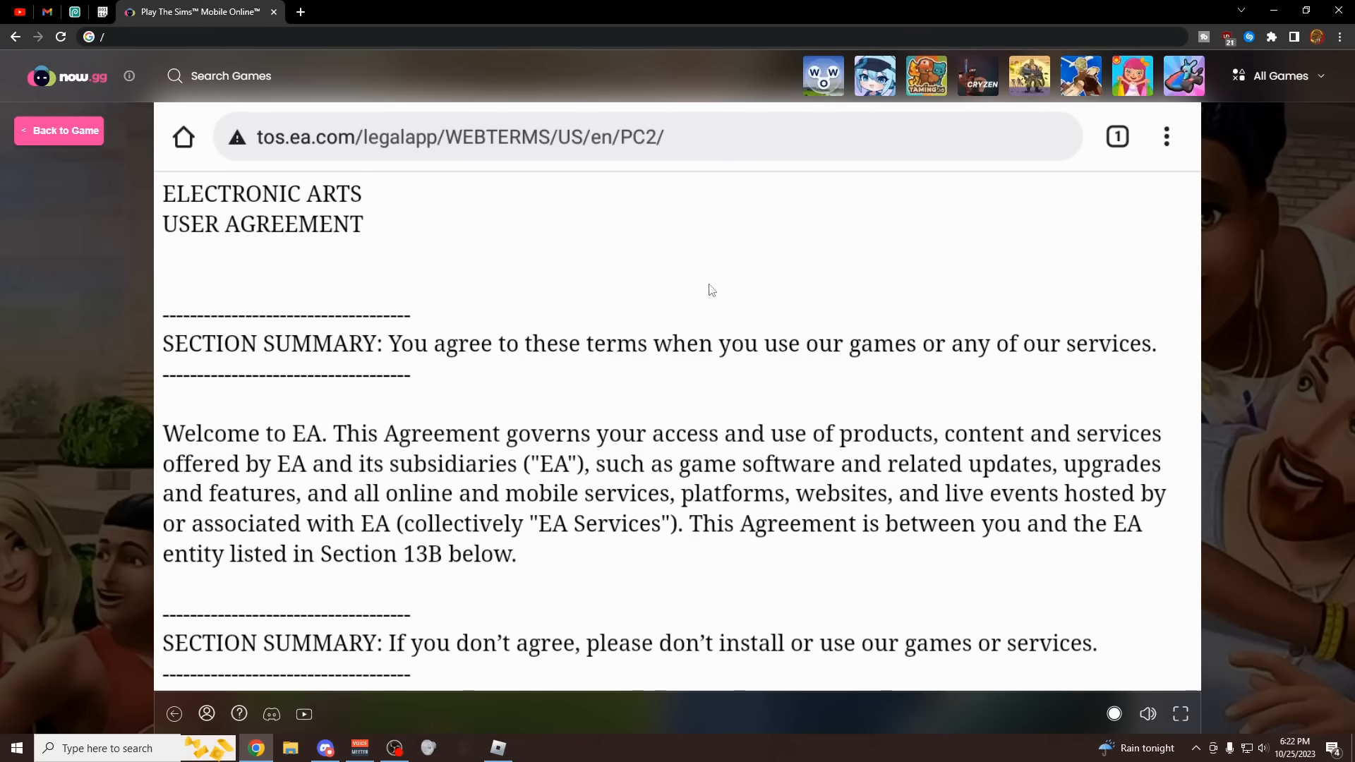
mouse_move(1140, 304)
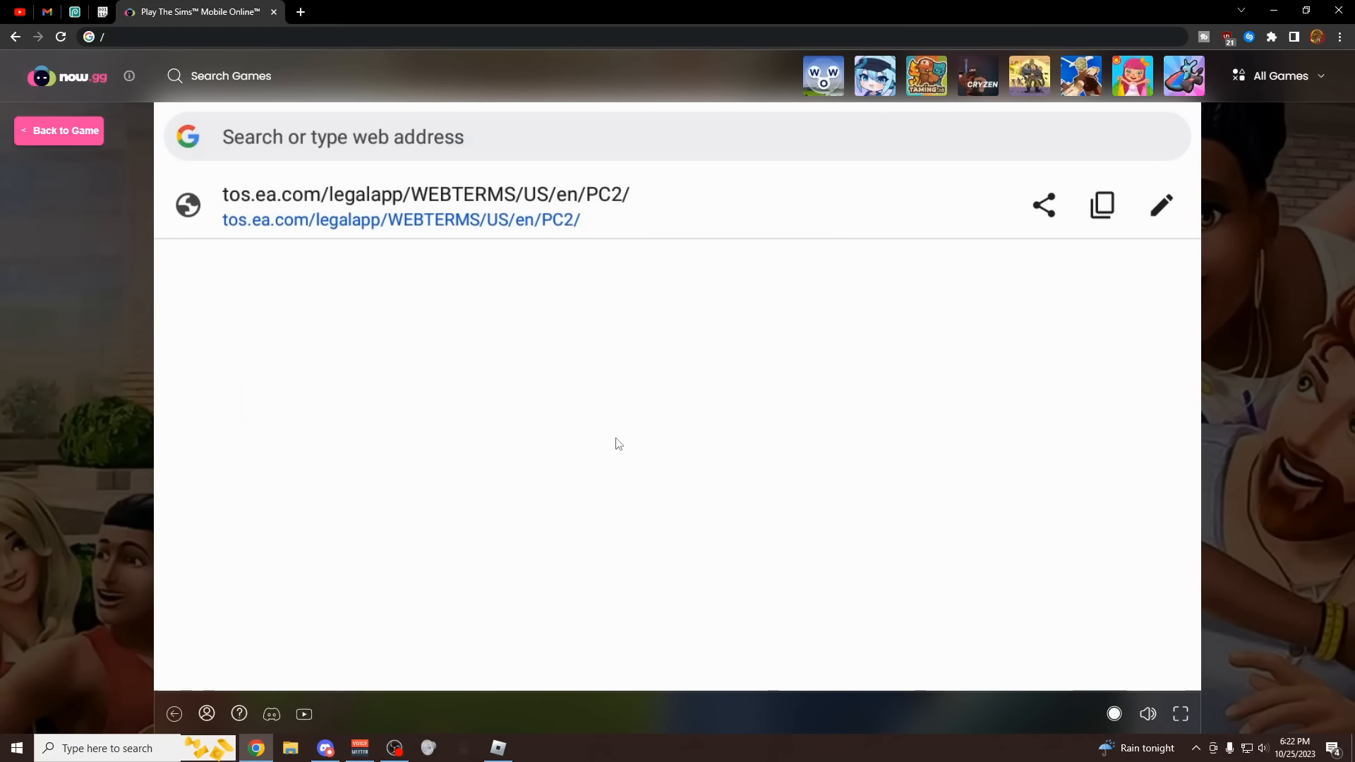
mouse_move(643, 359)
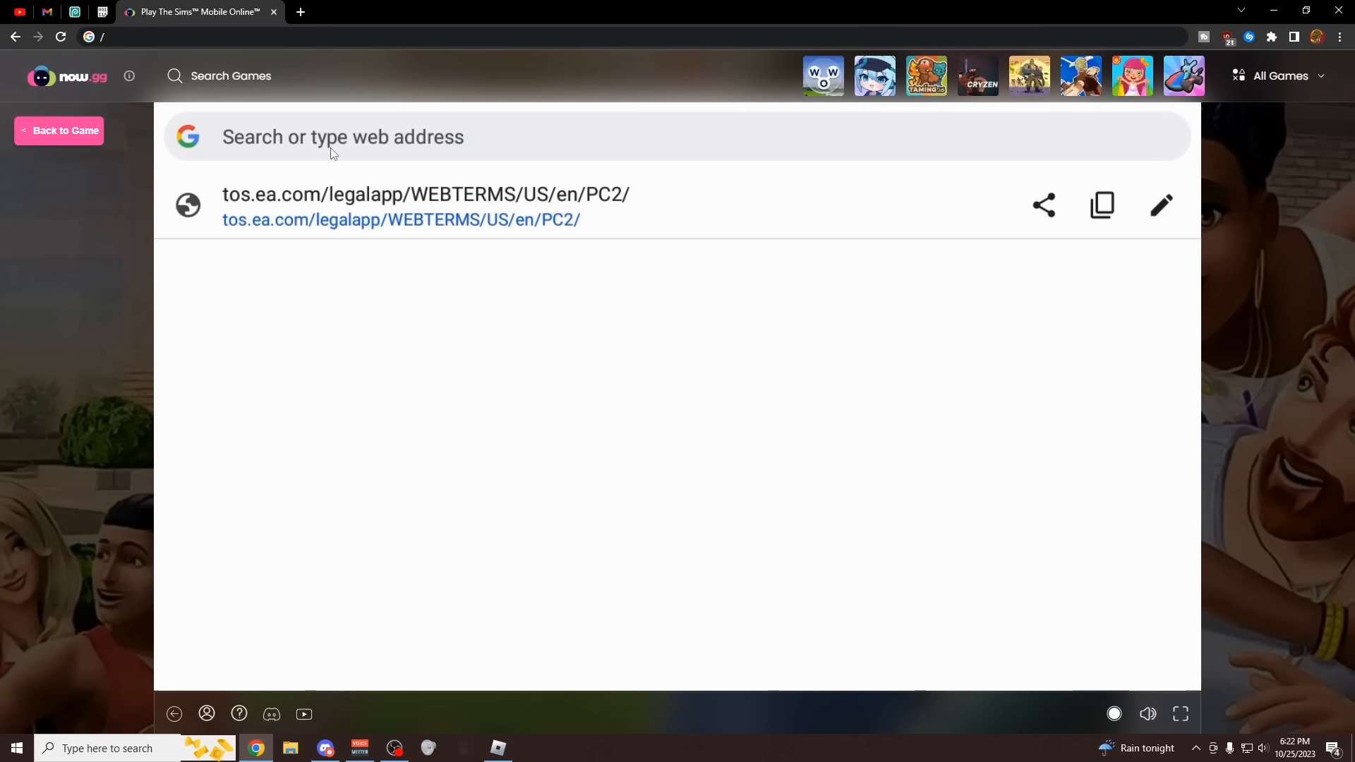
Step: Download hydrogen_596.apk from its MediaFire page, dismissing the cookie banner and the harmful-file warning
text(https://www.mediafire.com/file/34uvvs9hjr5s9ro/hydrogen_596.apk/file)
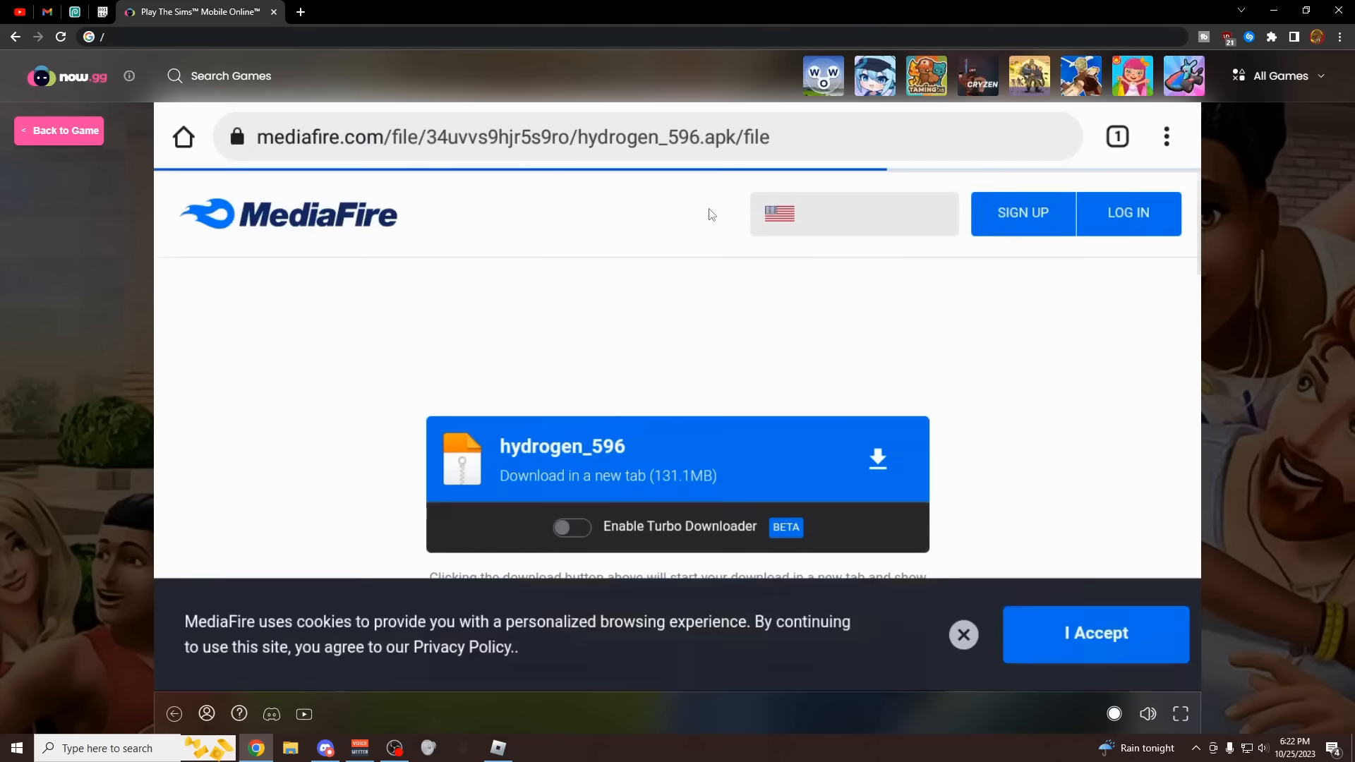
click(1095, 634)
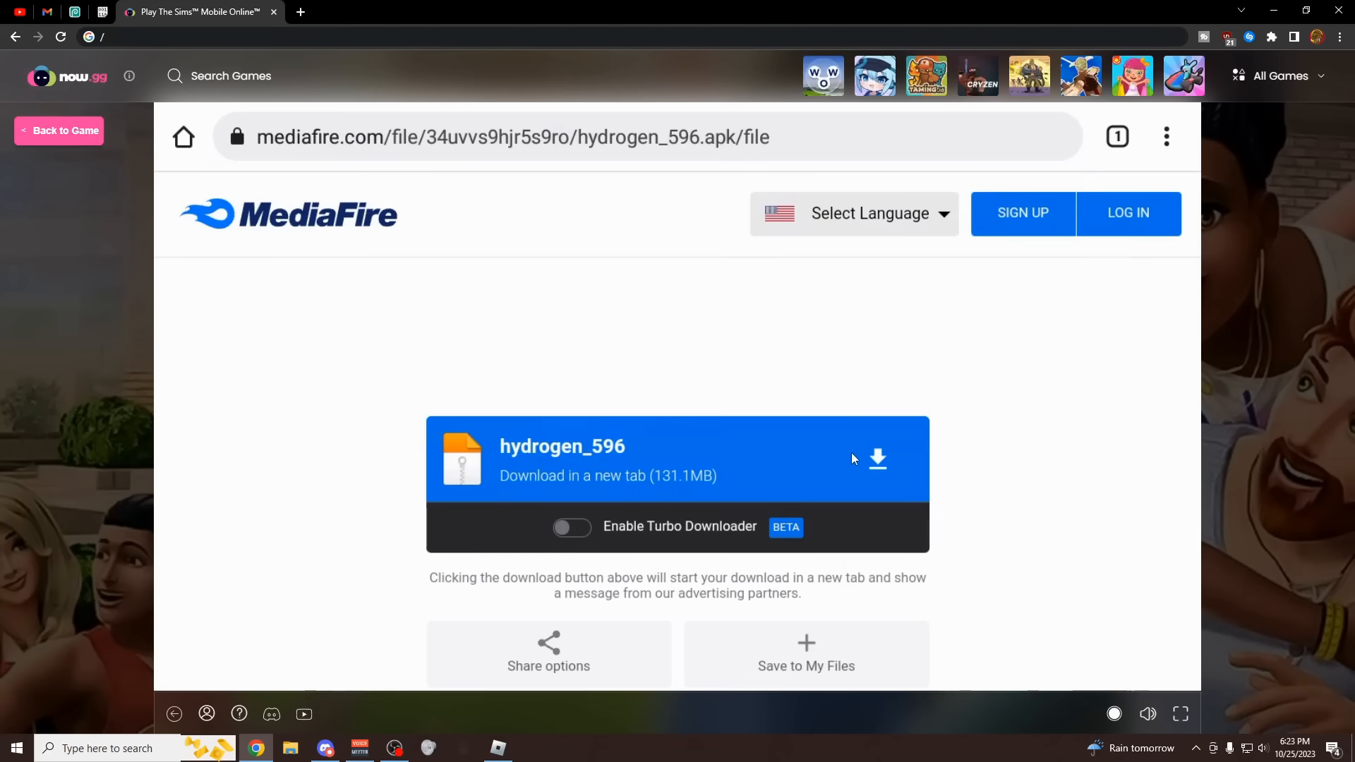
click(876, 459)
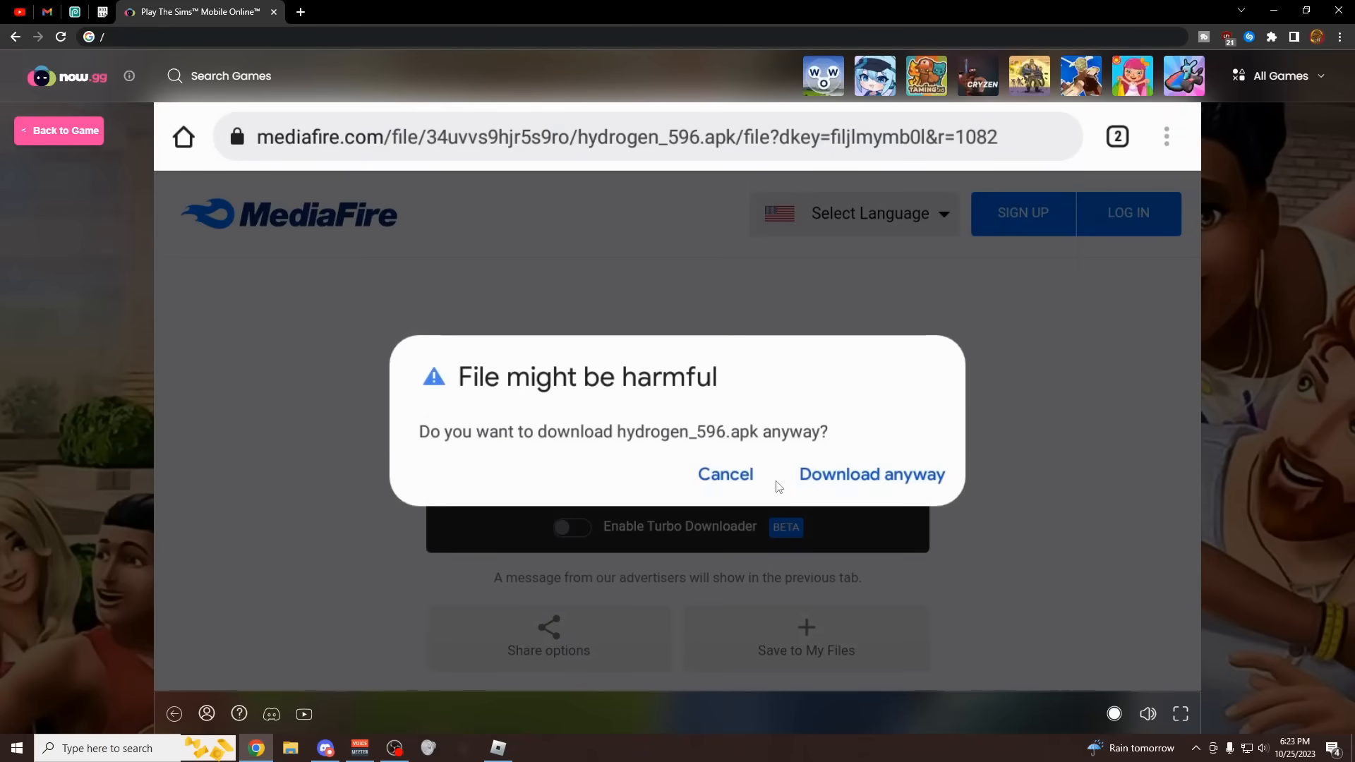
click(870, 475)
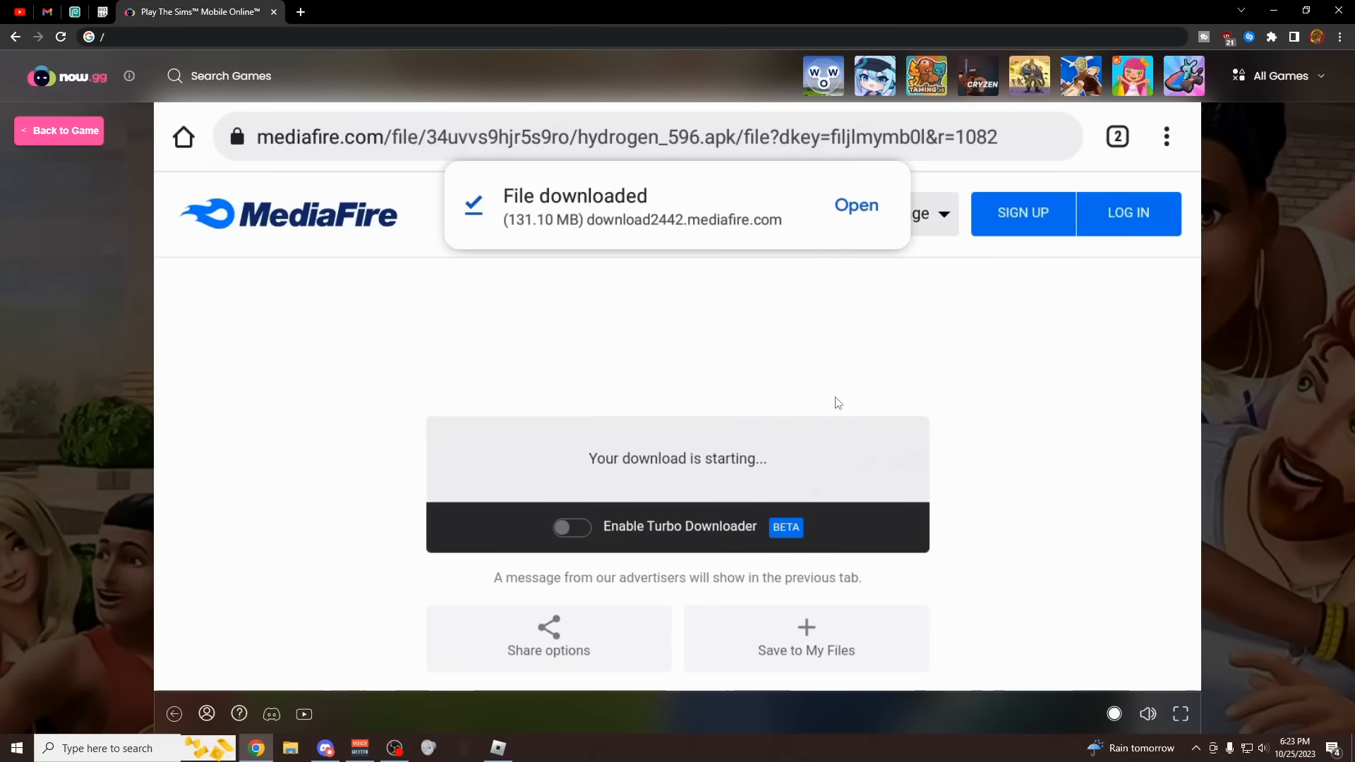
mouse_move(848, 226)
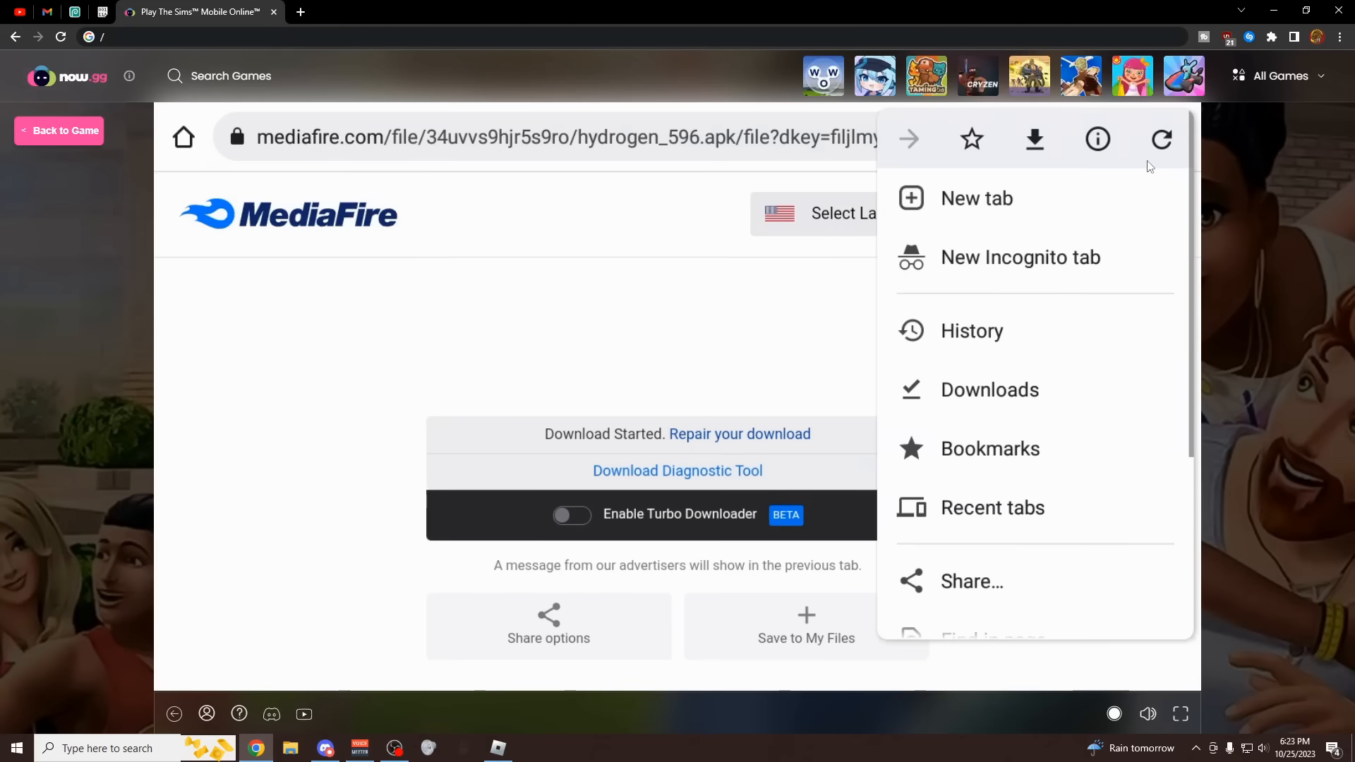
mouse_move(989, 407)
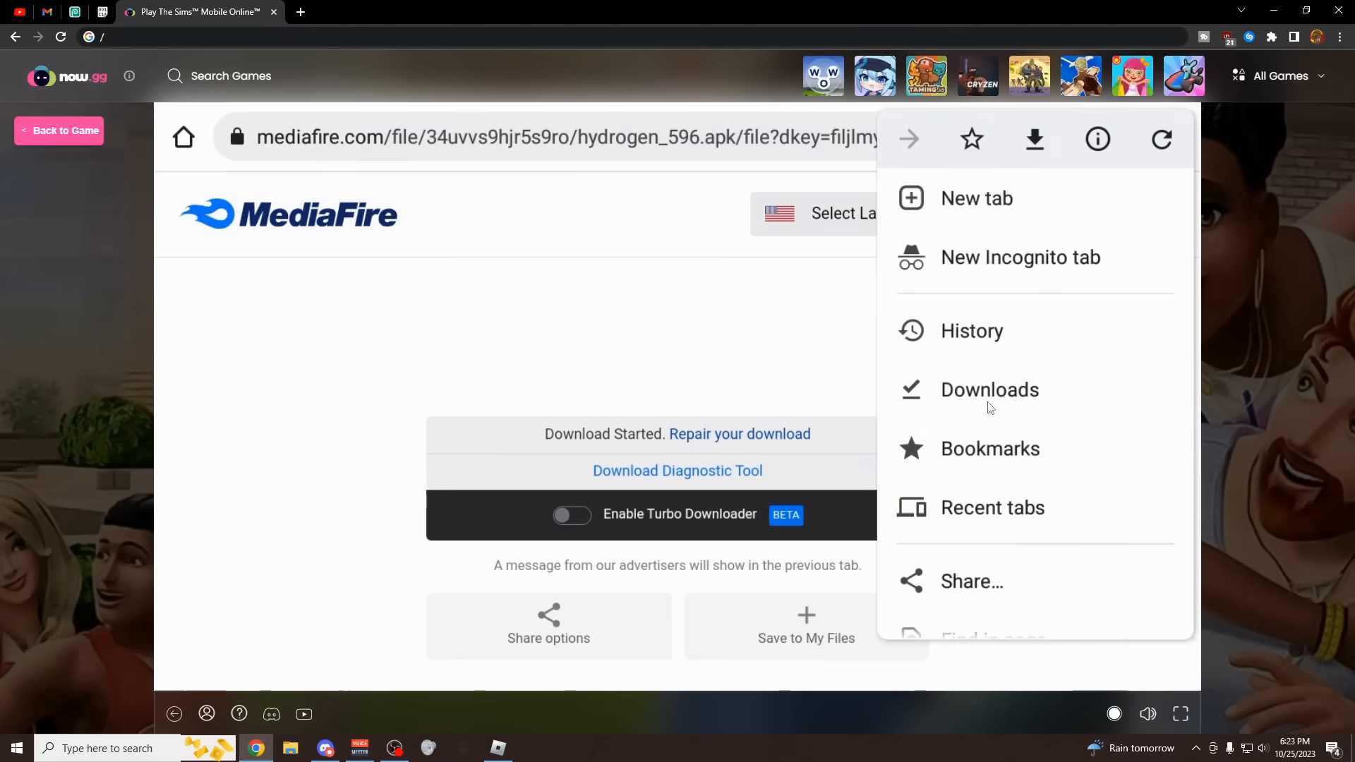
Step: Install the downloaded hydrogen_596.apk from Downloads as an update to Roblox
click(988, 389)
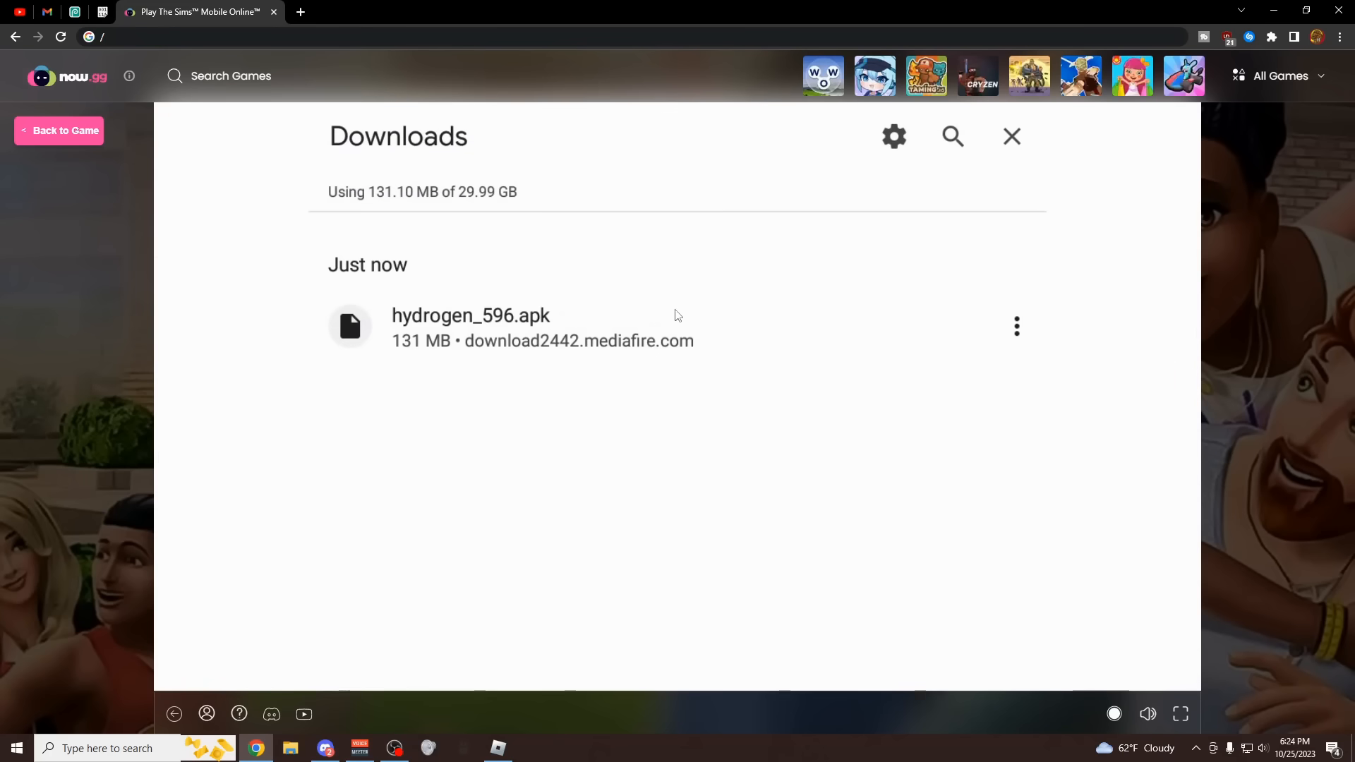
click(471, 314)
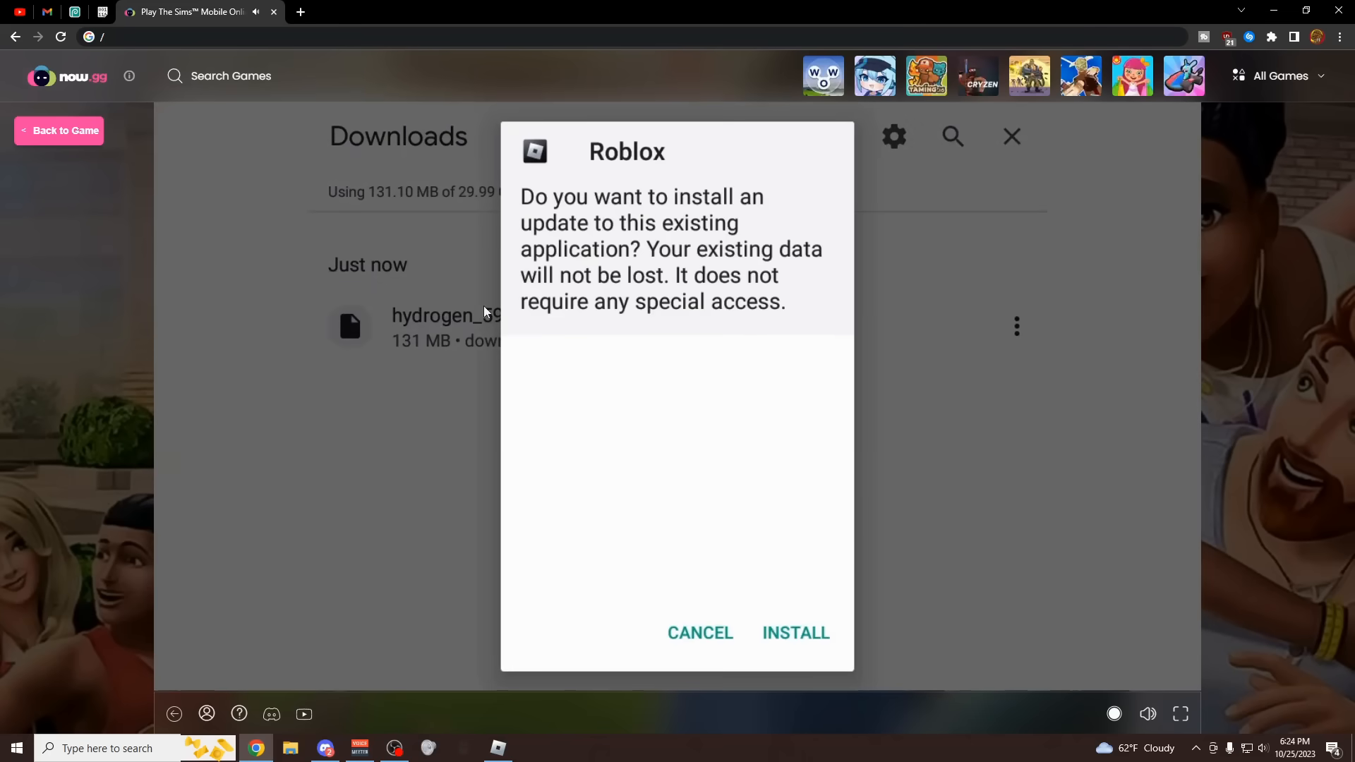
click(793, 632)
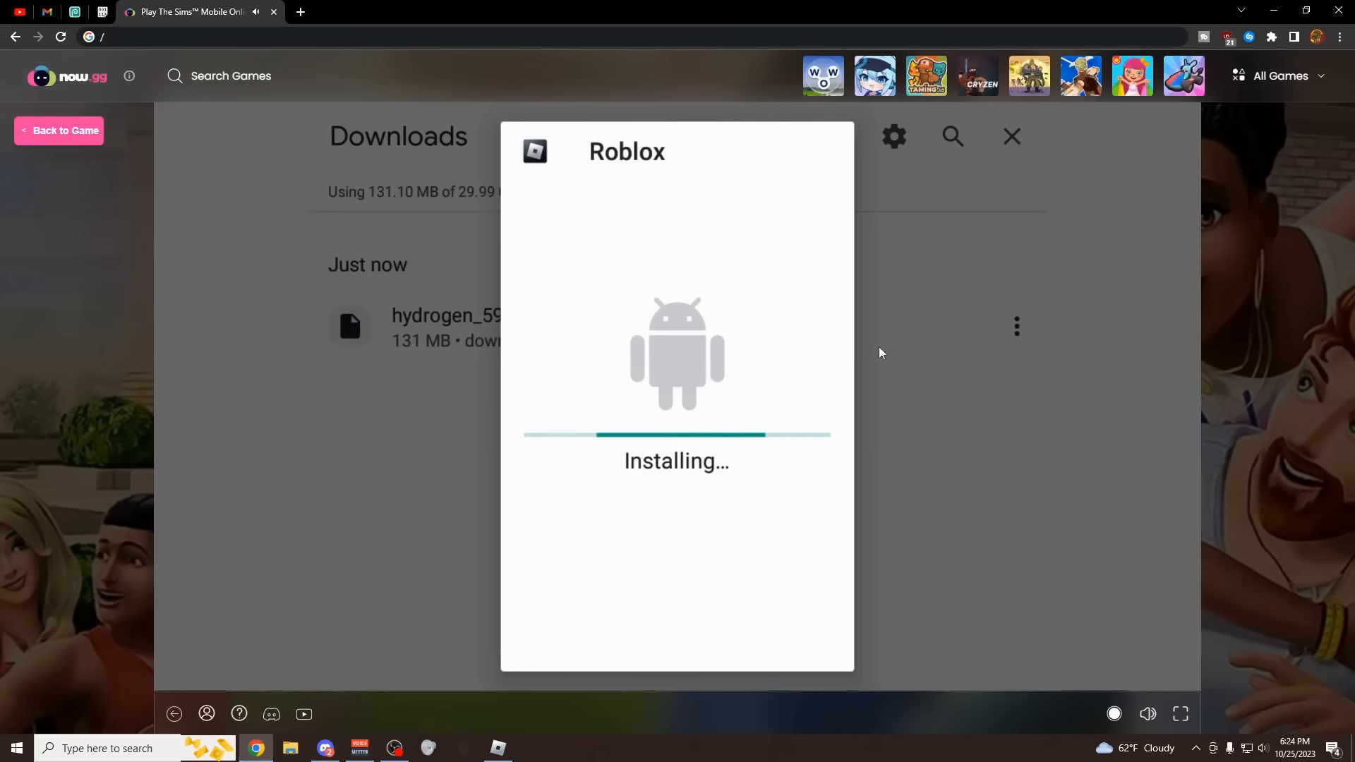
mouse_move(688, 357)
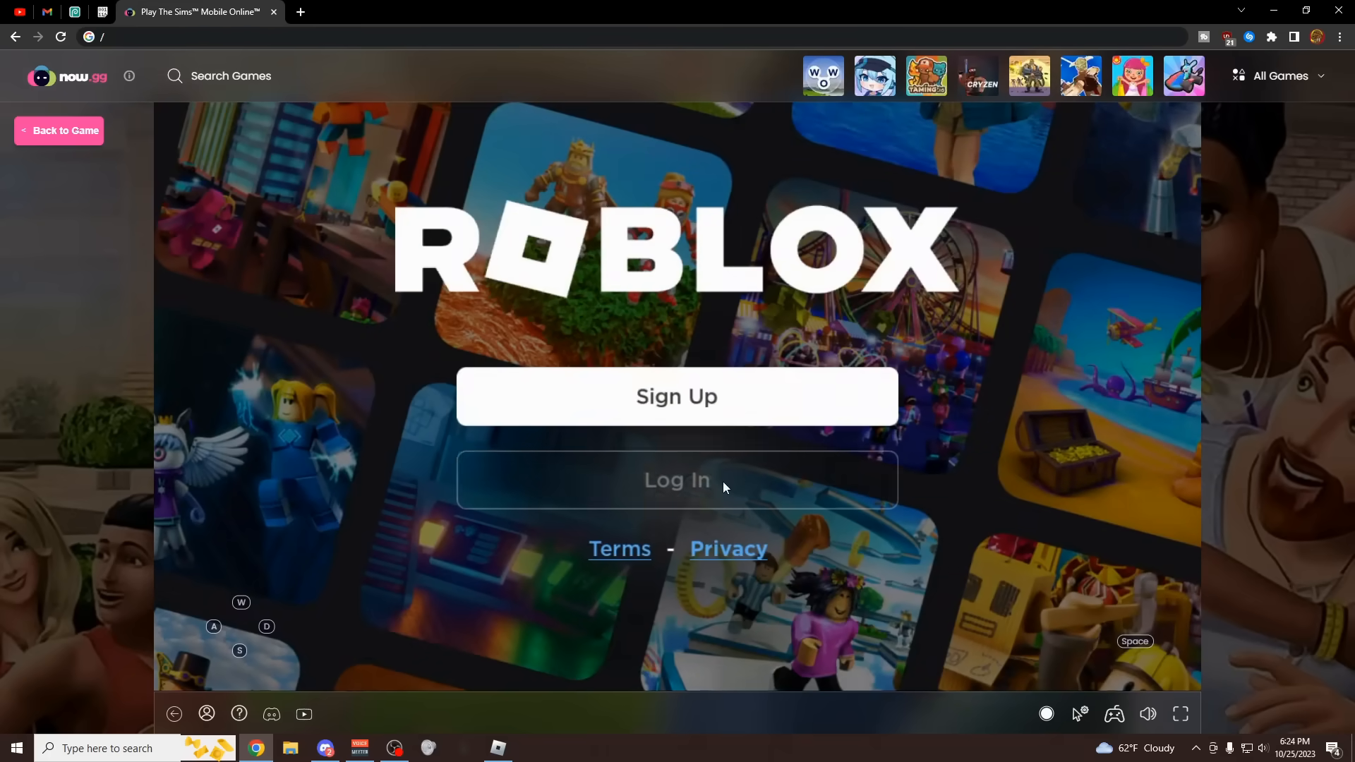
Step: Log in to Roblox as user vegax_best to reach the Home screen
click(676, 480)
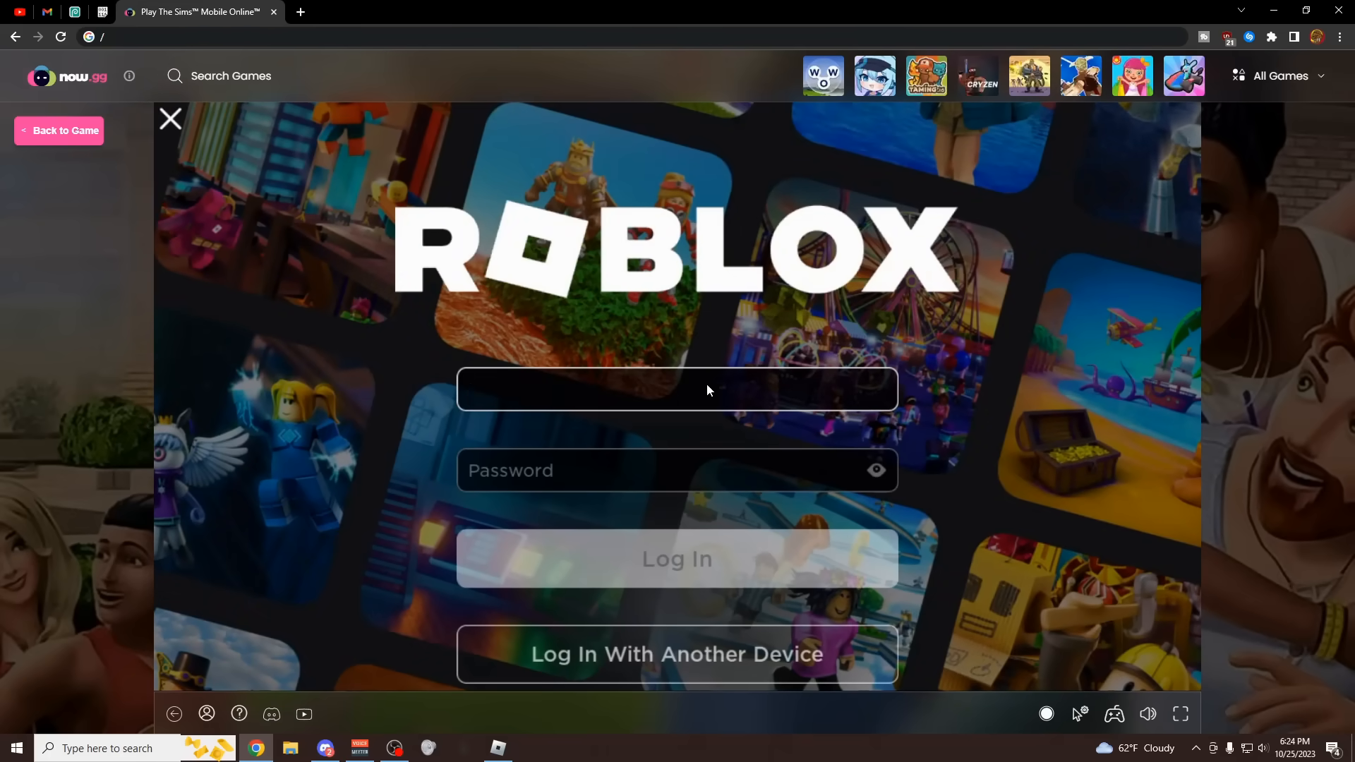
mouse_move(686, 383)
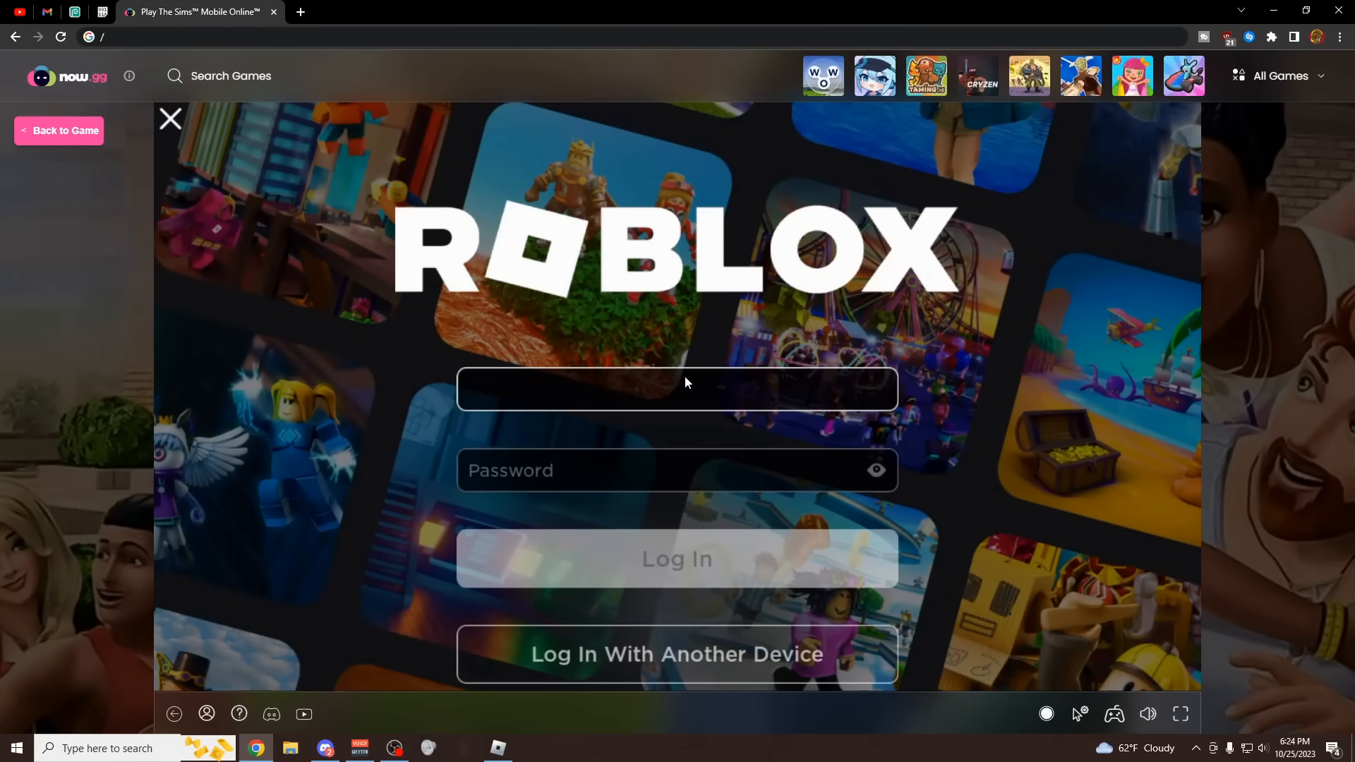
click(676, 390)
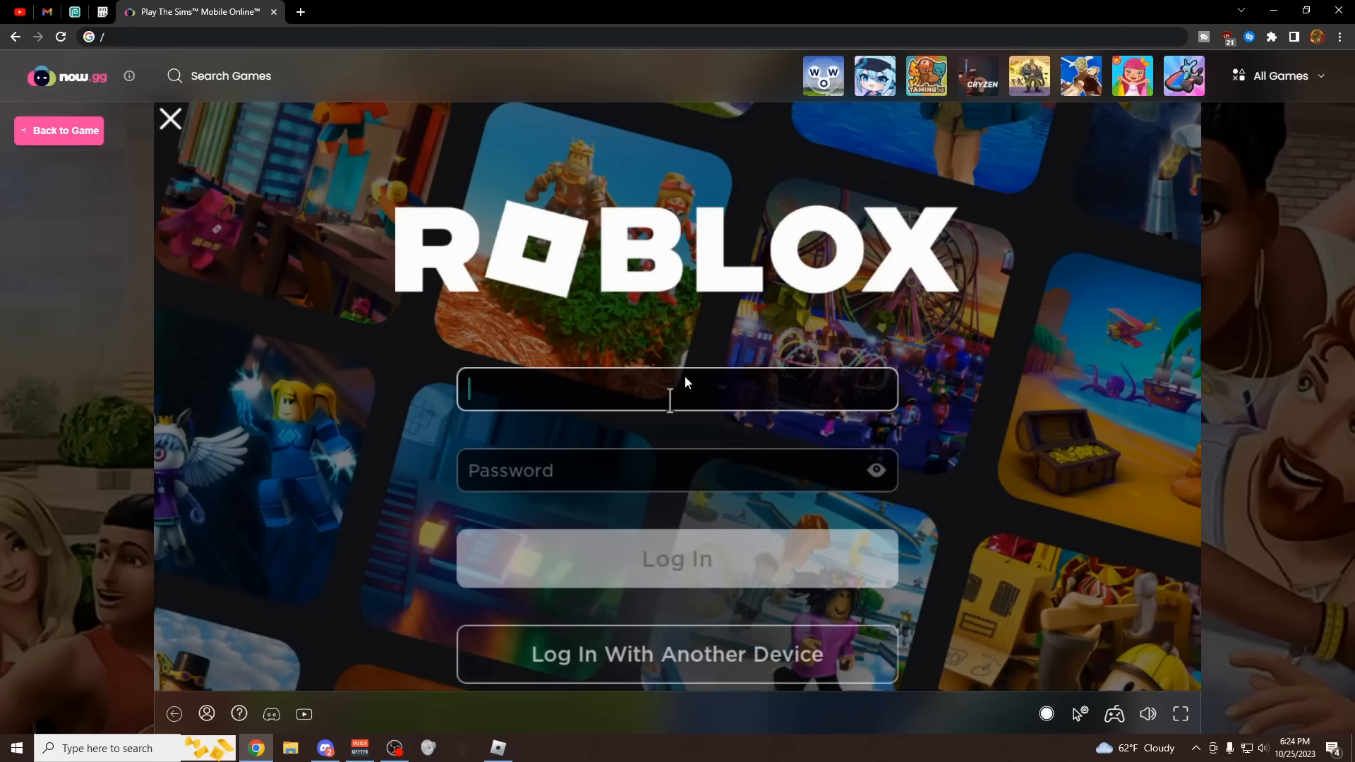
text(vegax_best)
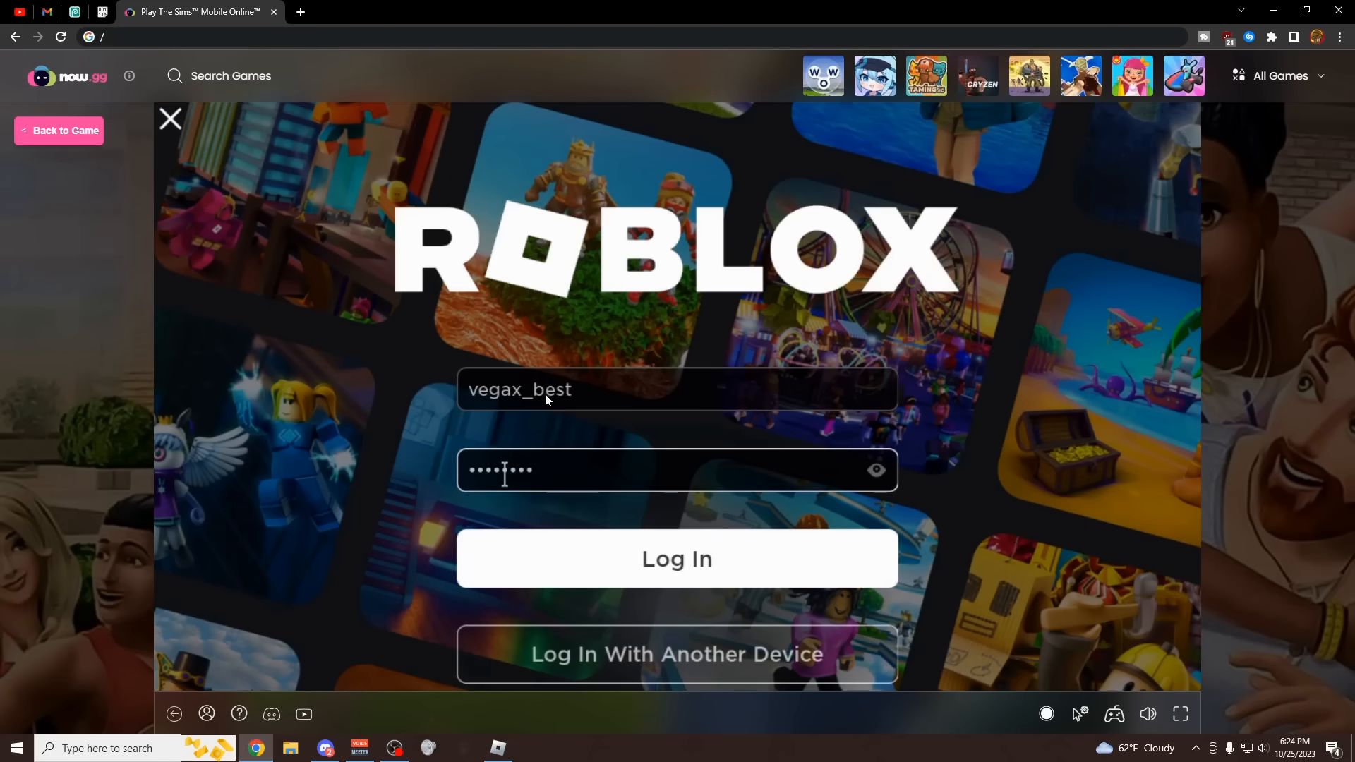
click(676, 559)
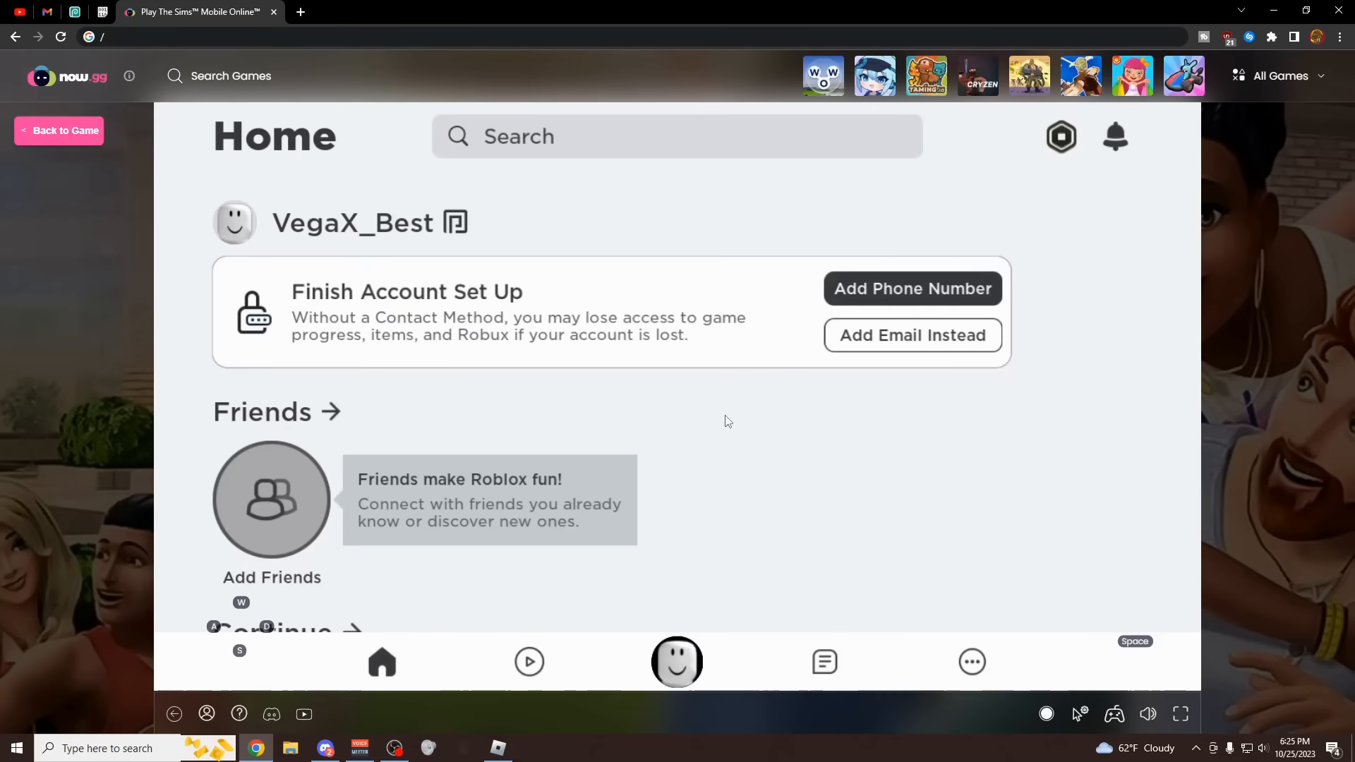
Step: Start Blade Ball from the Roblox Continue list so the Hydrogen key prompt appears
scroll(down, 3)
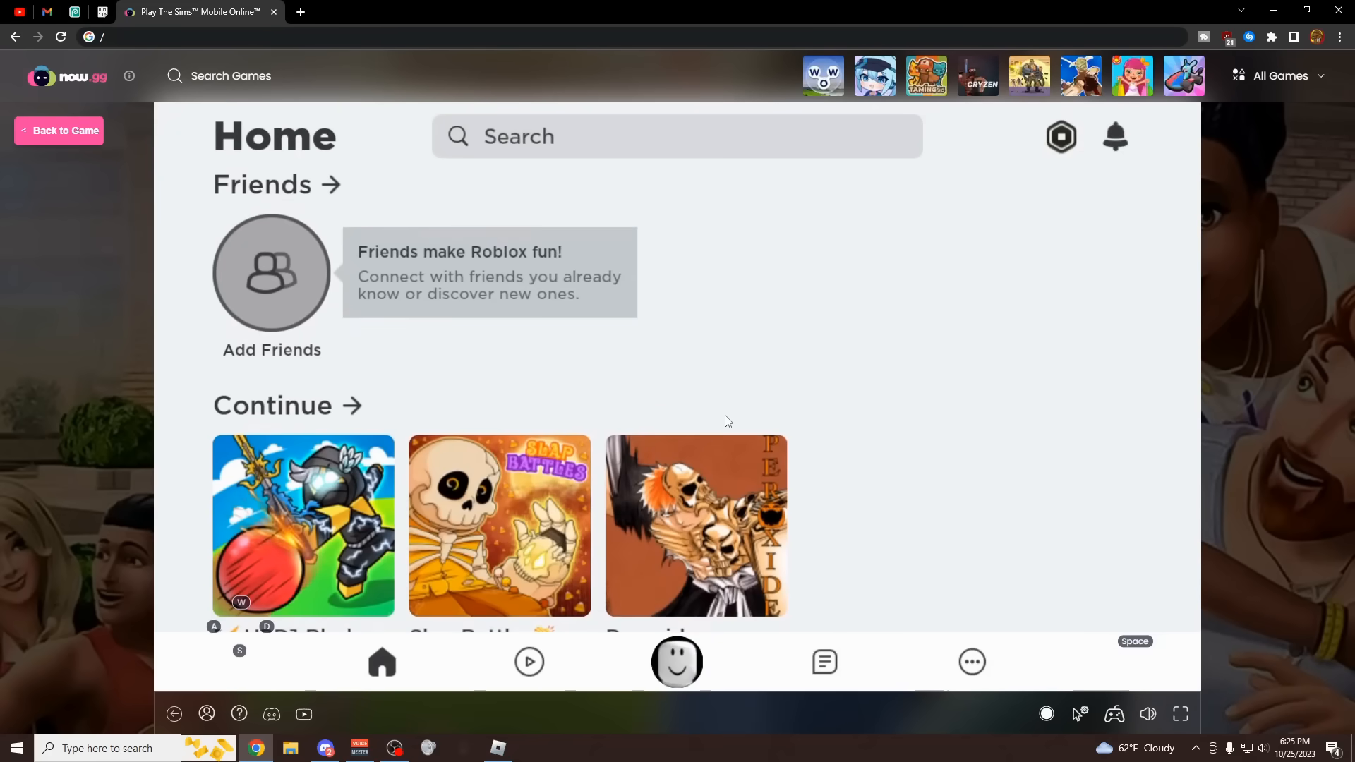
mouse_move(810, 504)
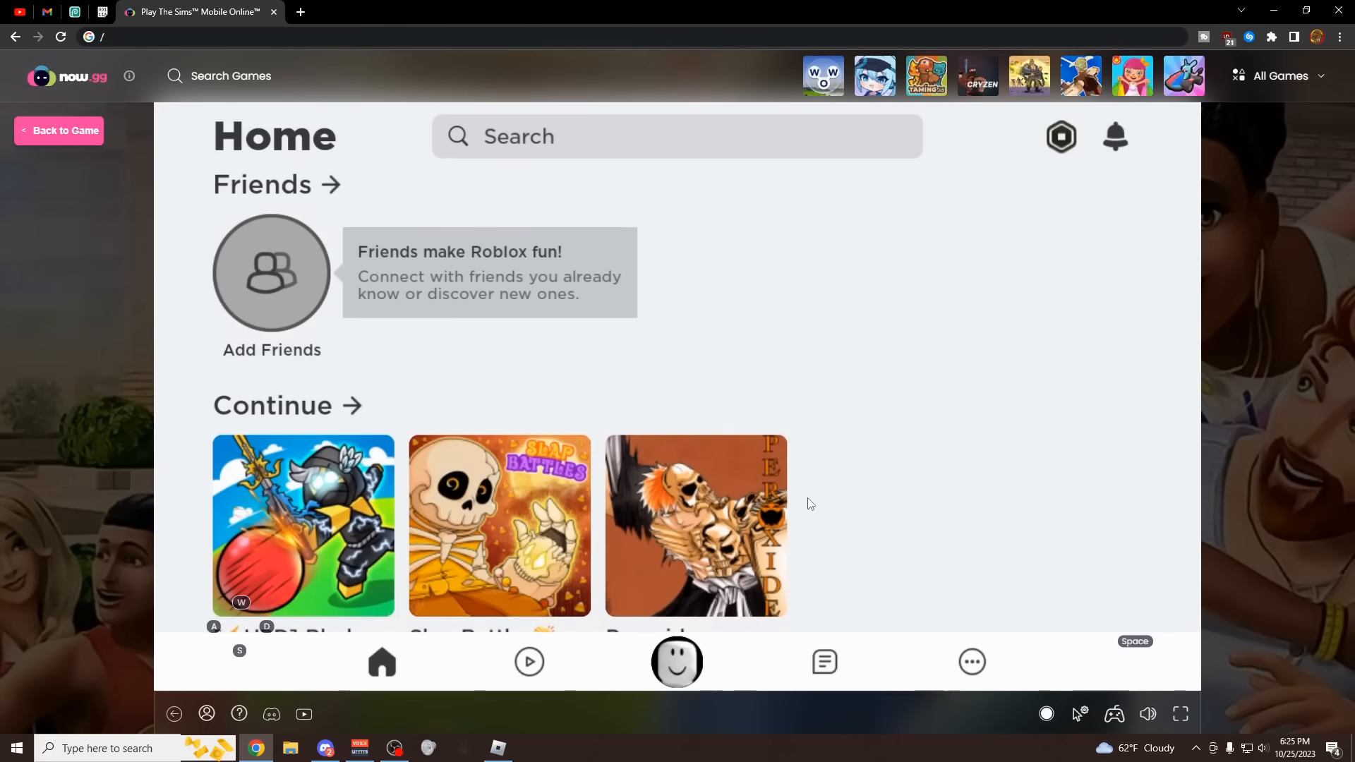
scroll(down, 3)
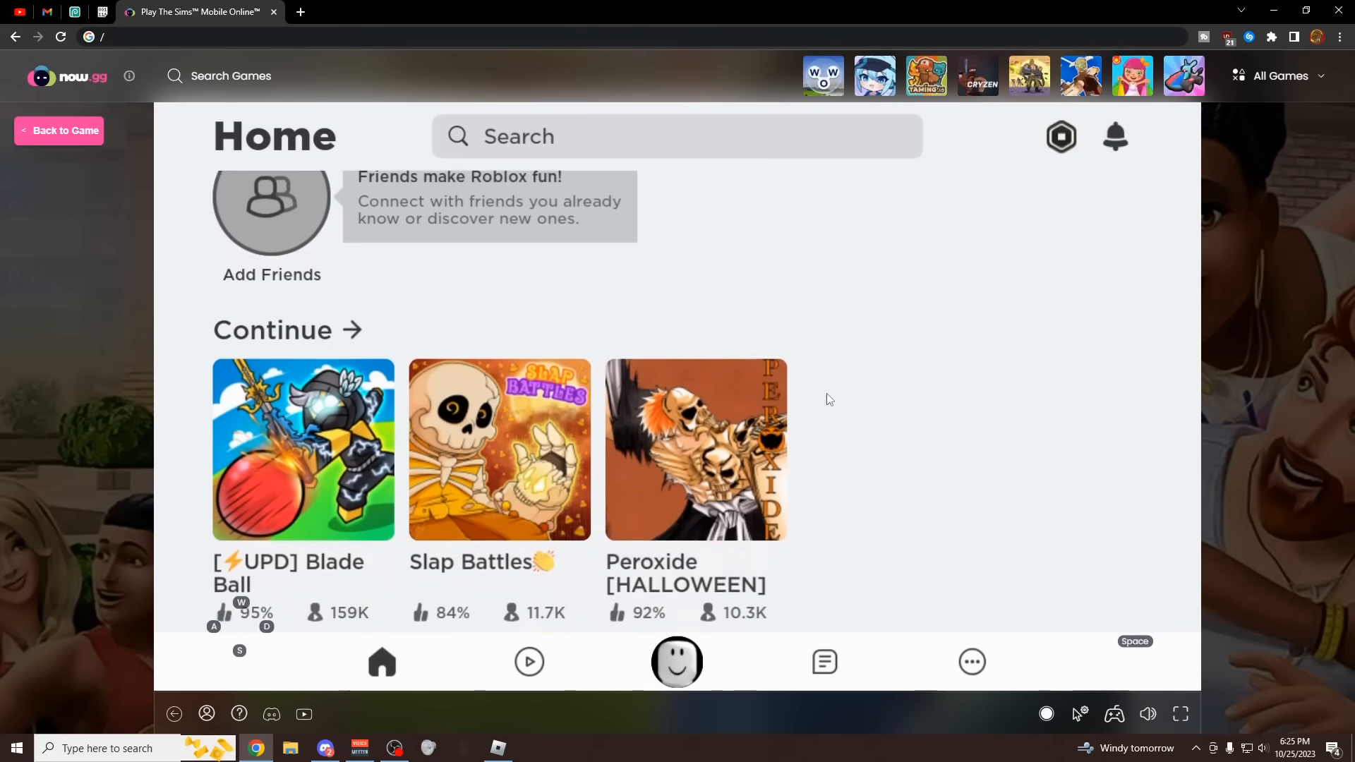
scroll(down, 3)
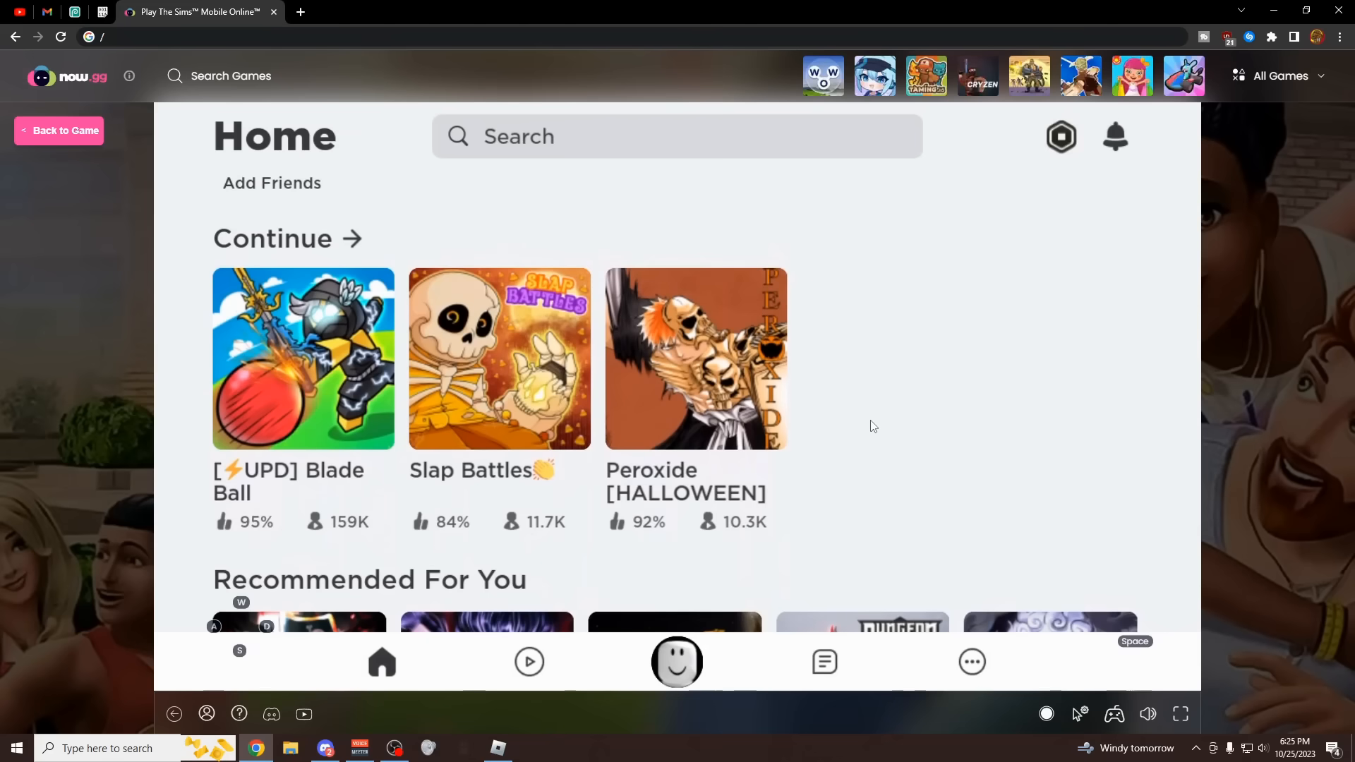
mouse_move(735, 470)
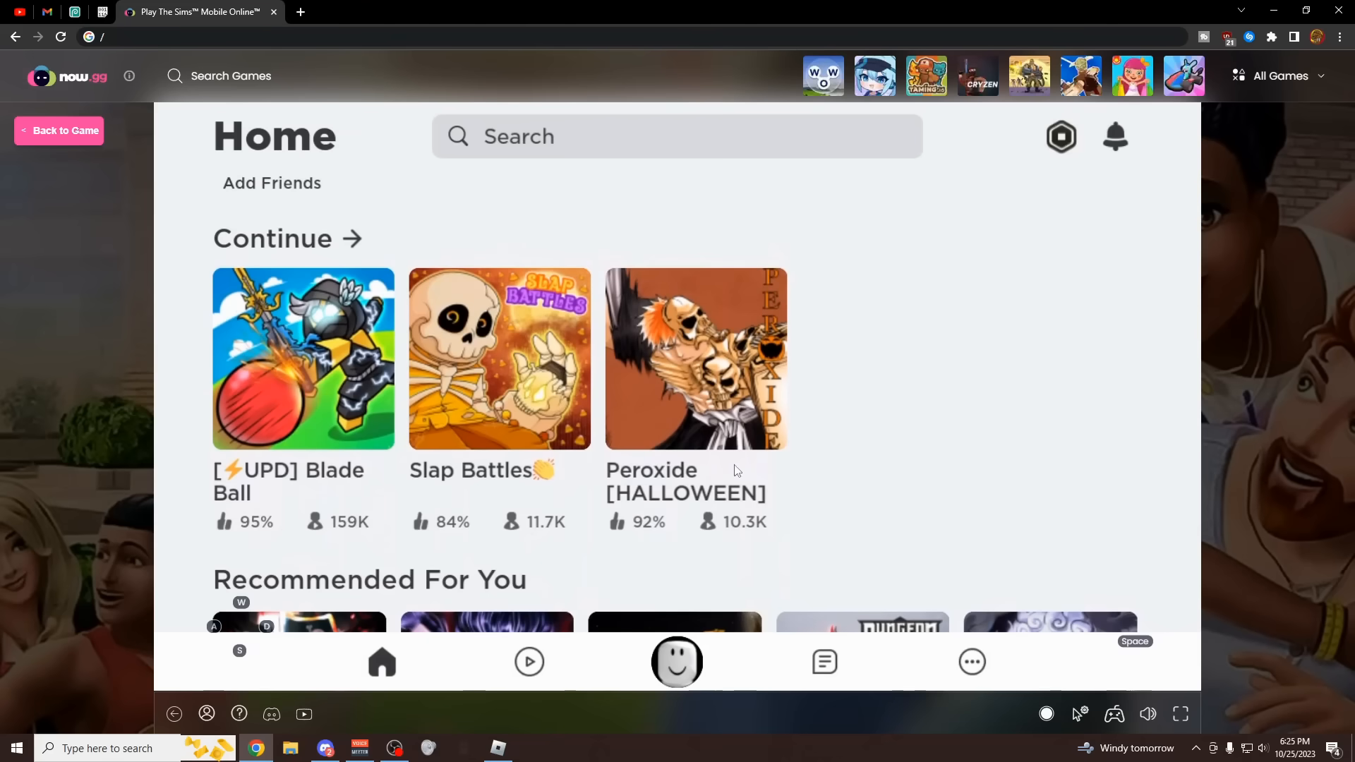
click(302, 357)
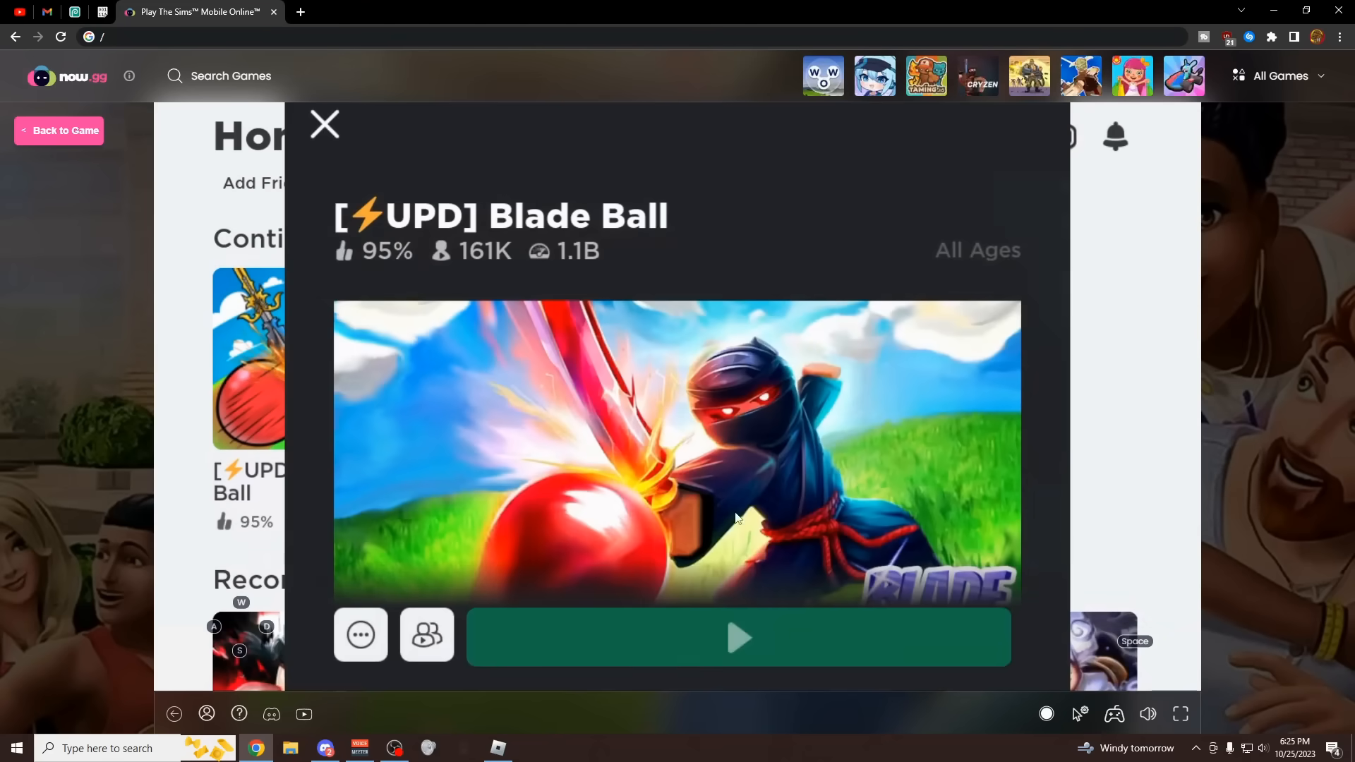
click(736, 638)
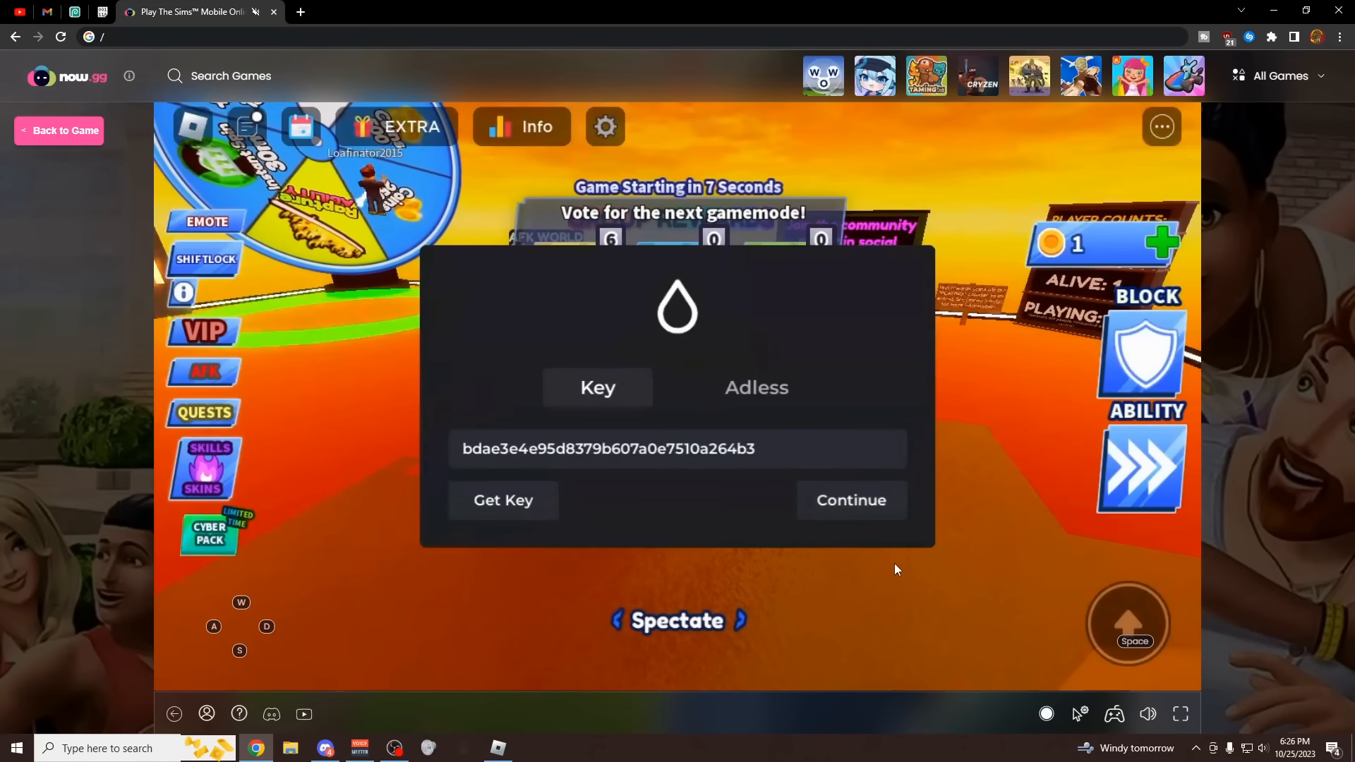
Step: Continue past the Hydrogen key dialog and bring up the executor's script library
click(849, 499)
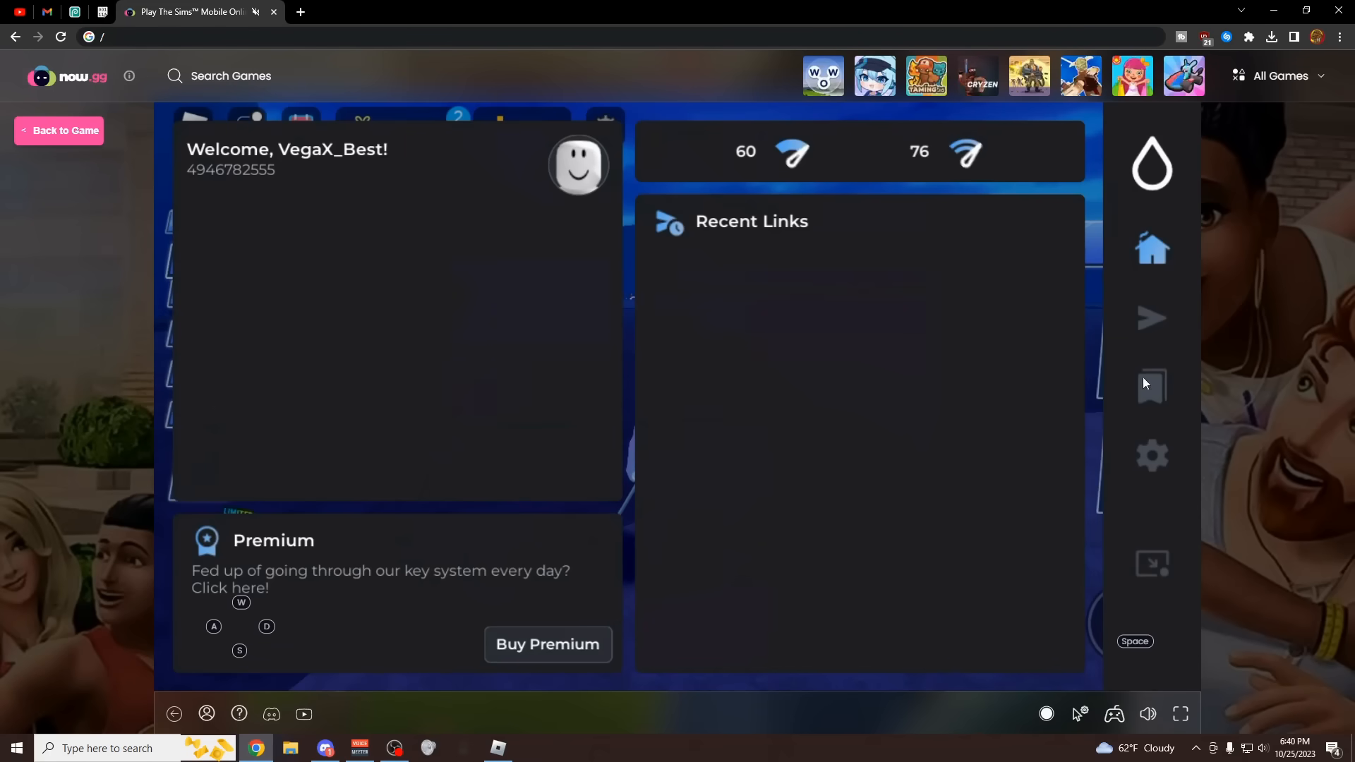
click(1152, 317)
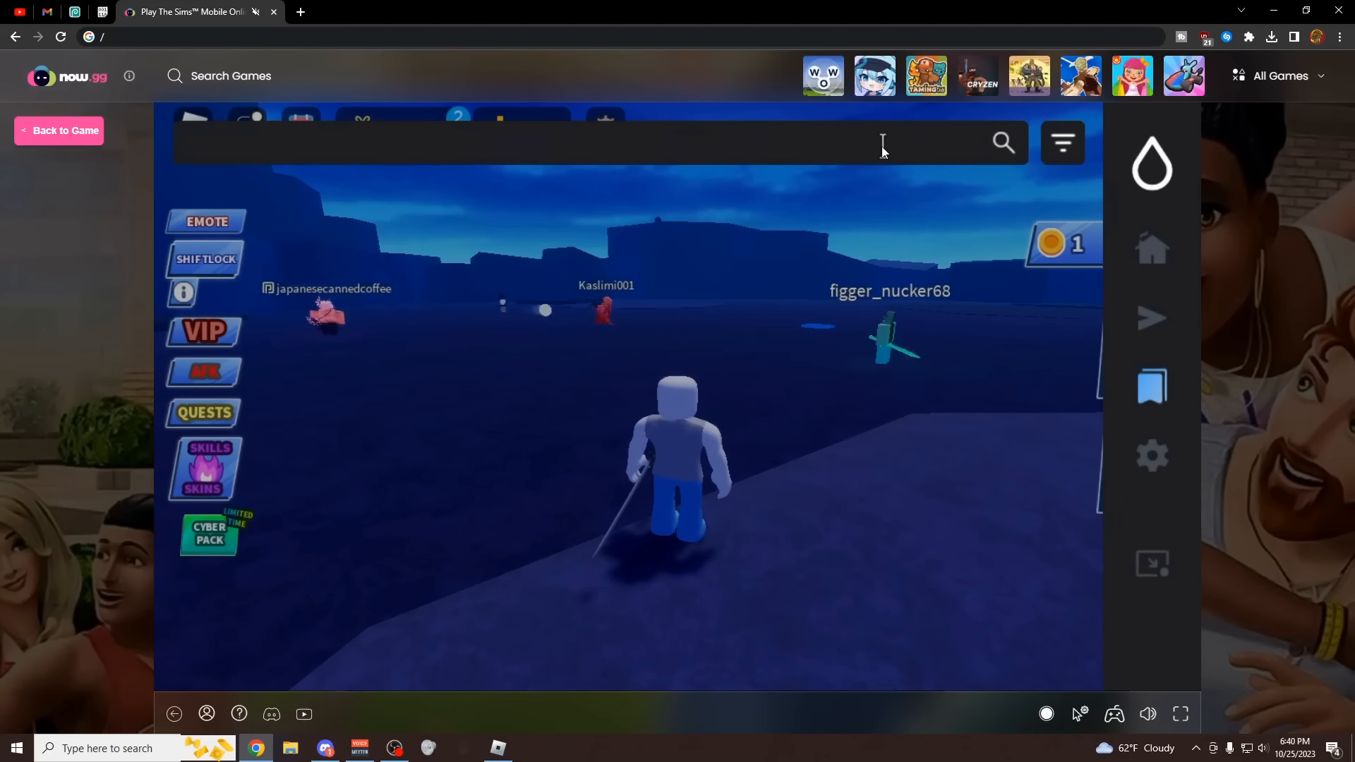
Step: Search the Hydrogen script library for 'bedol', then return to the executor home page
text(bedol)
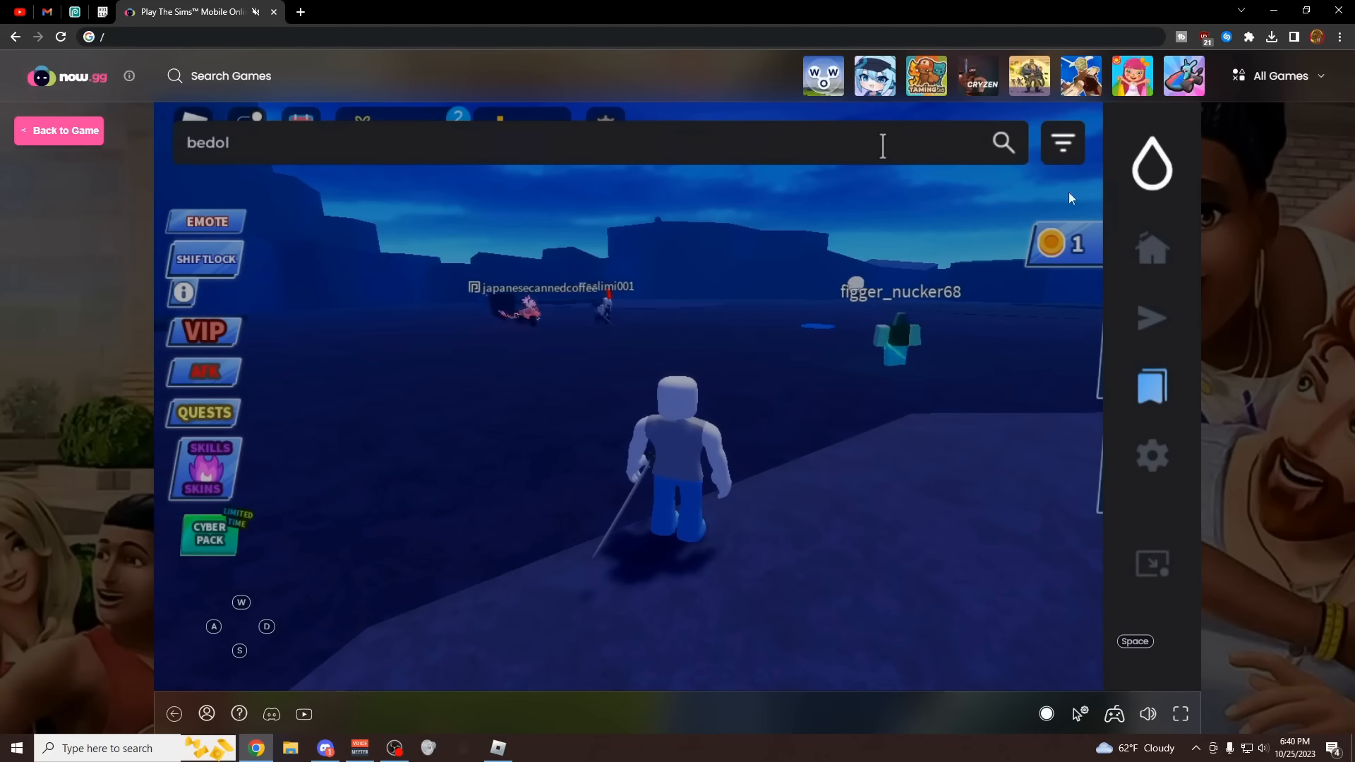
click(1000, 142)
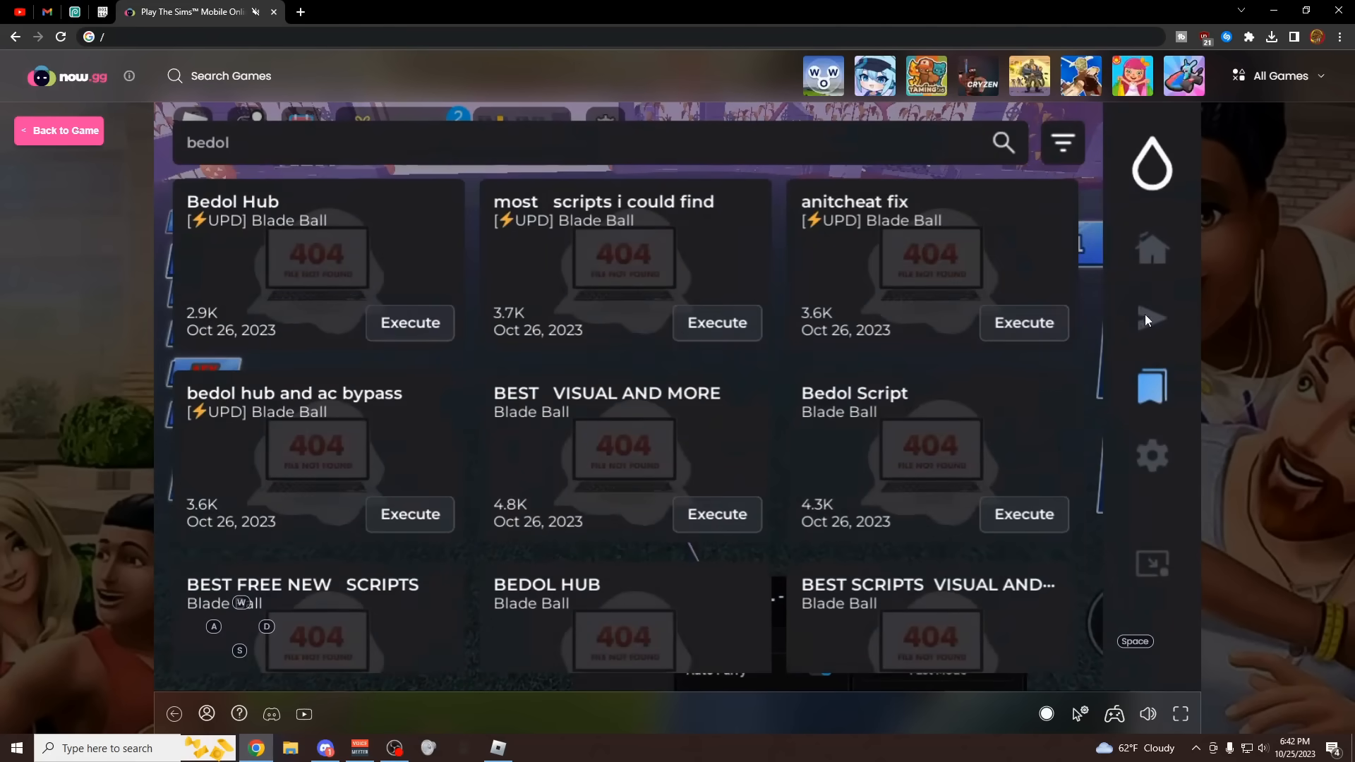
click(1152, 249)
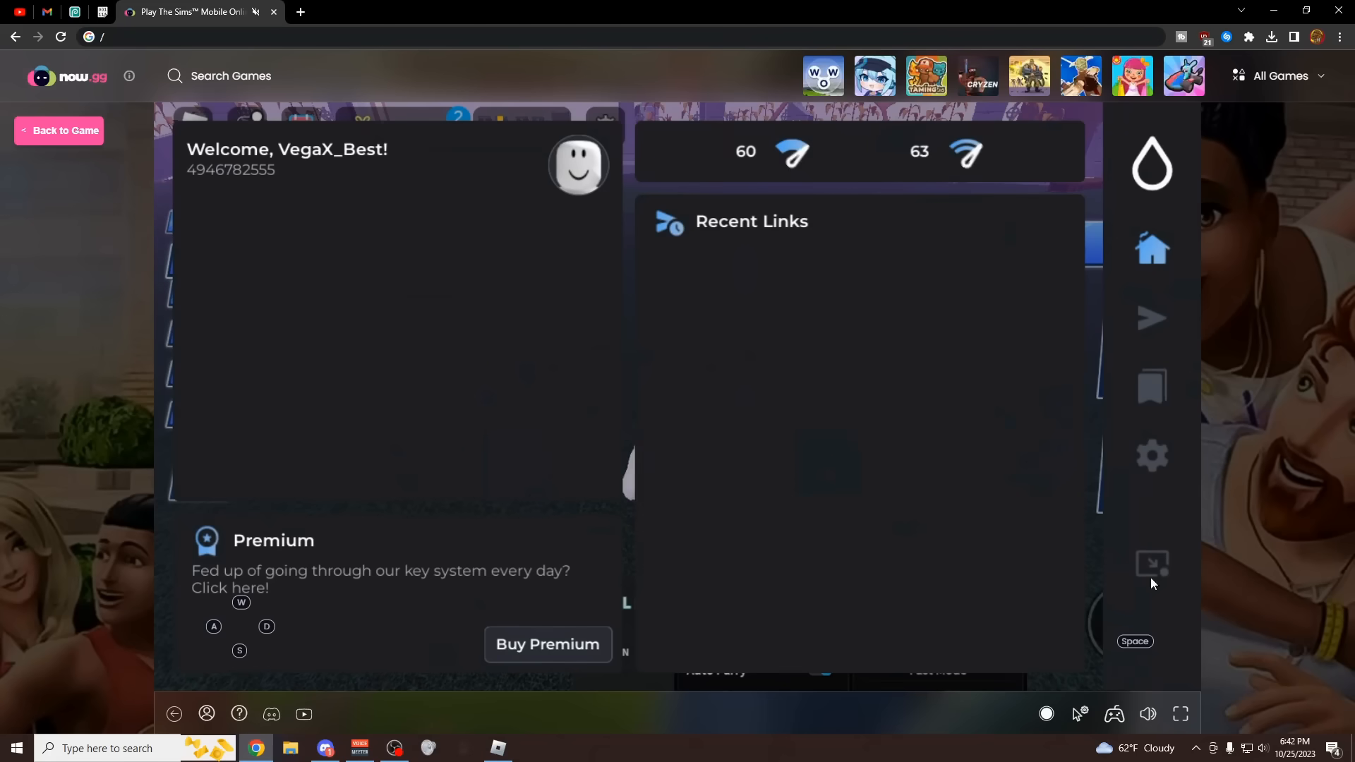
Step: Collapse the Hydrogen executor panel over Blade Ball
click(60, 130)
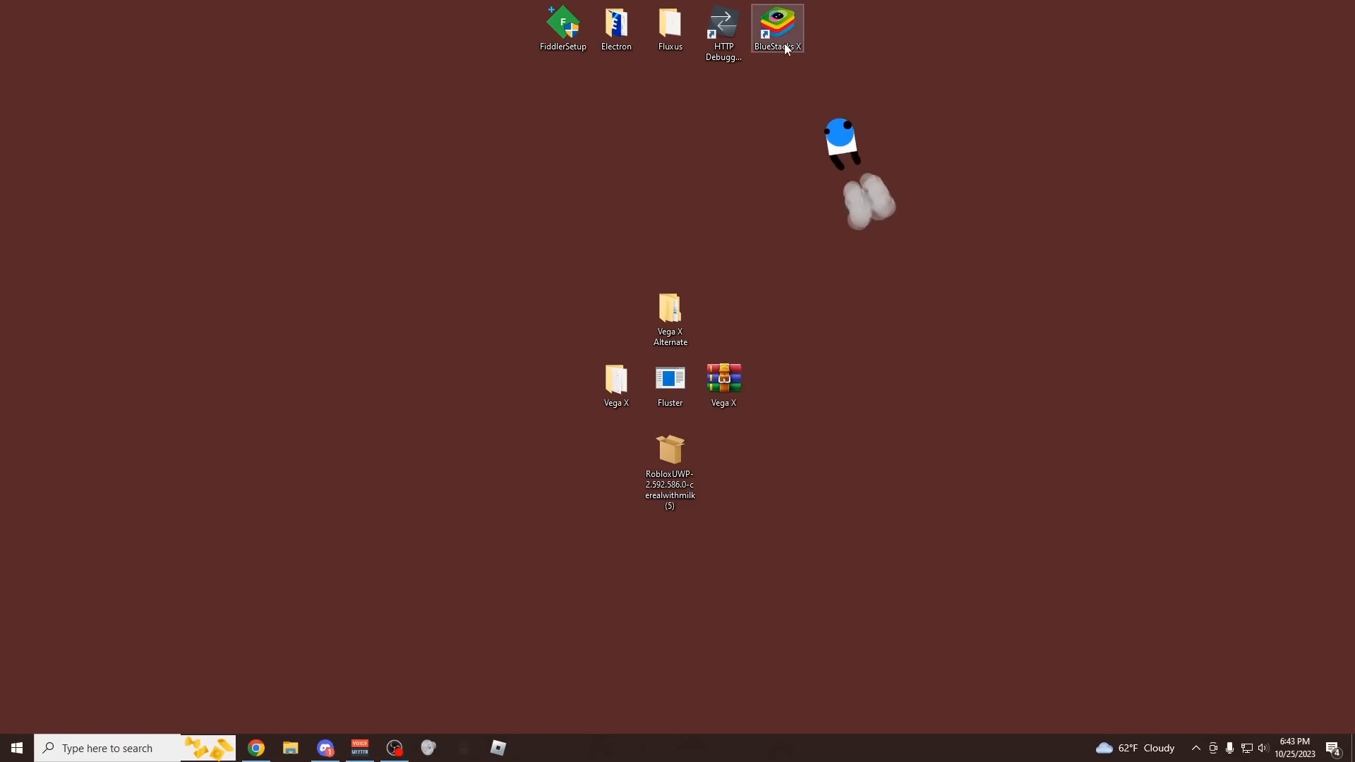
Step: Move the BlueStacks X desktop shortcut lower and choose Restart later in the BlueStacks prompt
drag(776, 25, 669, 99)
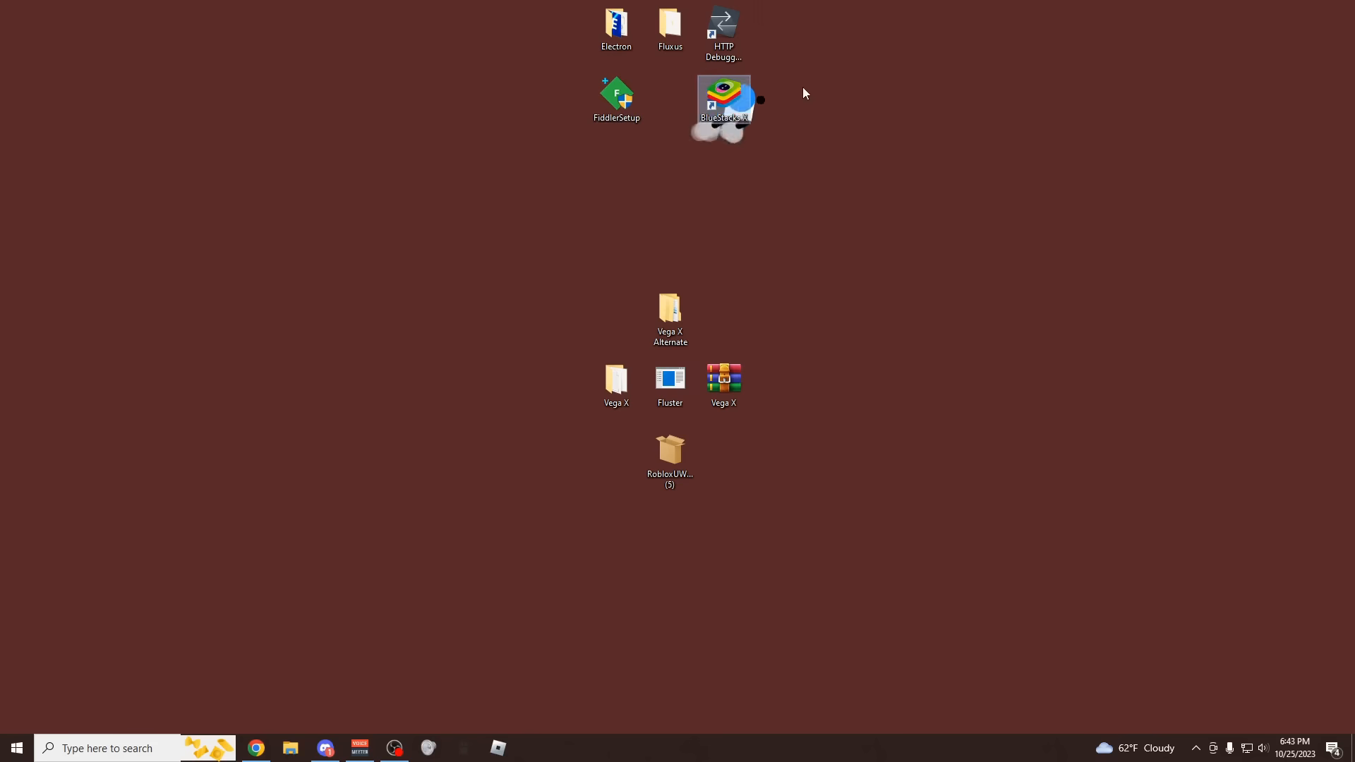
mouse_move(748, 103)
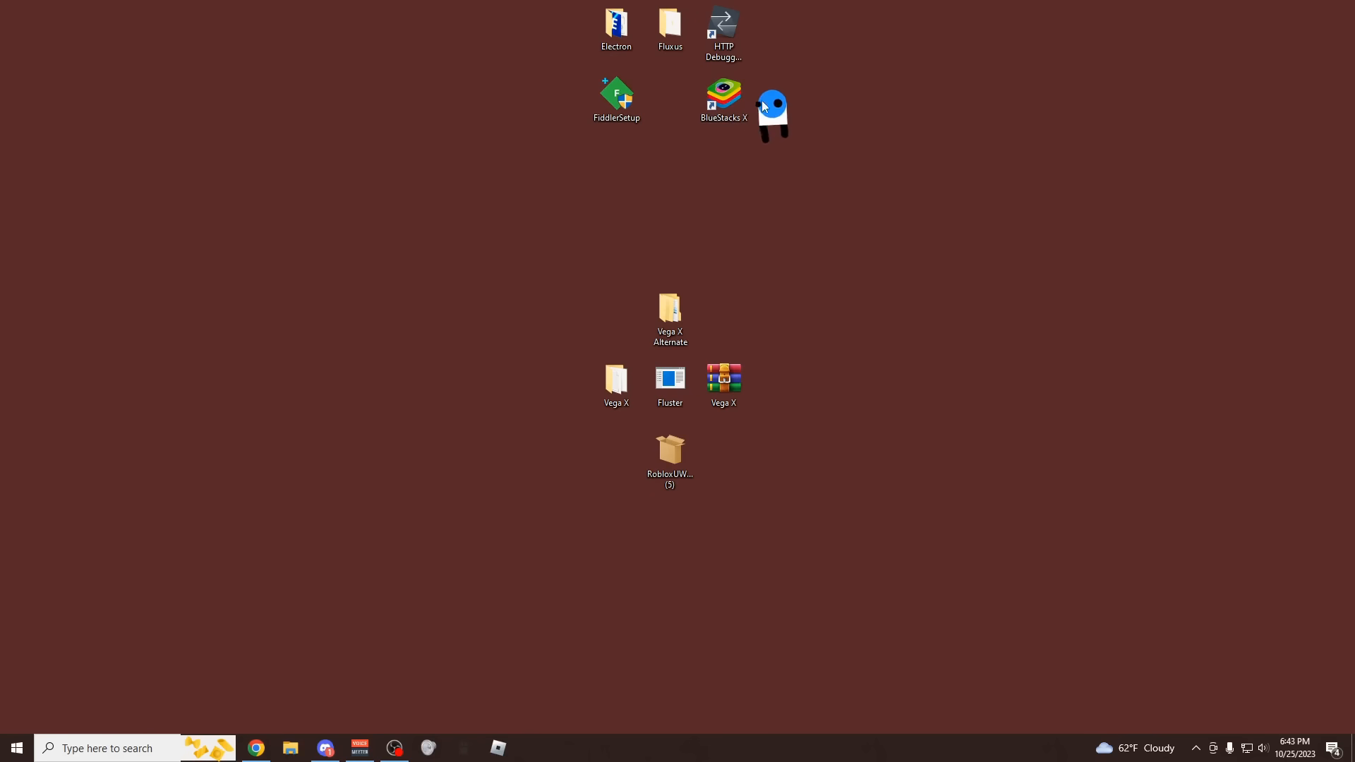
mouse_move(722, 99)
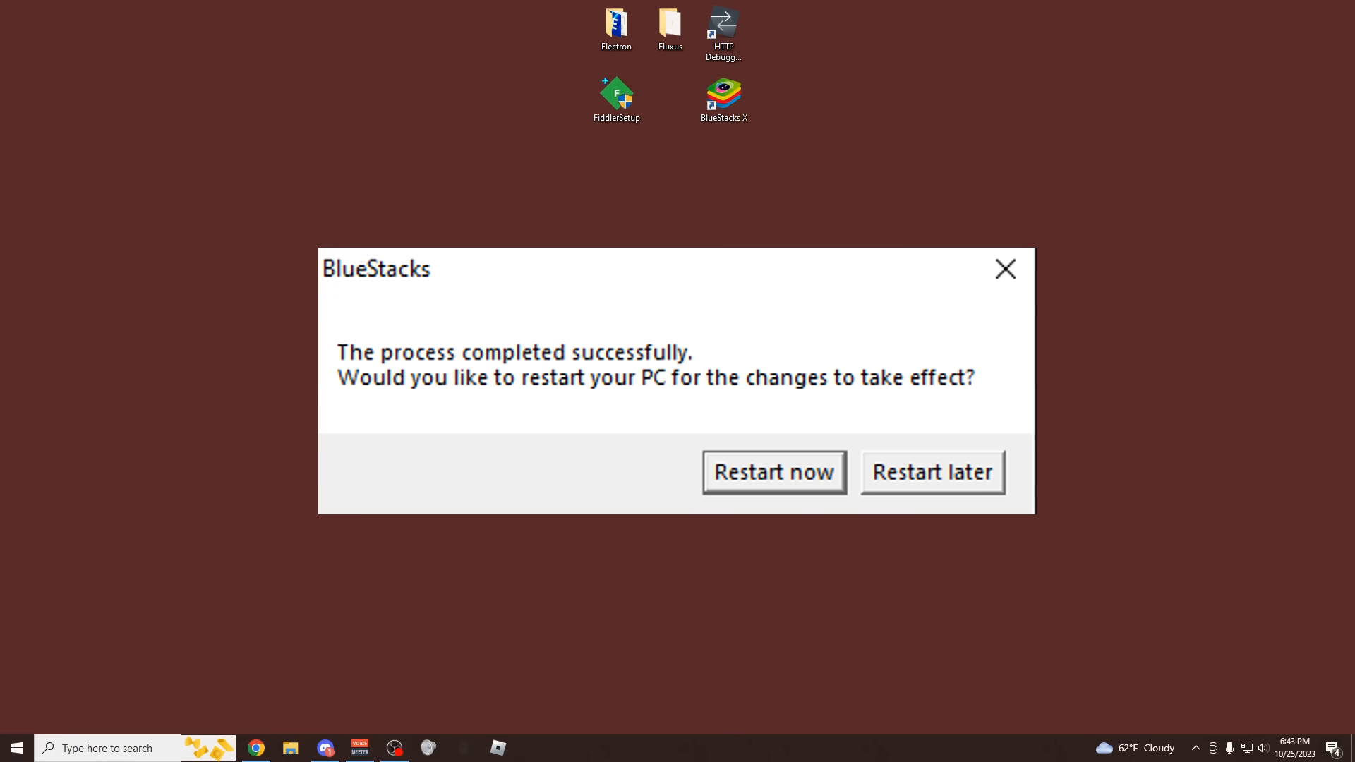
click(932, 473)
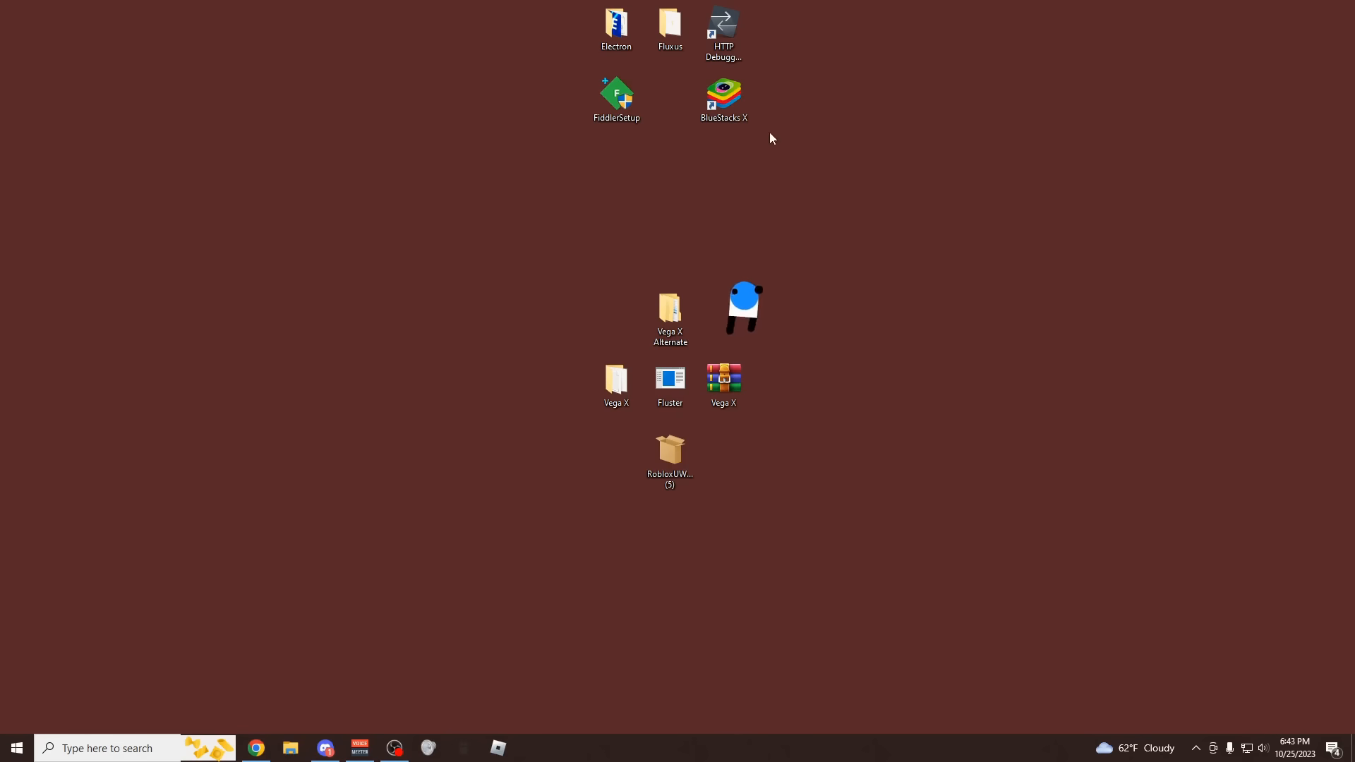
Step: Launch BlueStacks X from the desktop and start the App Player from its sidebar
double_click(722, 93)
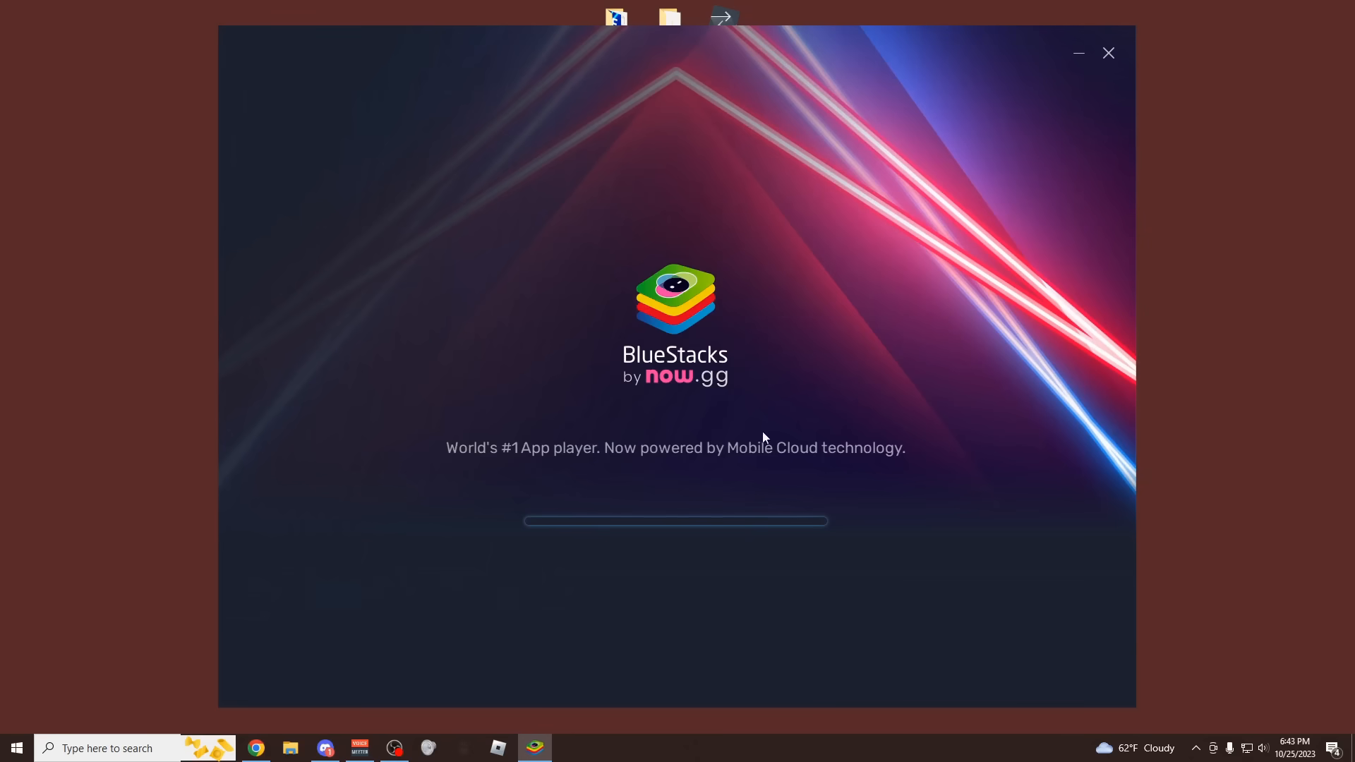
mouse_move(707, 440)
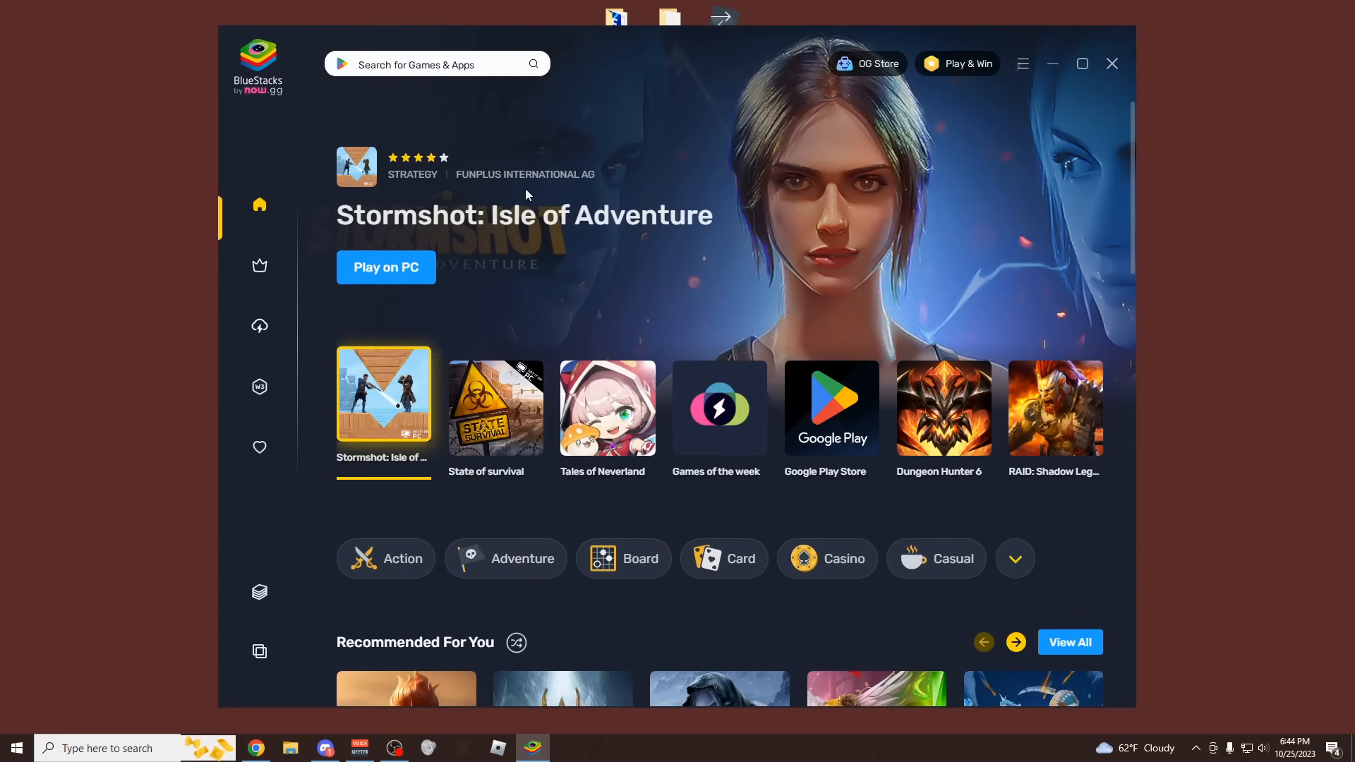
mouse_move(607, 406)
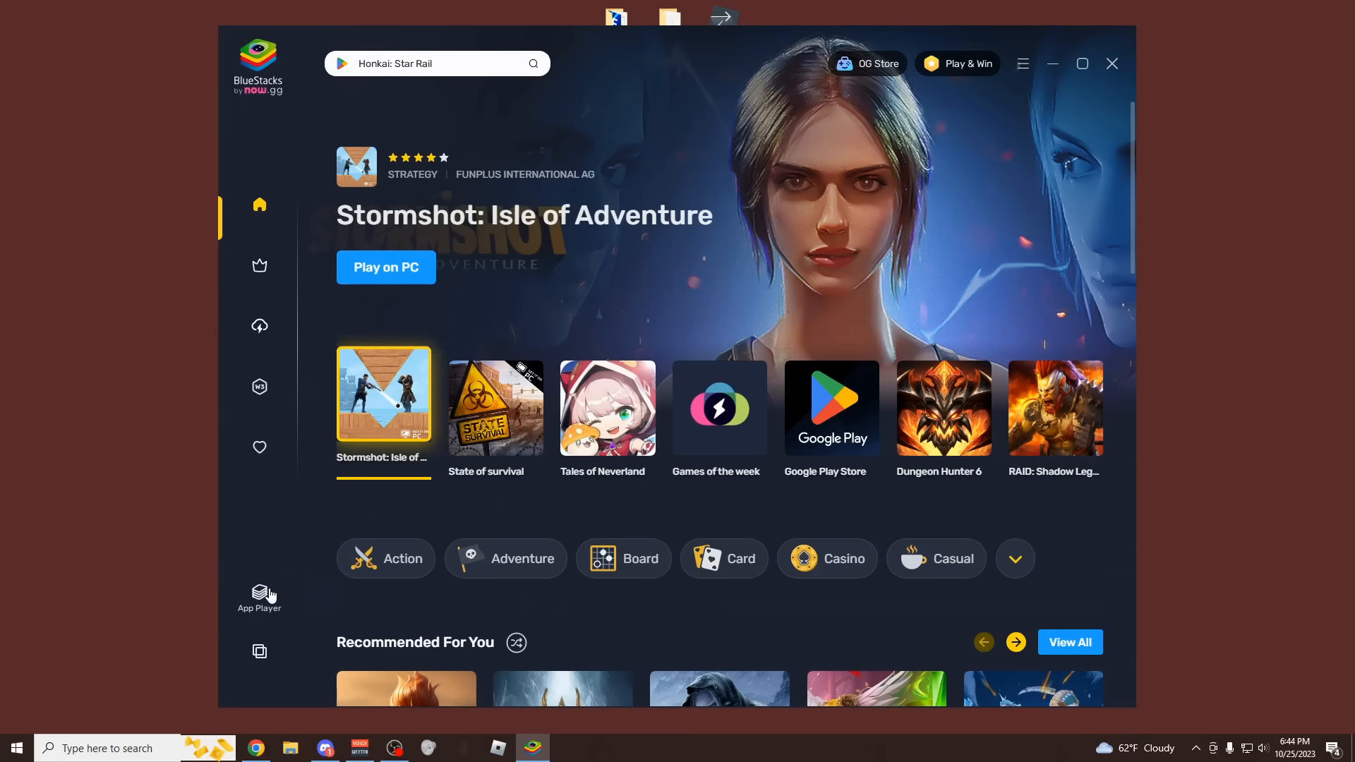
click(258, 594)
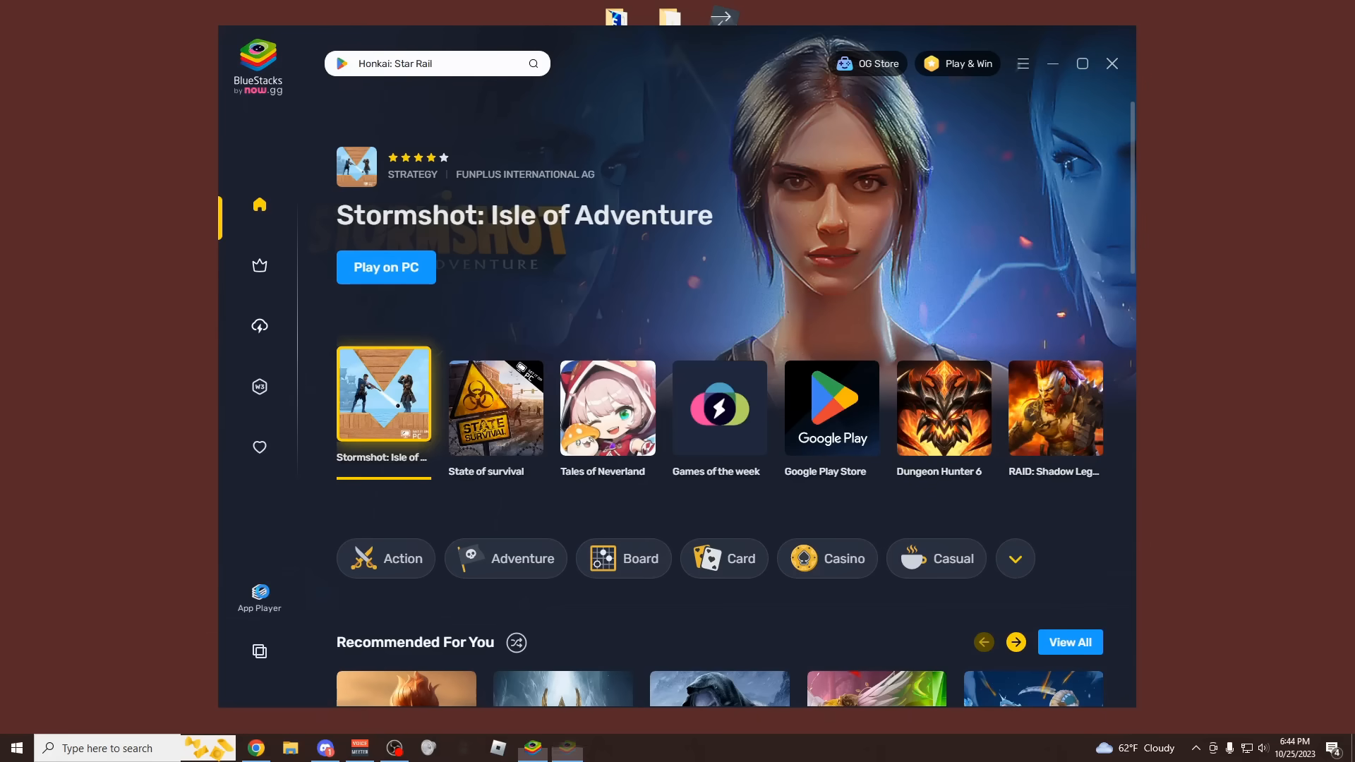
click(944, 406)
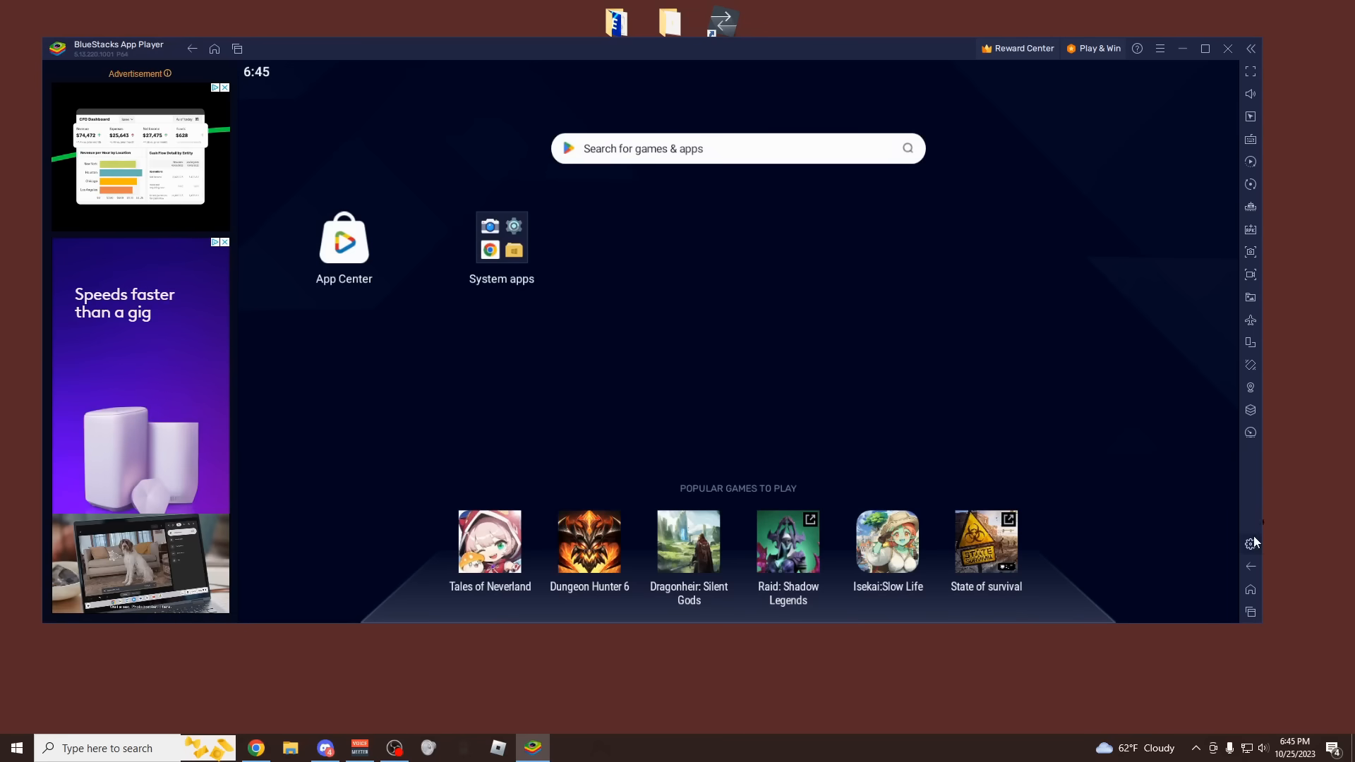
Step: View the App Player Performance settings and close them without saving changes
click(1249, 542)
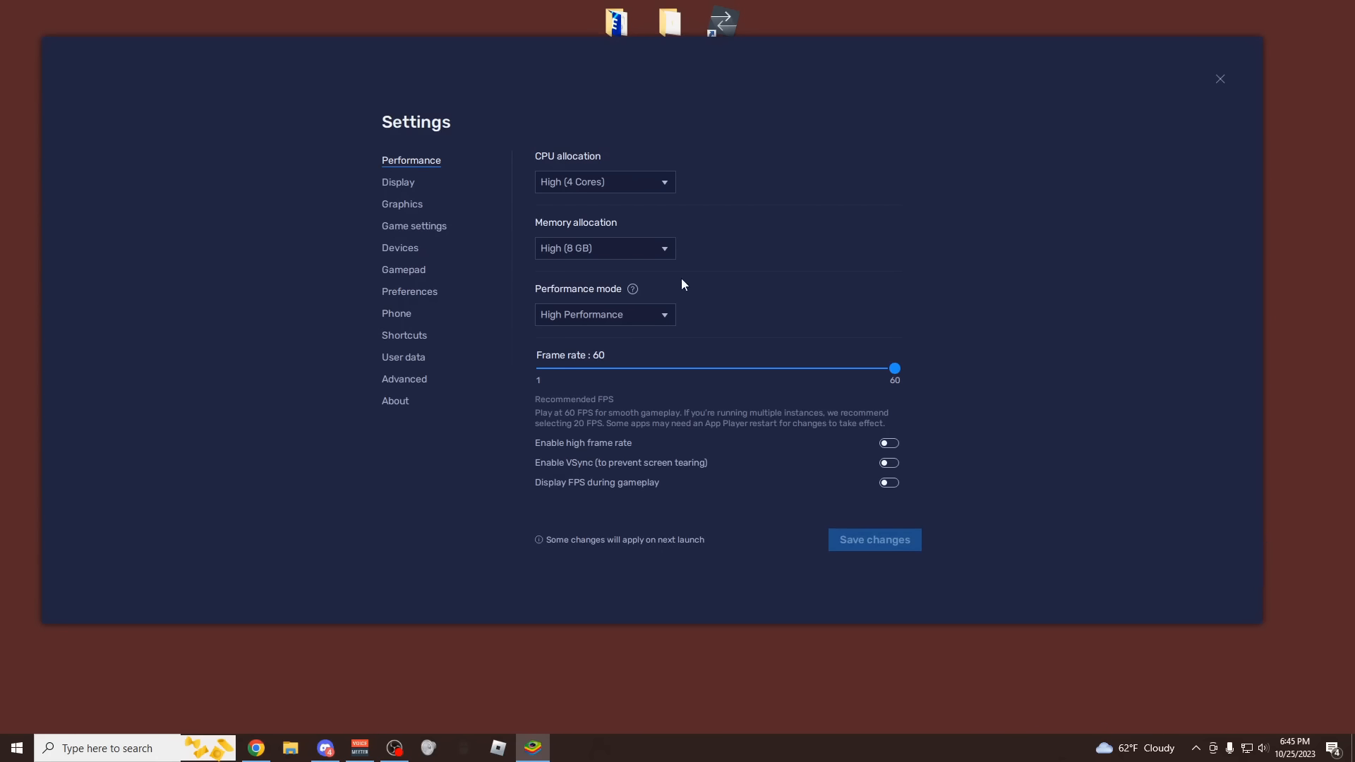
mouse_move(998, 367)
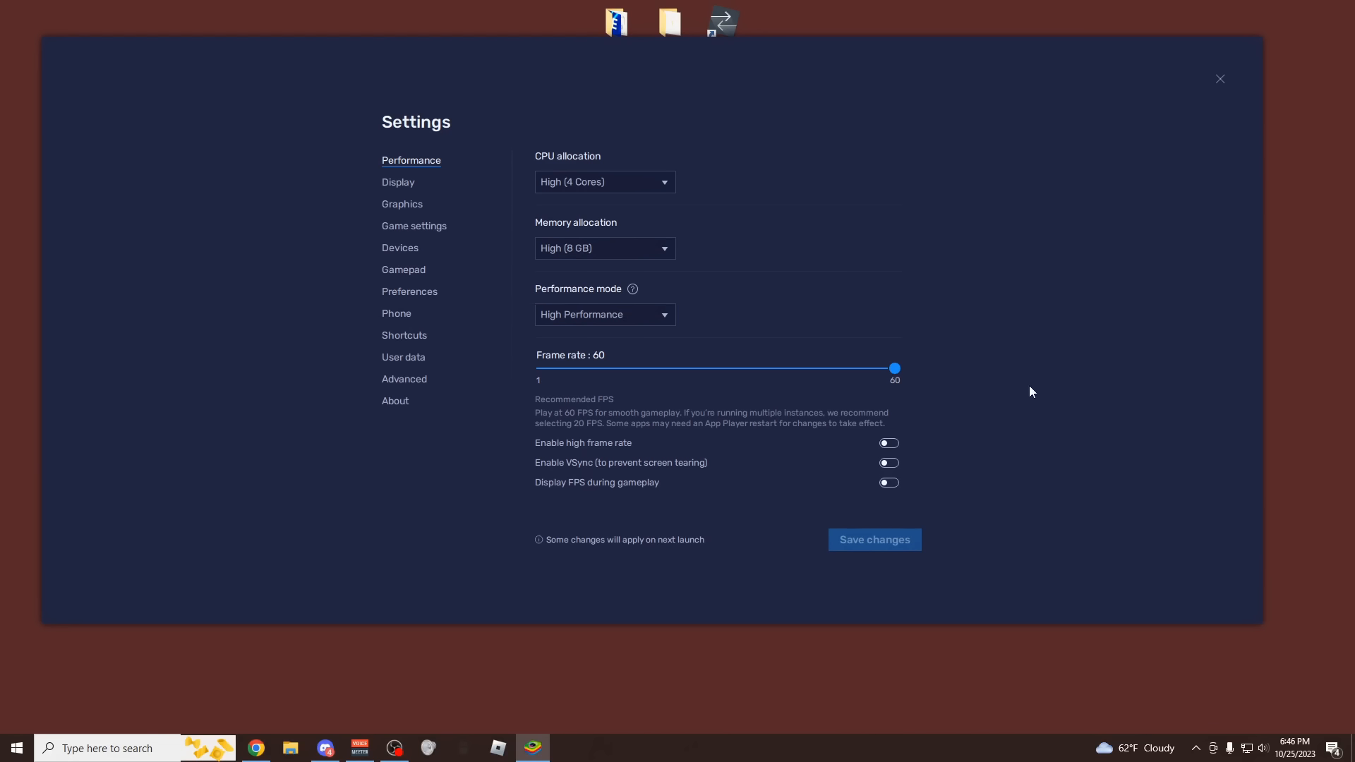
mouse_move(1222, 83)
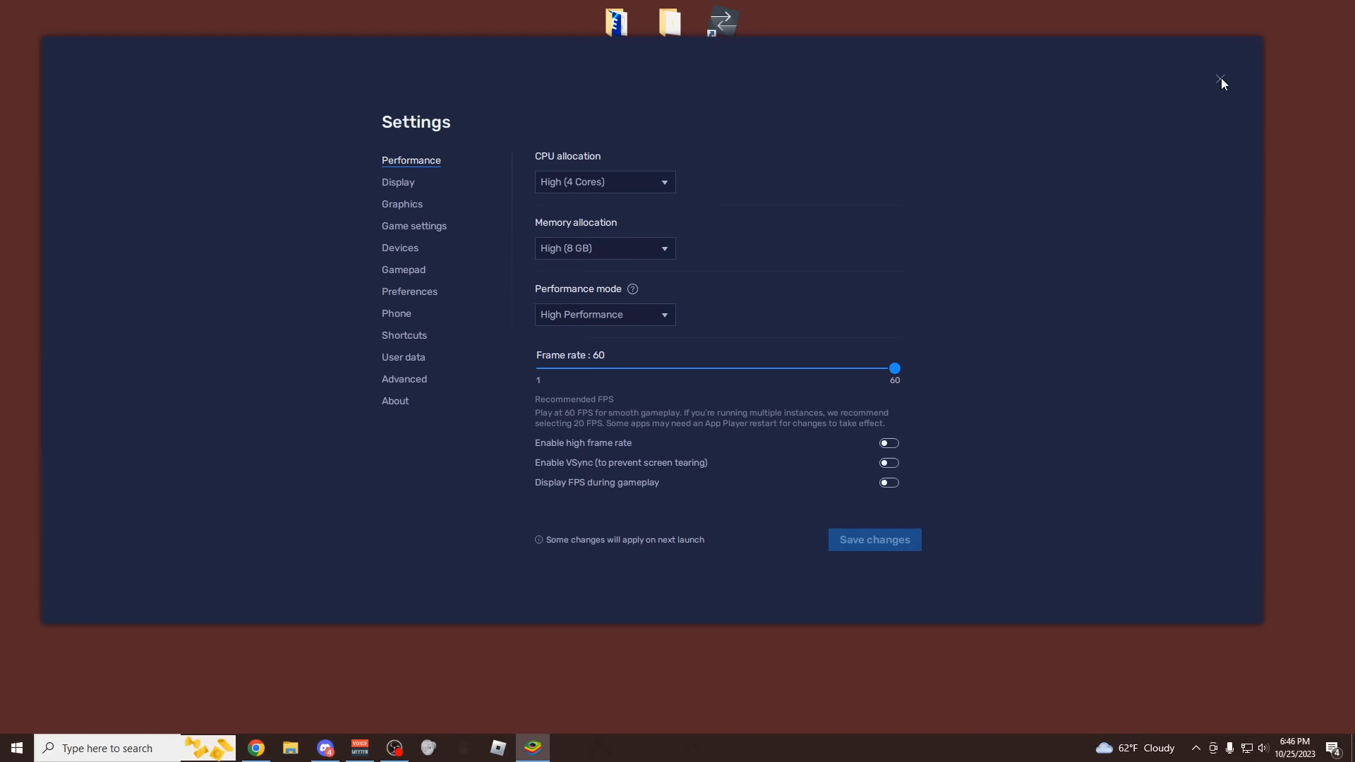
click(1221, 79)
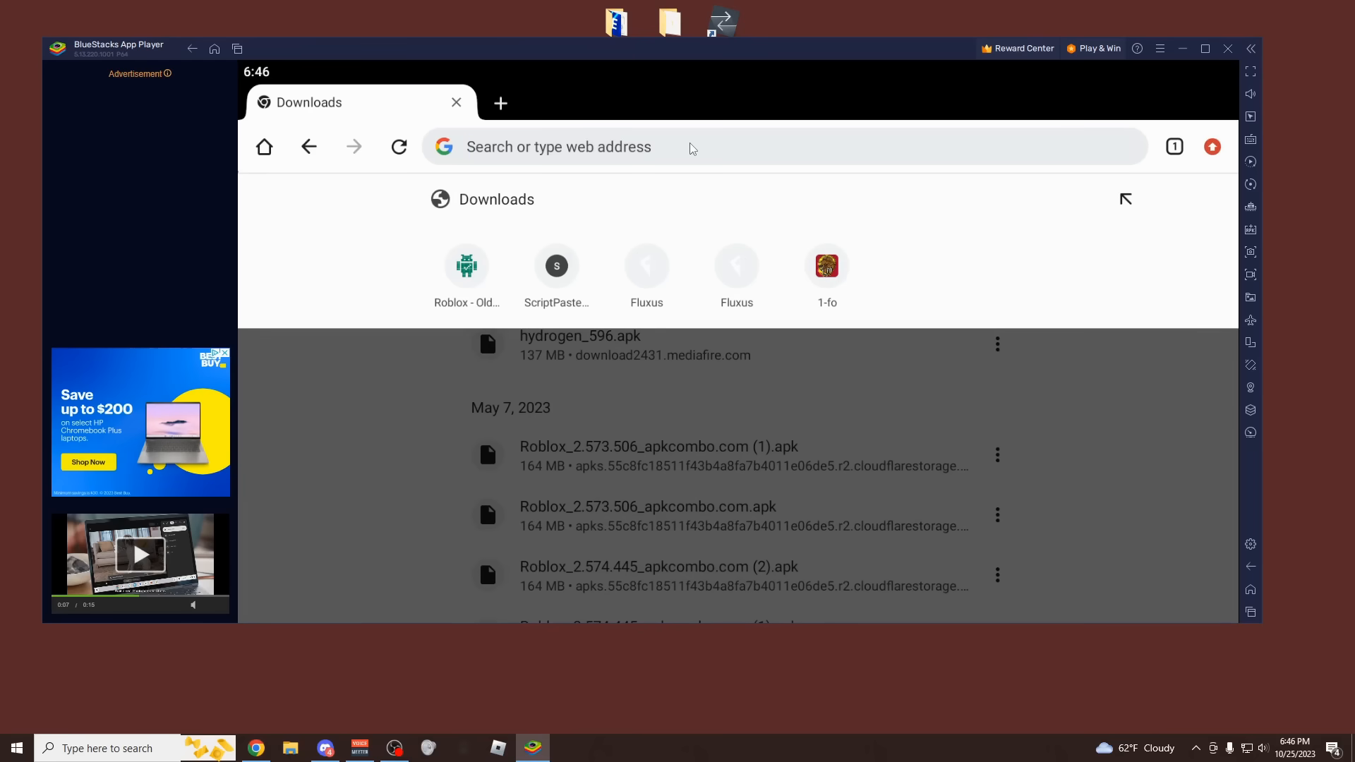
Step: Re-download hydrogen_596.apk from its MediaFire page, confirming the duplicate download
click(580, 336)
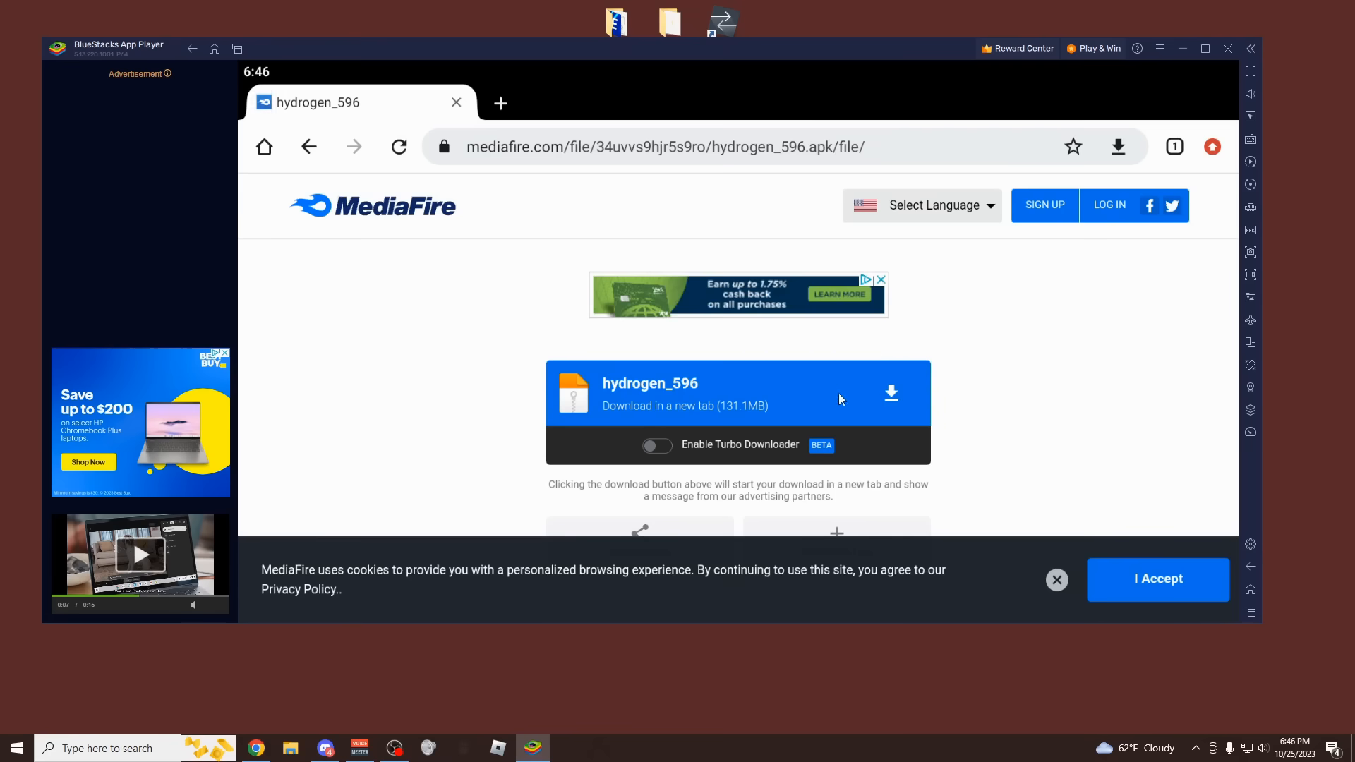
click(891, 392)
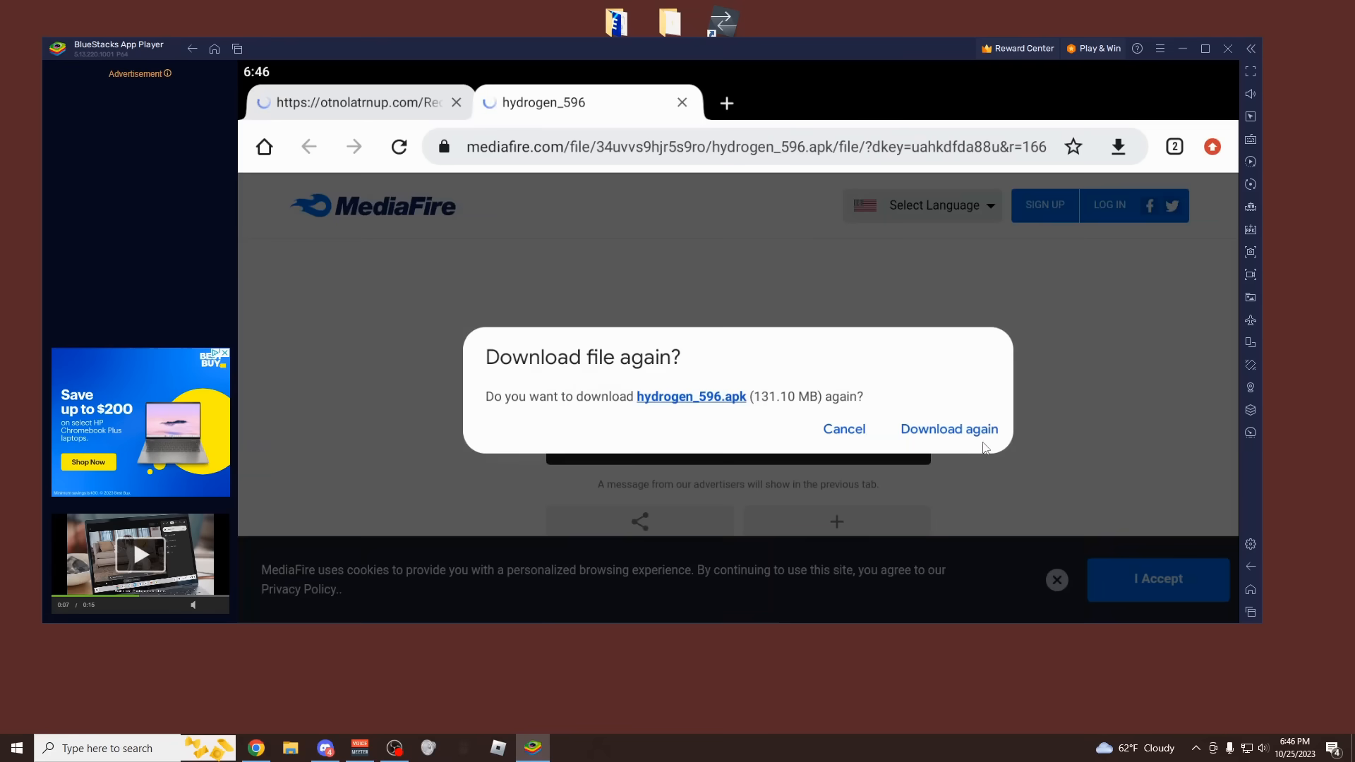
click(948, 429)
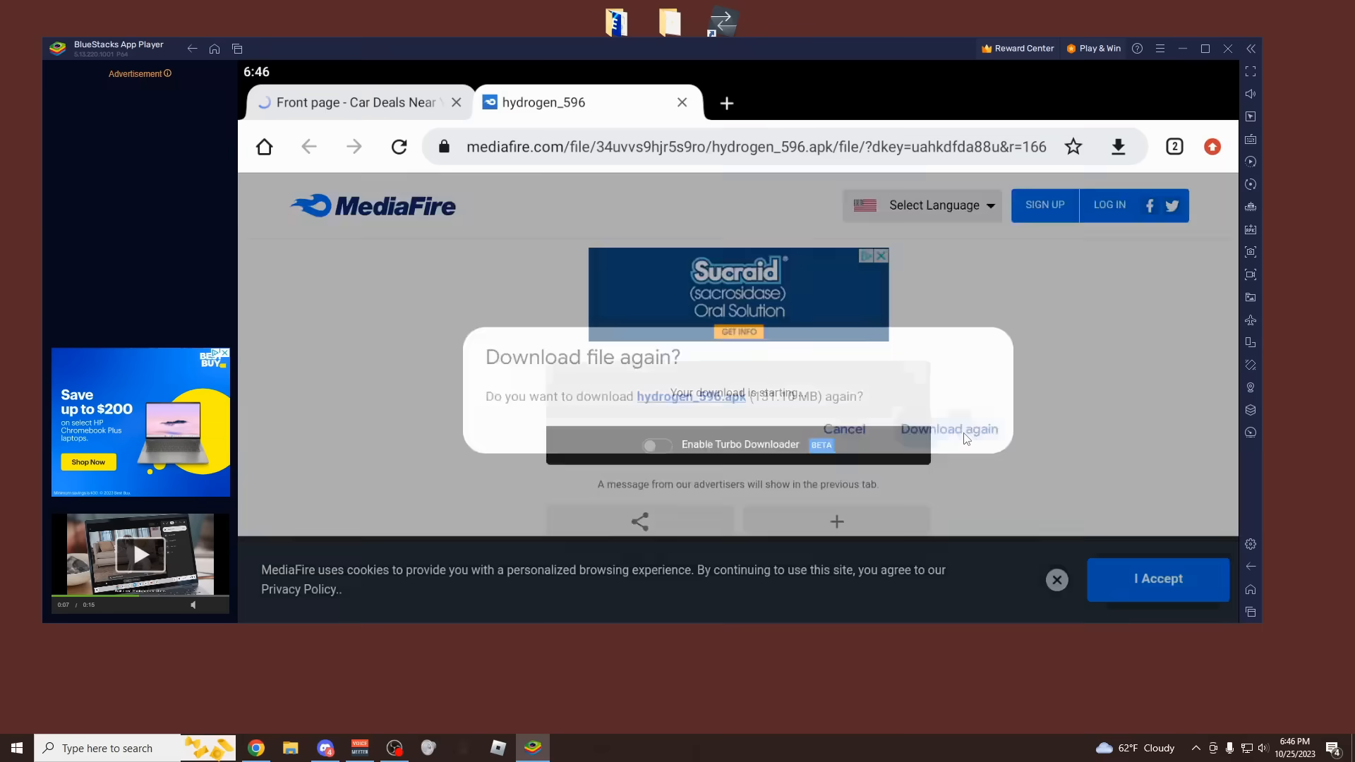
click(949, 429)
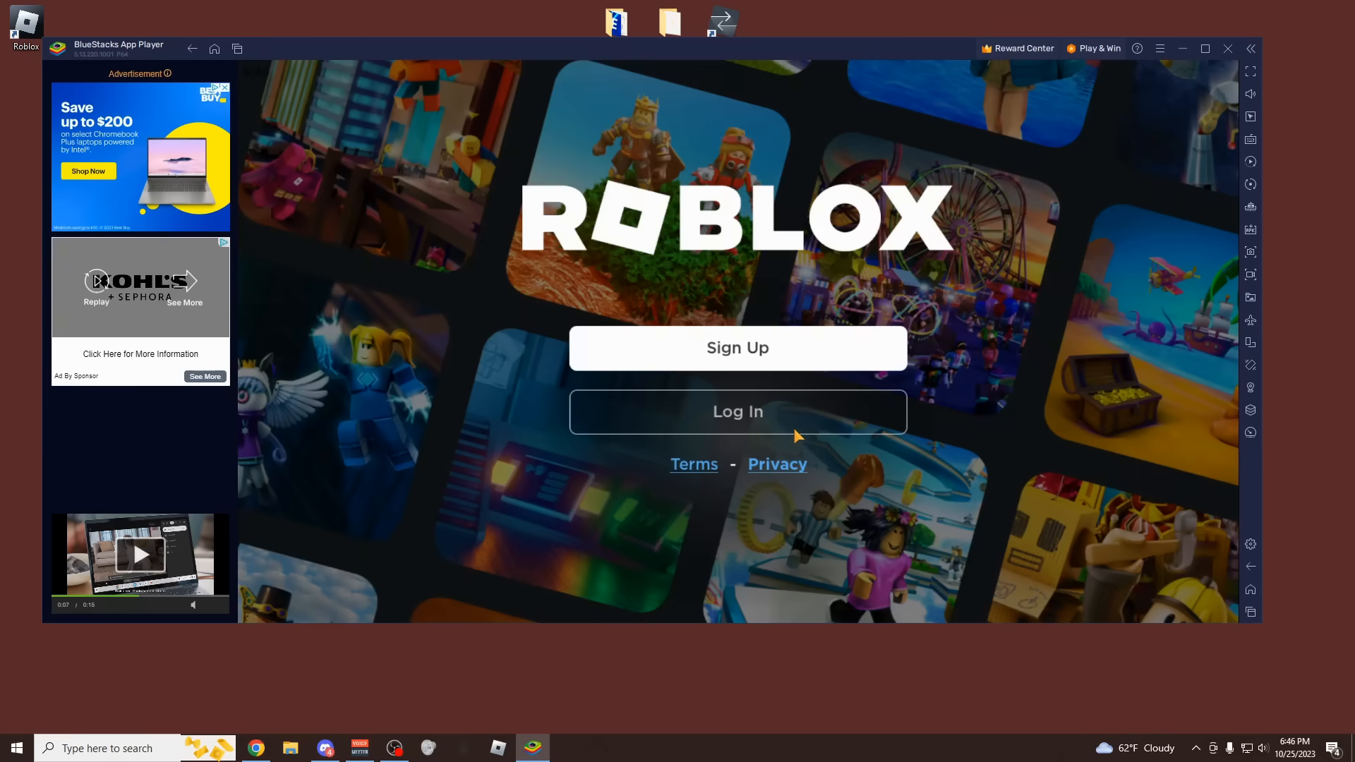
Step: Log in to Roblox and start [UPD] Blade Ball from the Continue list
click(737, 410)
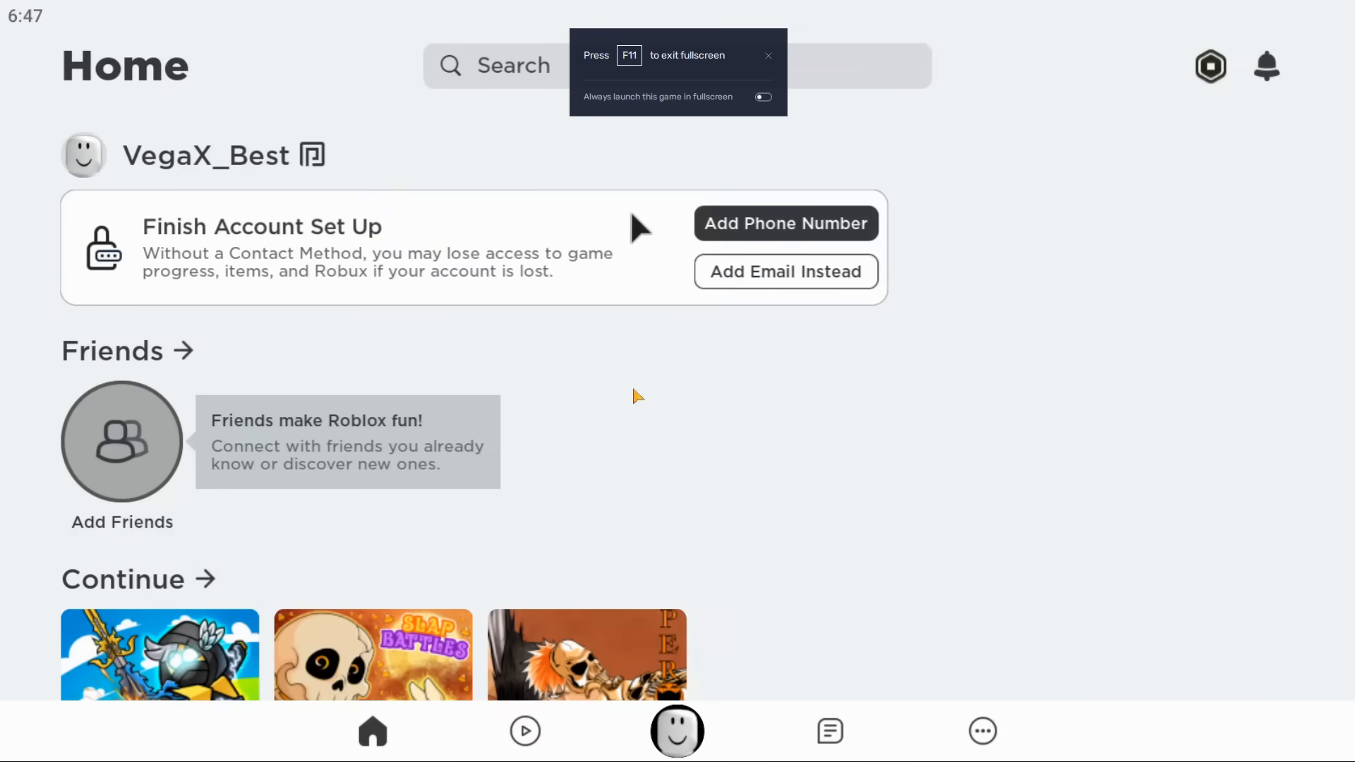
scroll(down, 3)
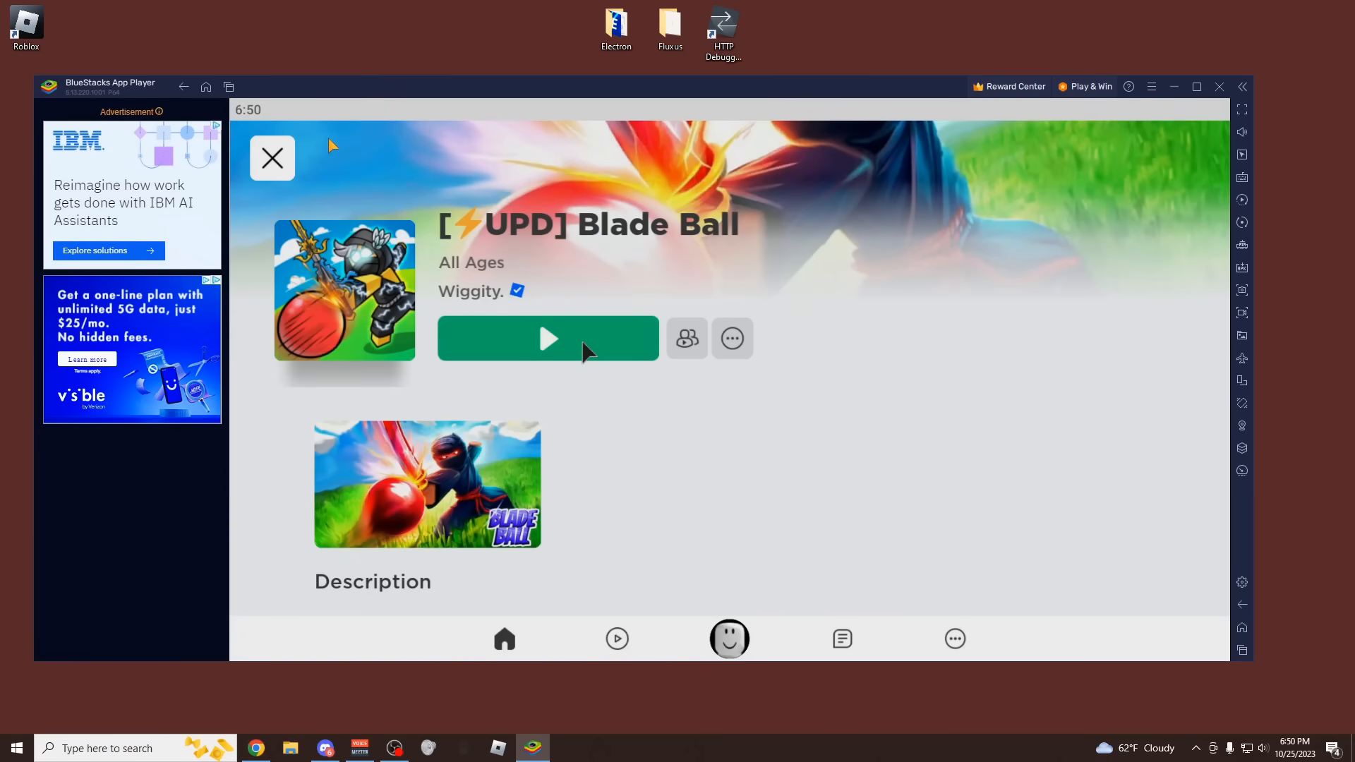
click(270, 158)
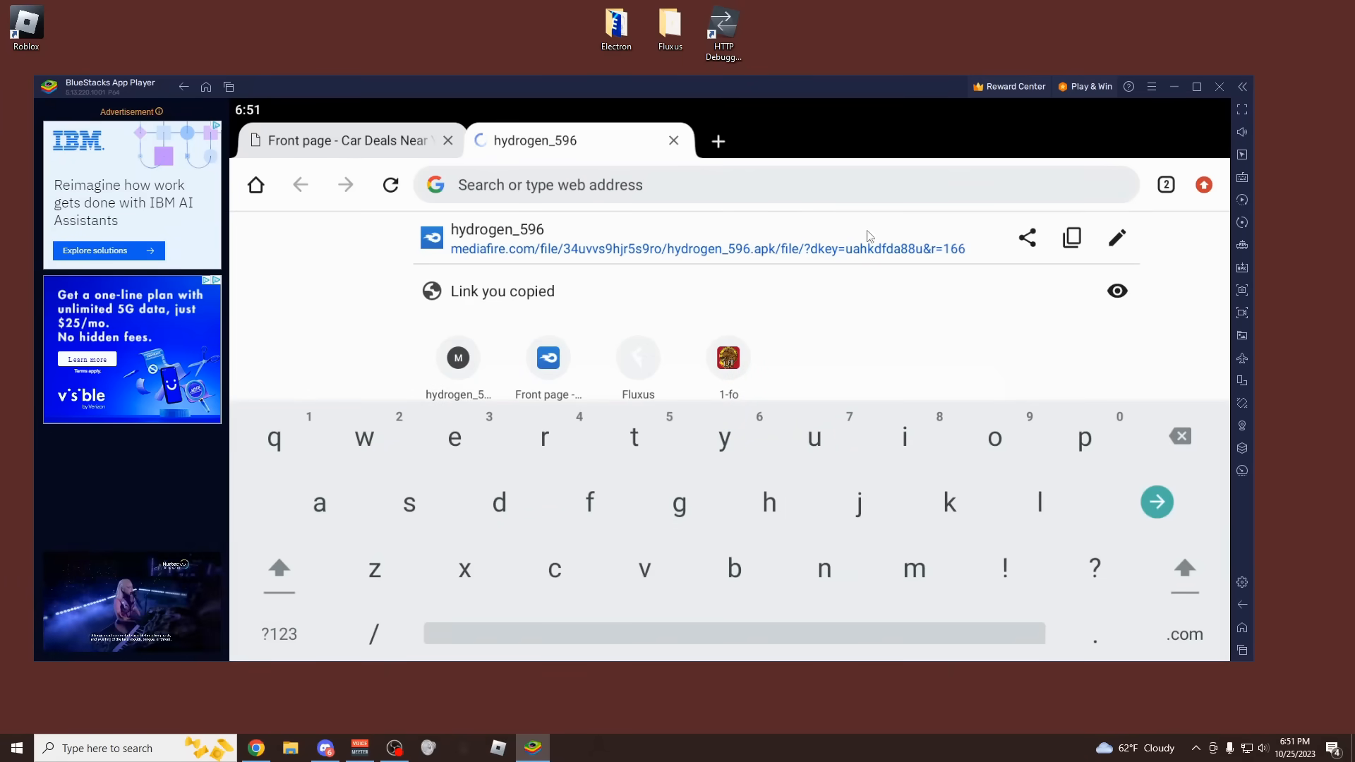
Step: Load the gateway.hydrogen.sh key link and scroll to its Get Key section
text(https://gateway.hydrogen.sh/8eab13158e79d9afd67b70e7eed19b6d?method=new)
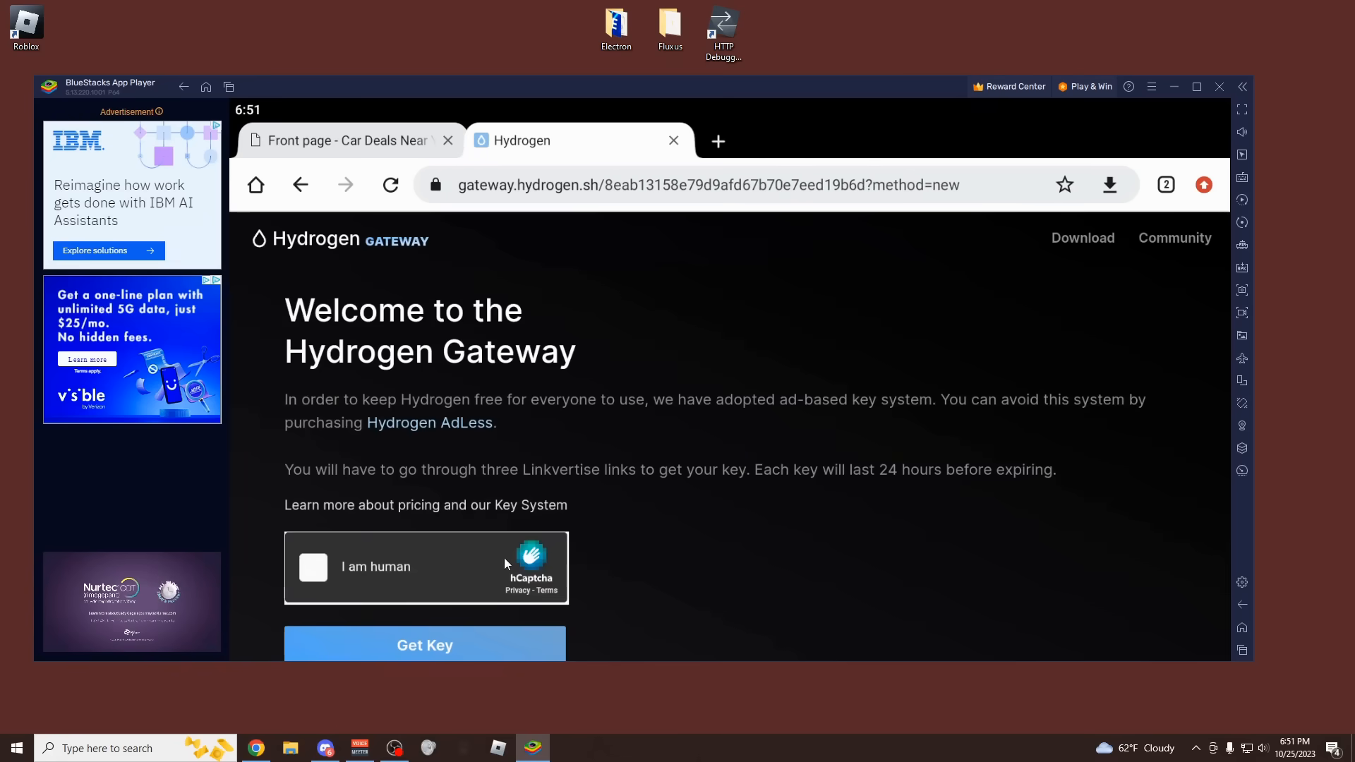
scroll(down, 3)
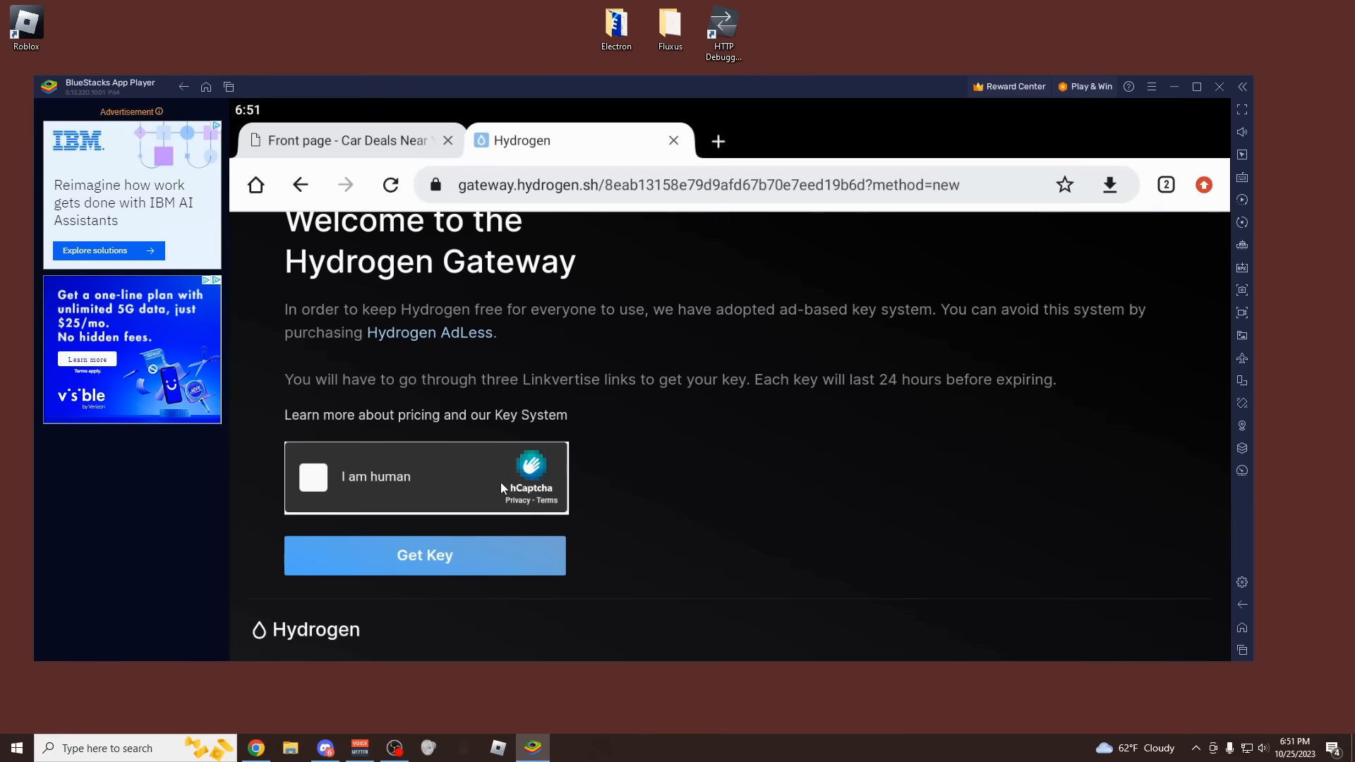
mouse_move(585, 477)
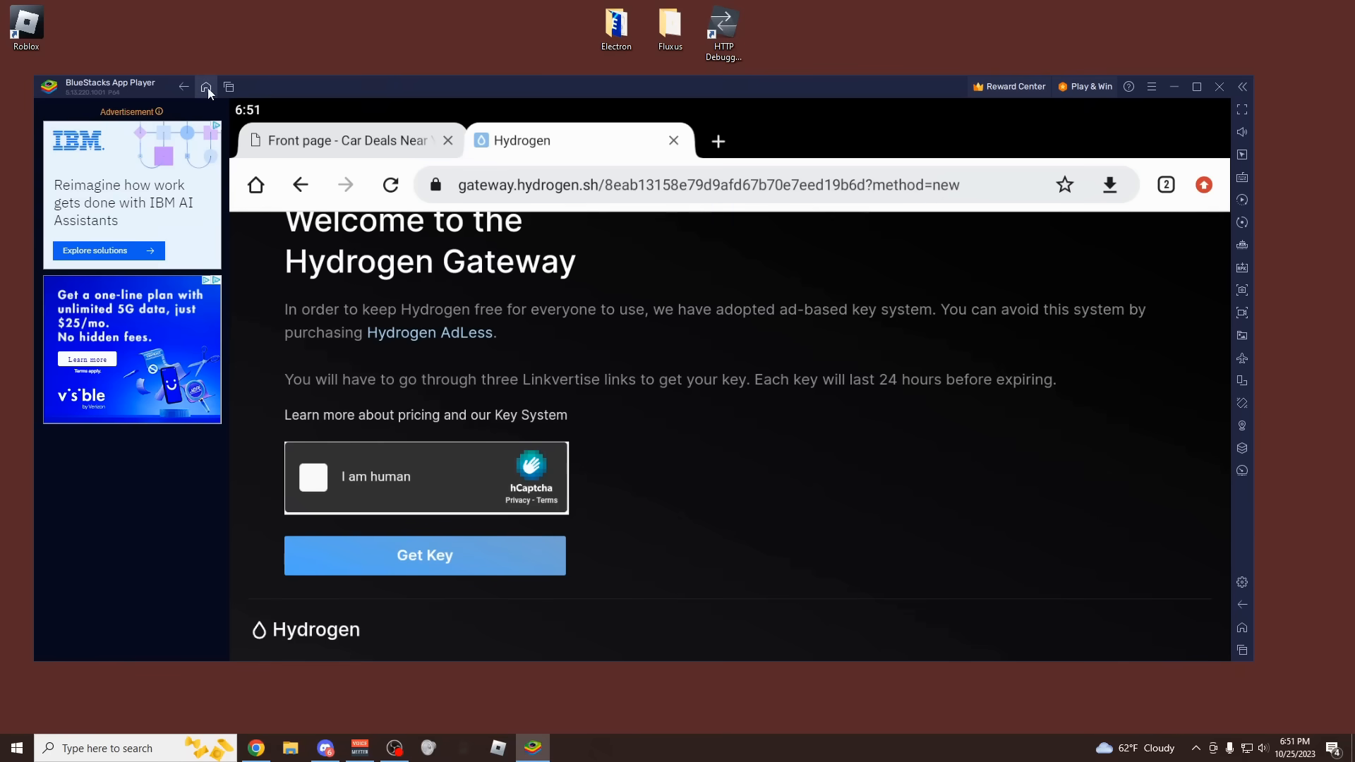
Step: Return to the emulator home screen and reopen Roblox to its Home page
click(207, 86)
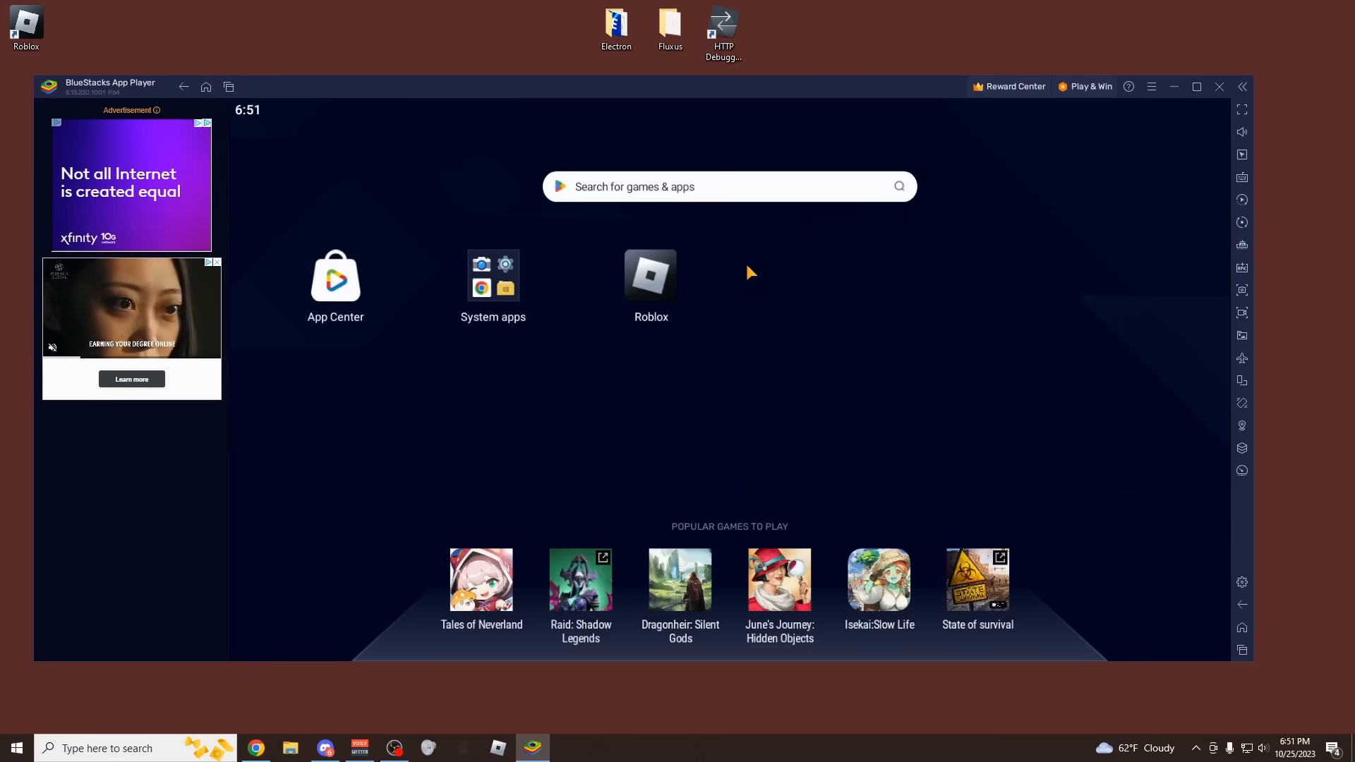
click(650, 275)
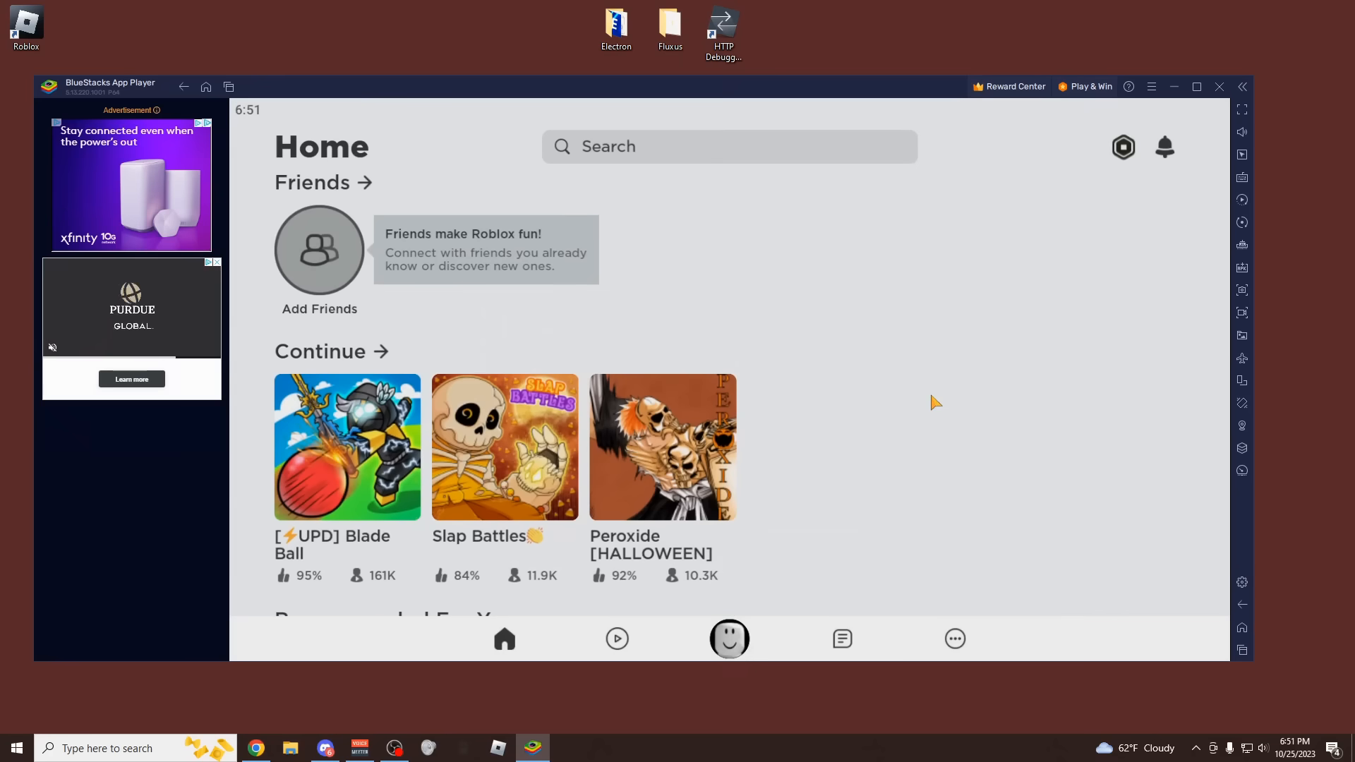
mouse_move(944, 410)
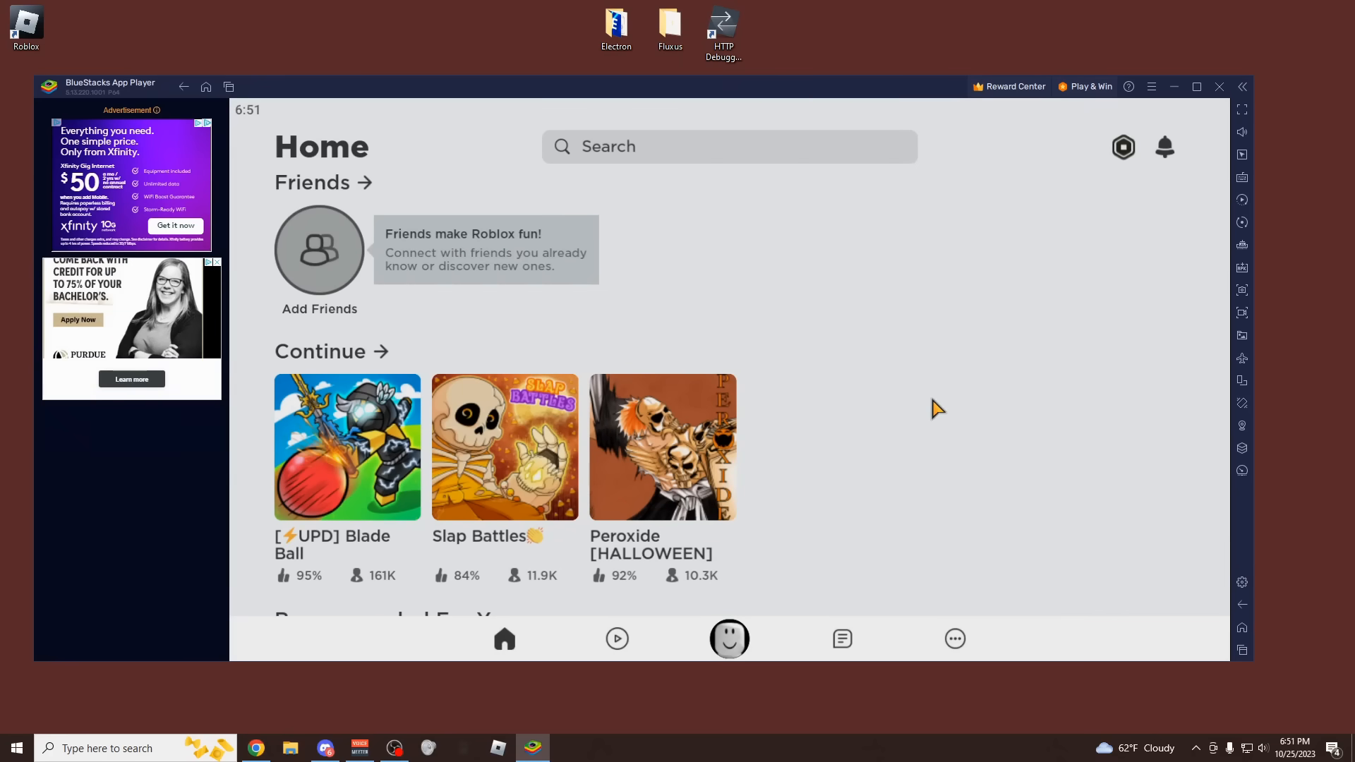
mouse_move(863, 413)
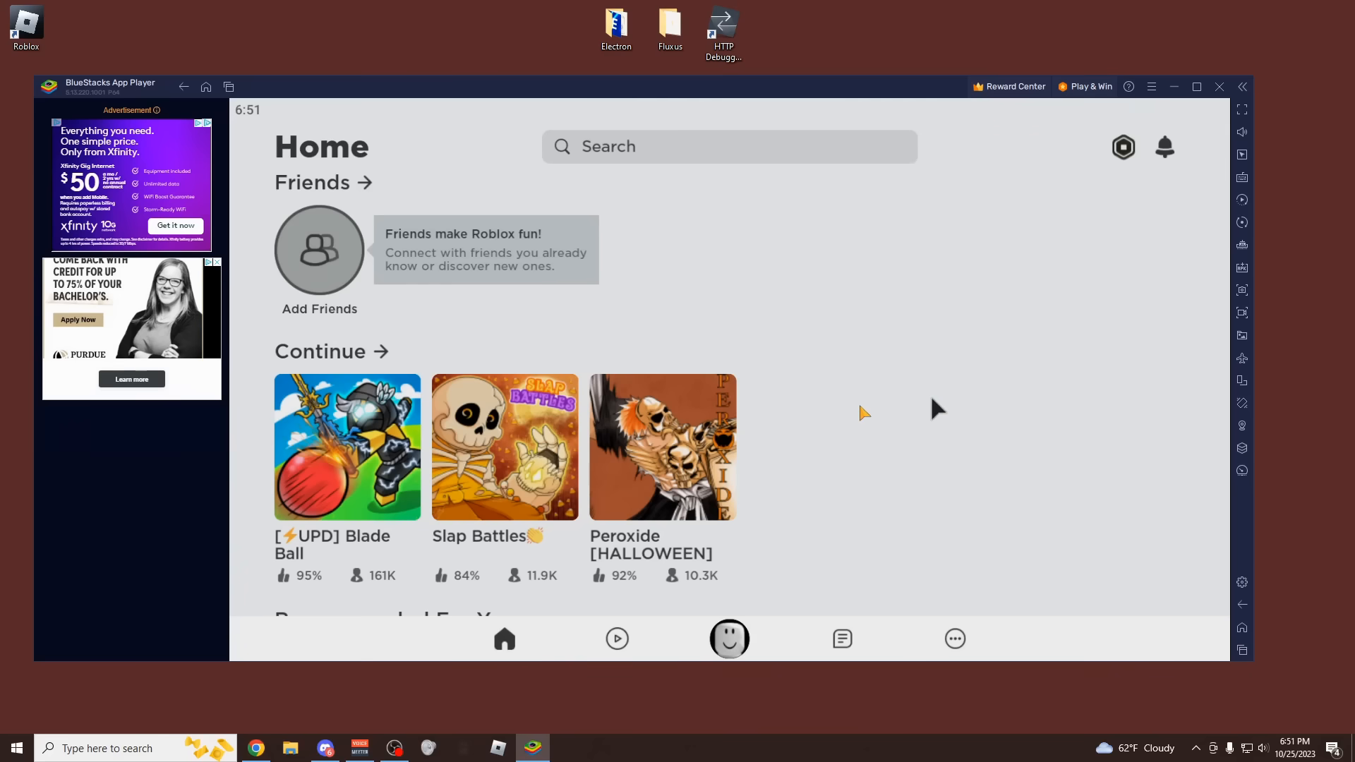
mouse_move(938, 408)
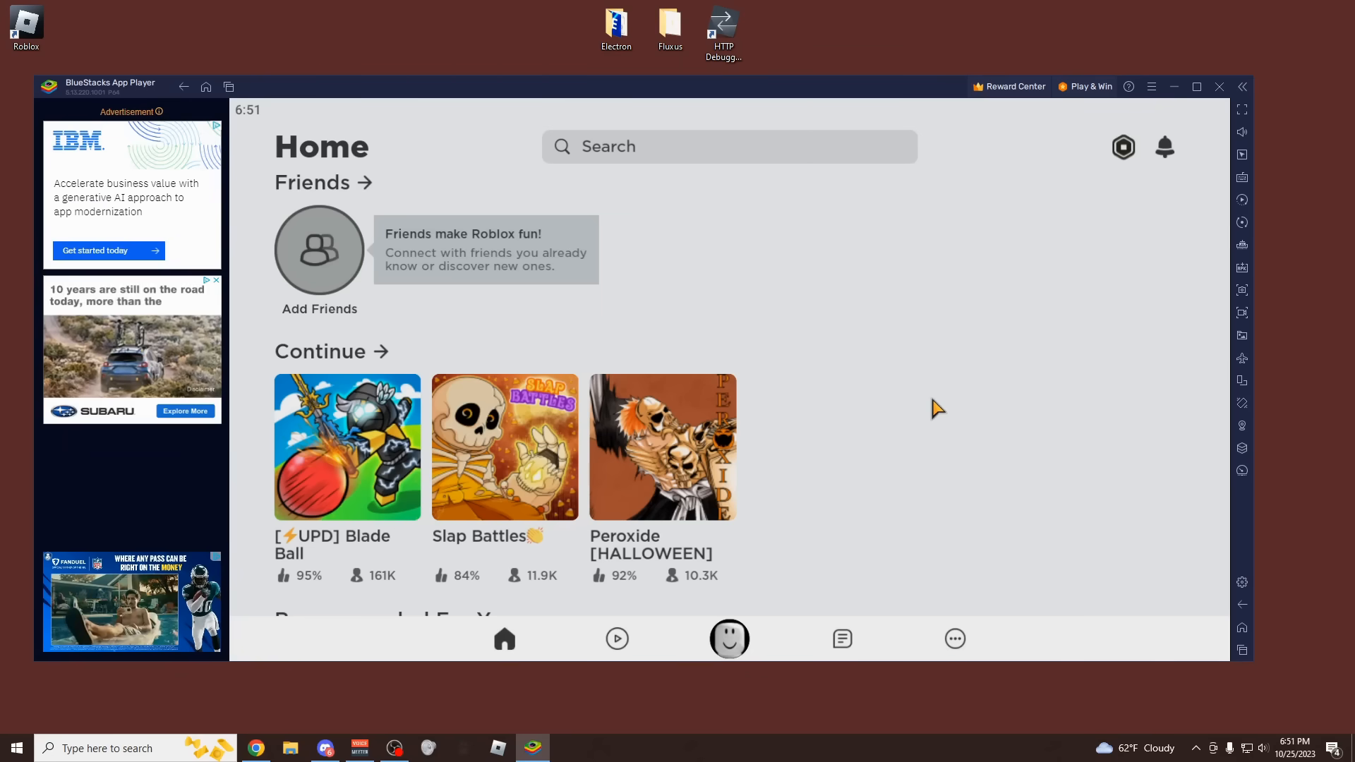
click(255, 748)
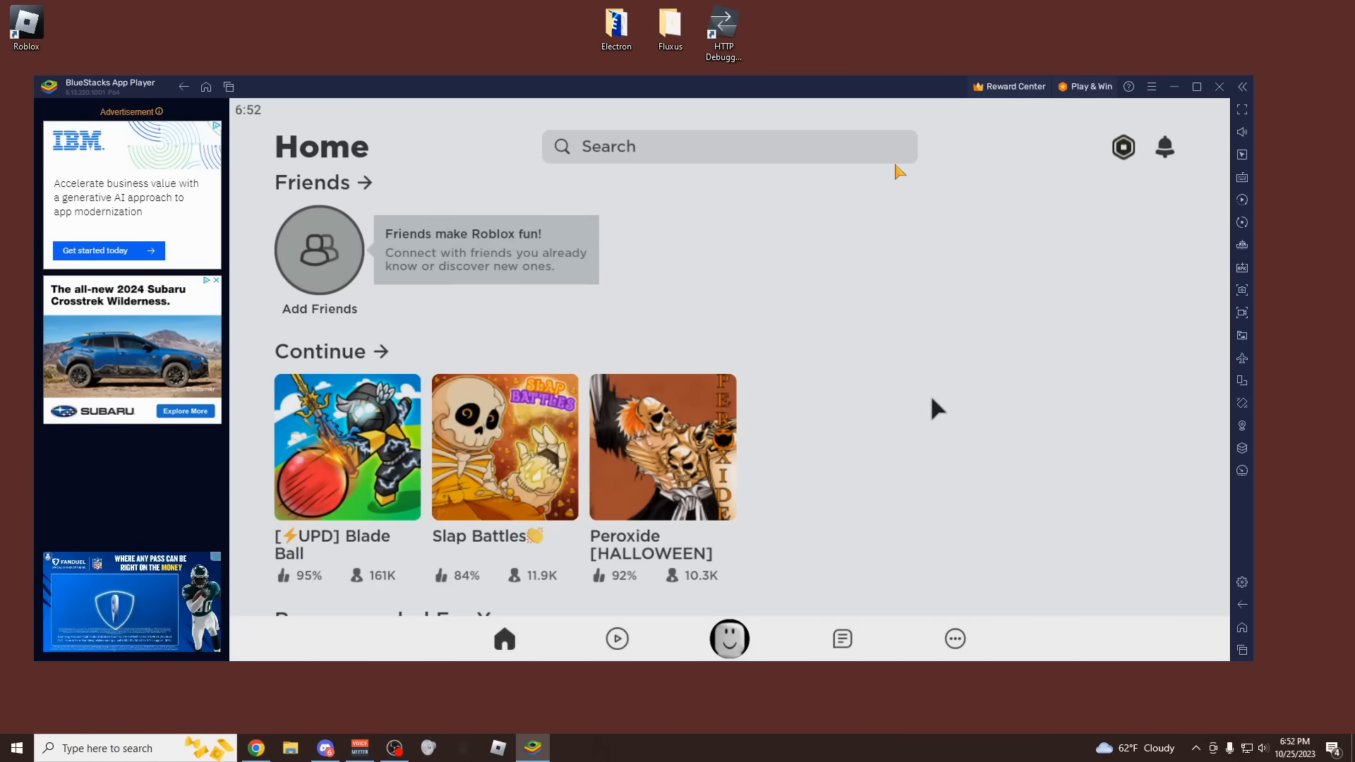
mouse_move(934, 178)
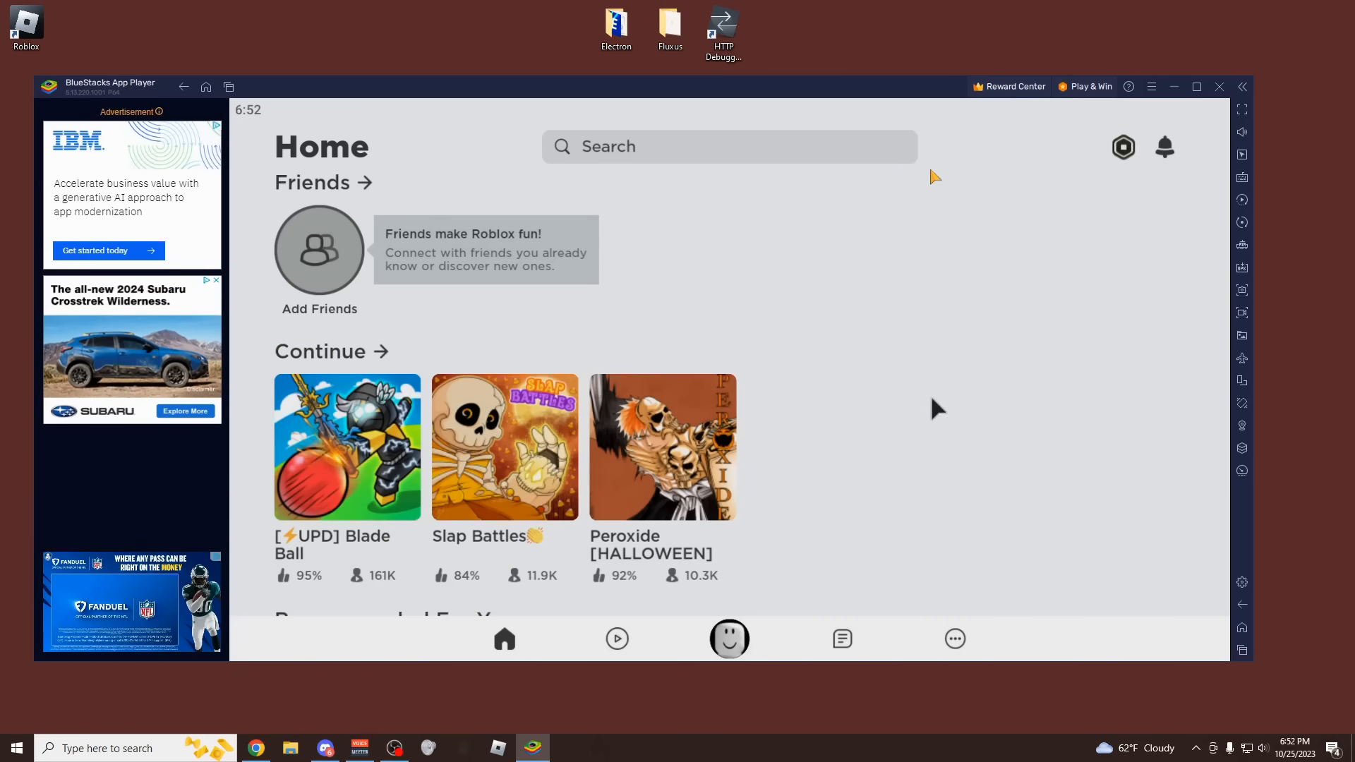
mouse_move(1152, 86)
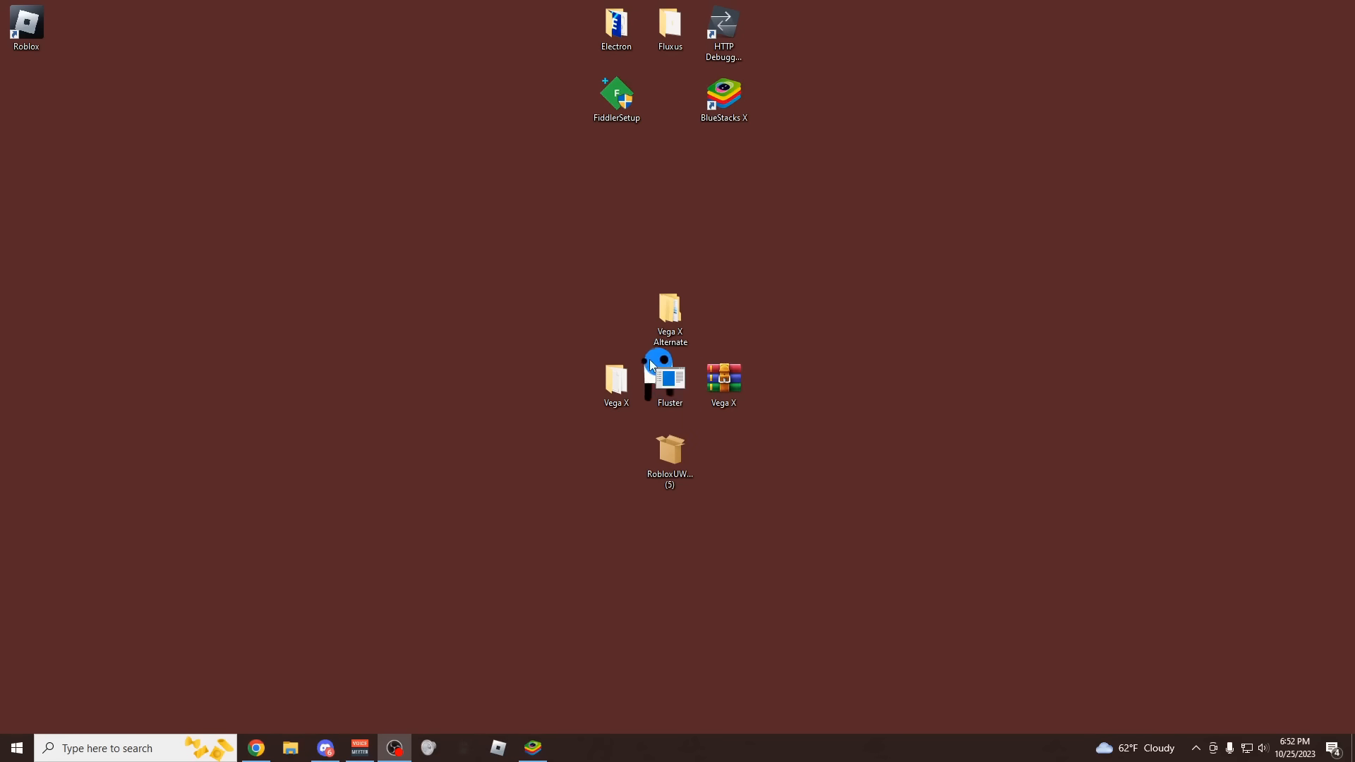
Step: Launch Fluster from its desktop shortcut to its Roblox Home page
click(669, 384)
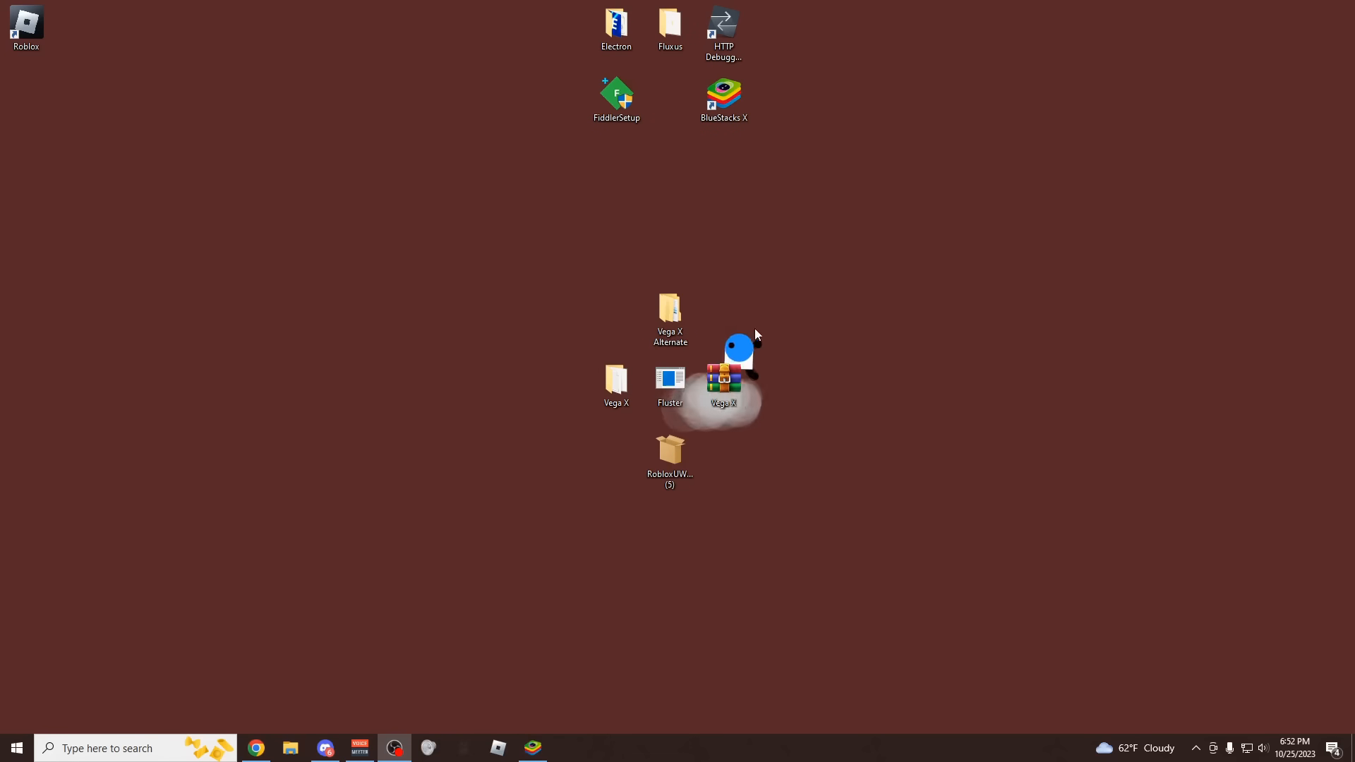
double_click(669, 379)
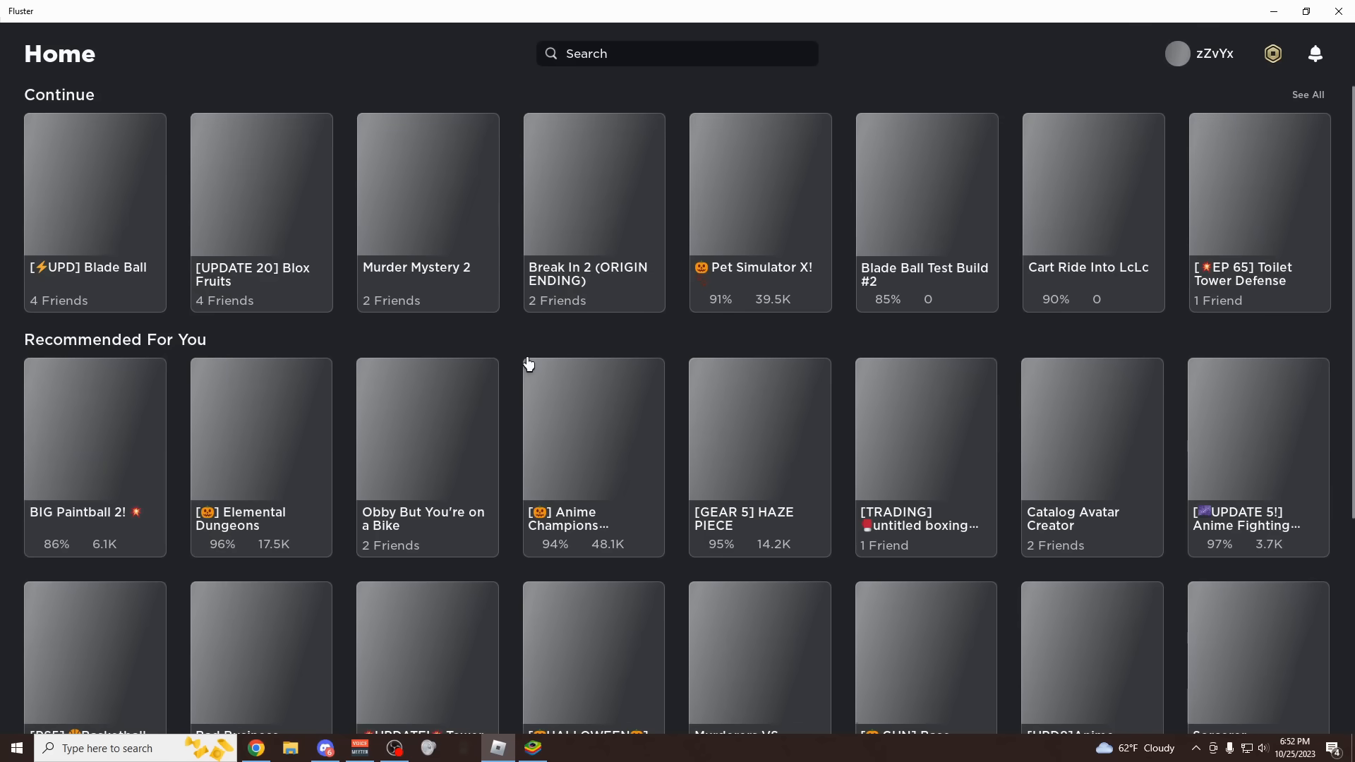